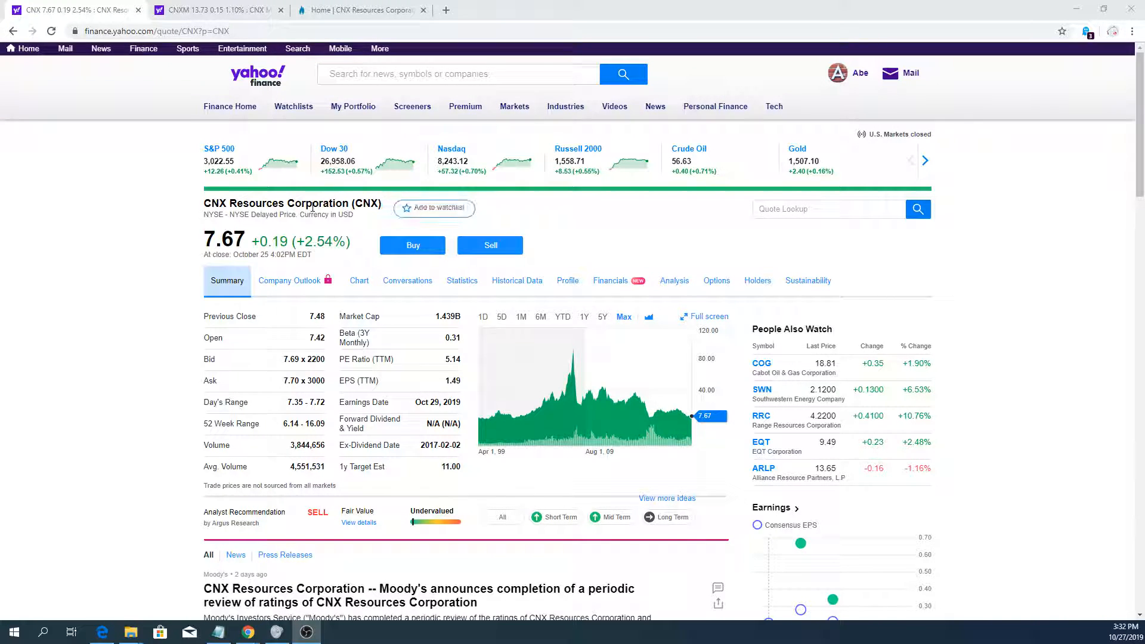
mouse_move(168, 211)
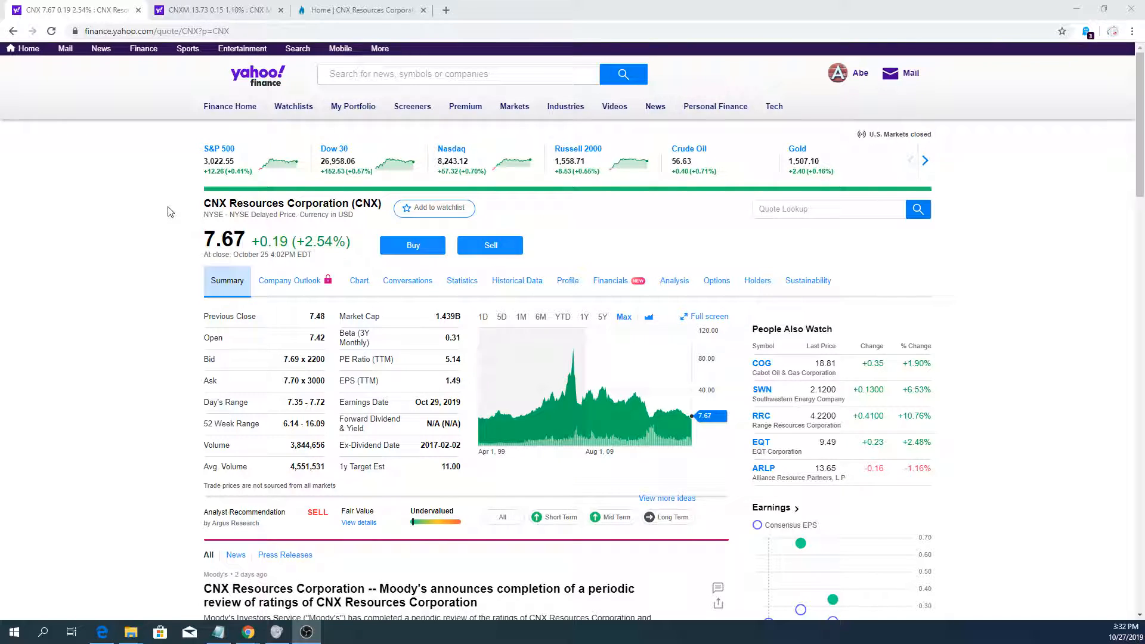
mouse_move(189, 206)
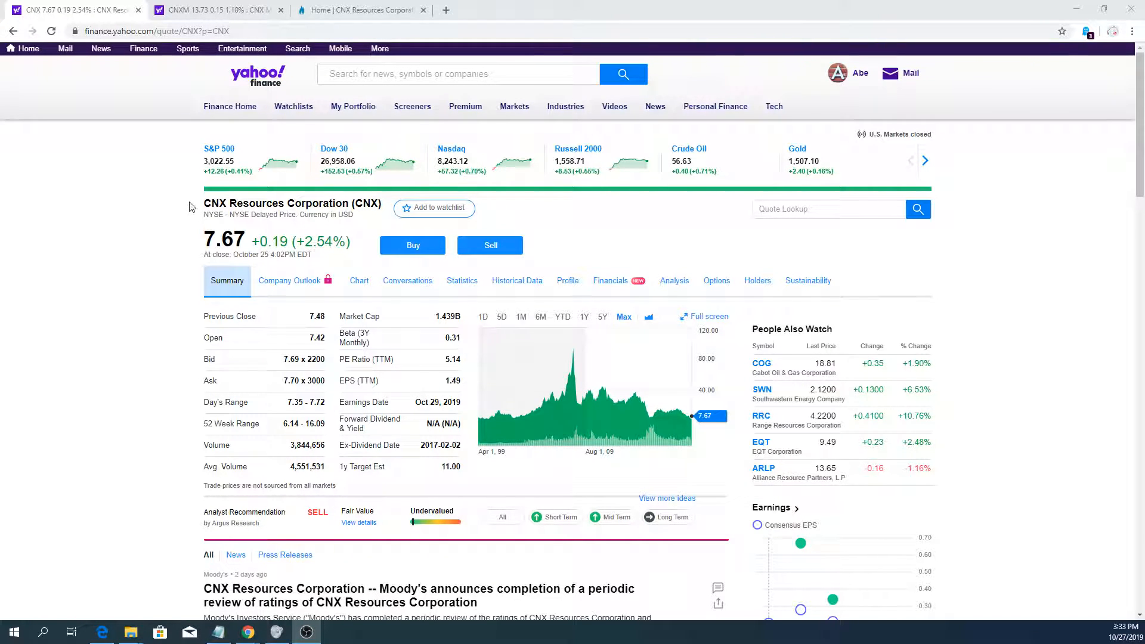
mouse_move(357, 10)
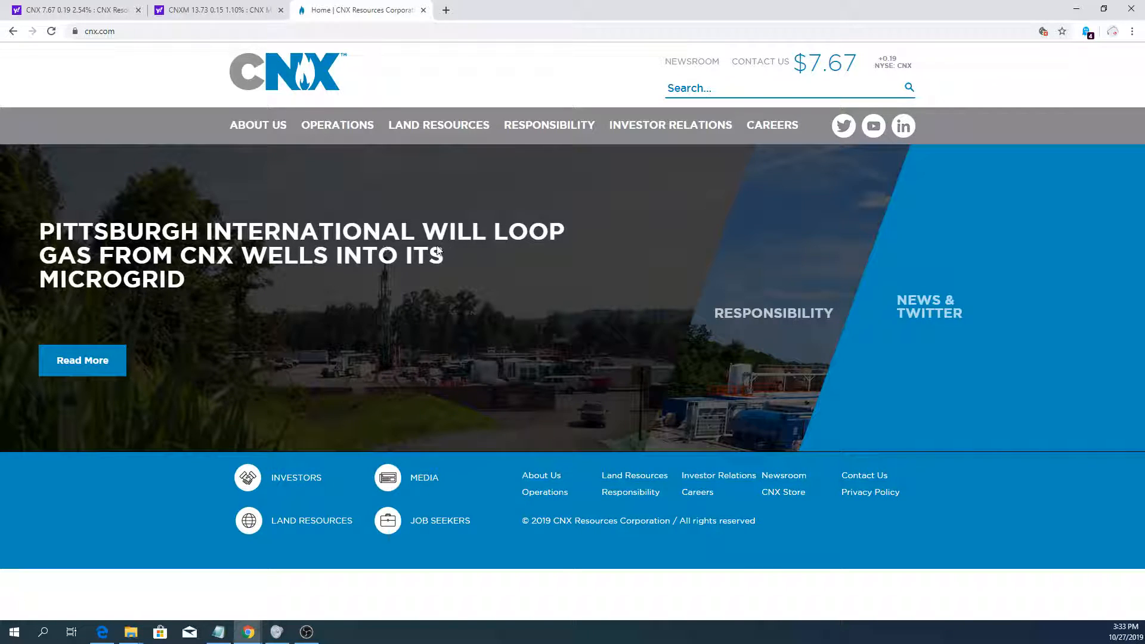
mouse_move(612, 249)
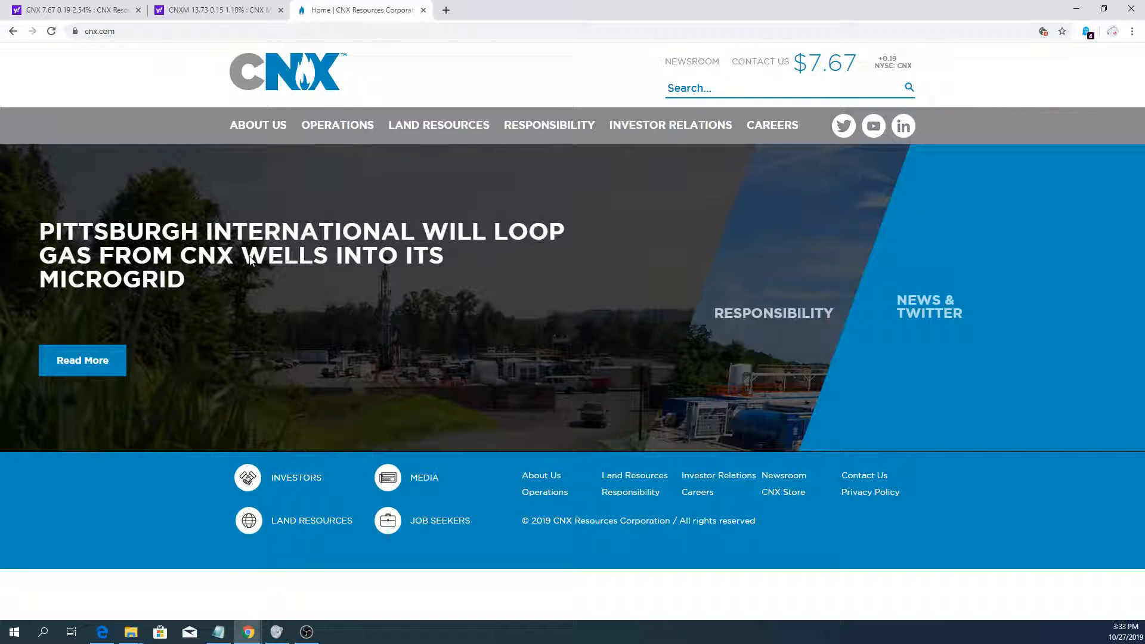
mouse_move(420, 323)
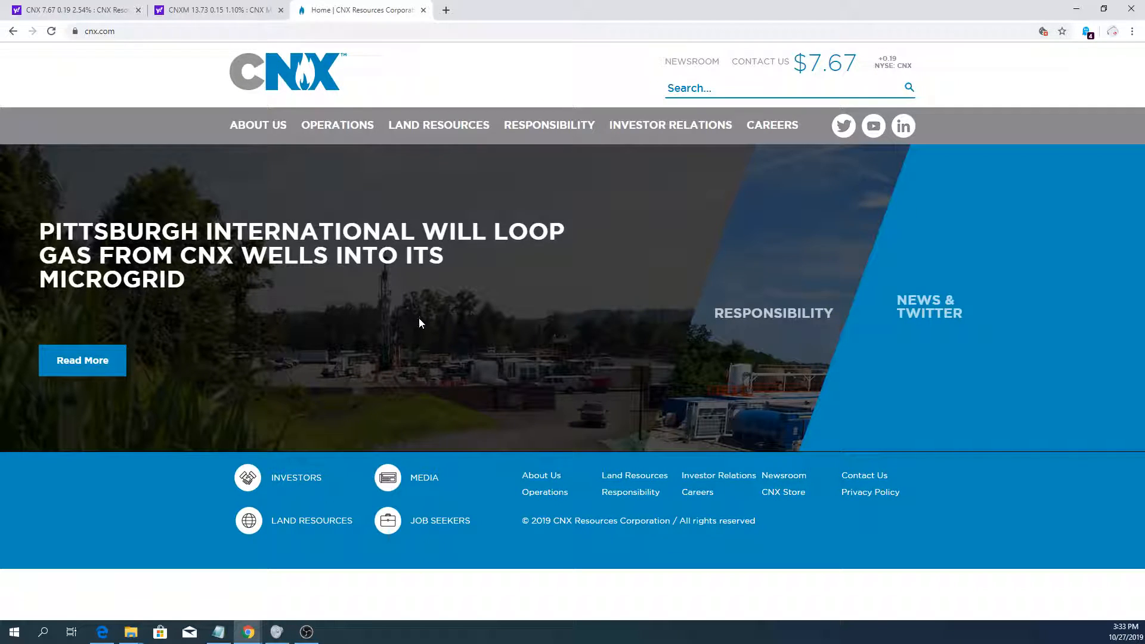
mouse_move(93, 313)
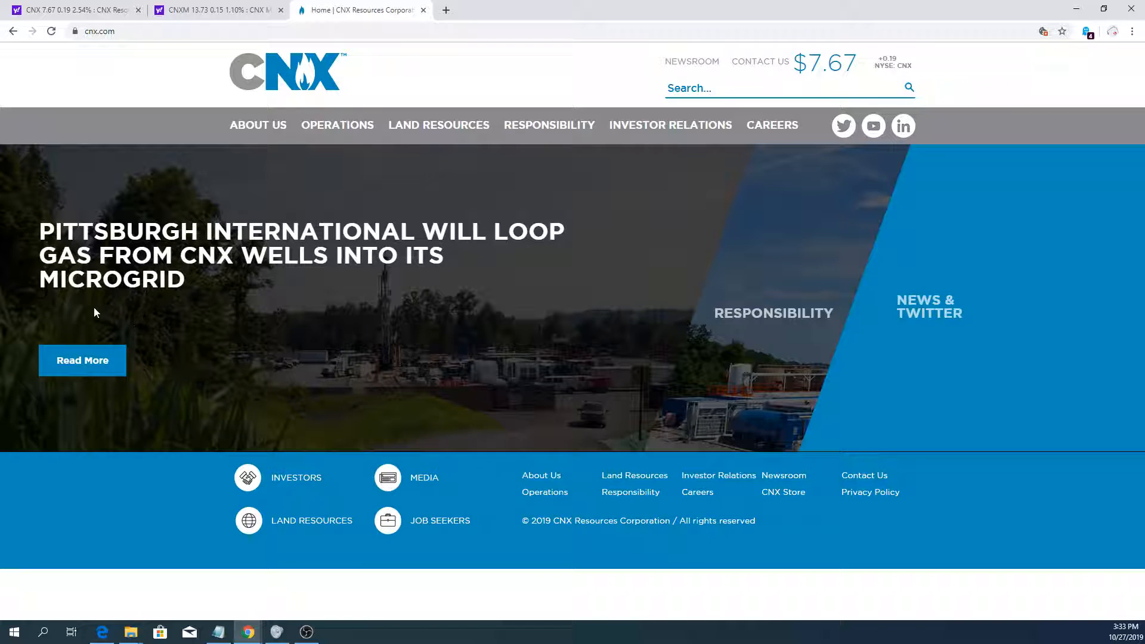
mouse_move(581, 208)
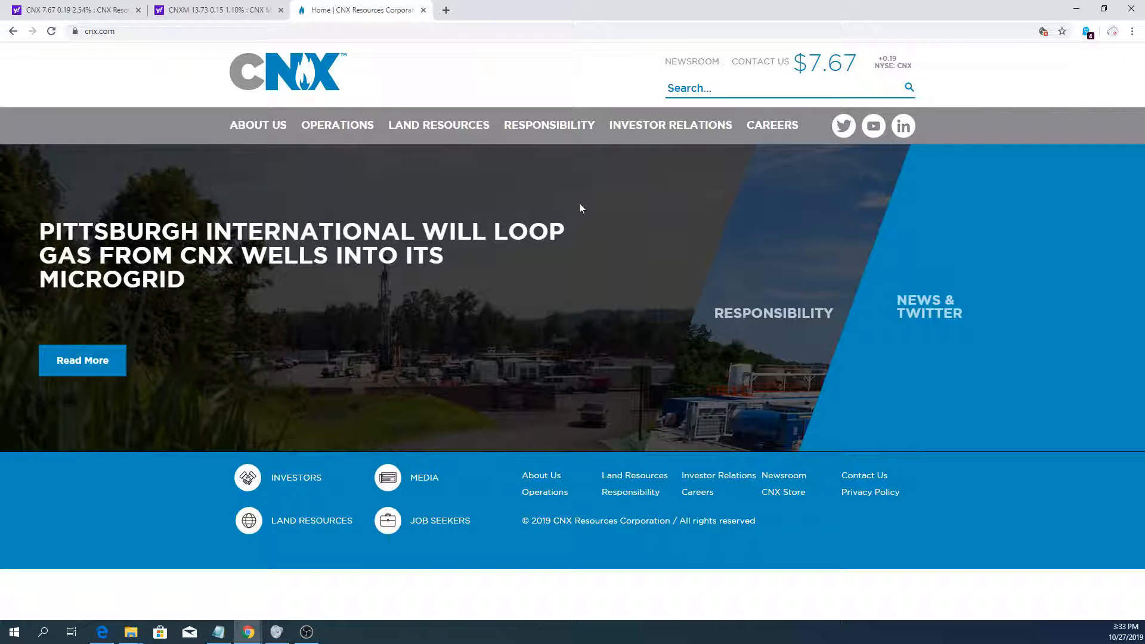
mouse_move(570, 287)
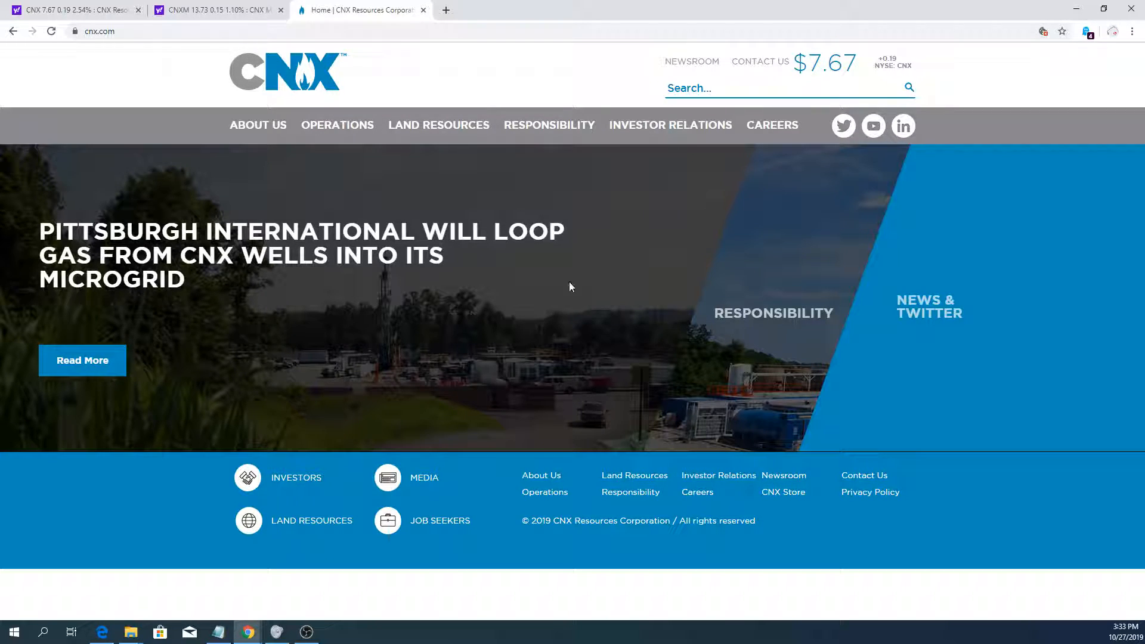
mouse_move(236, 187)
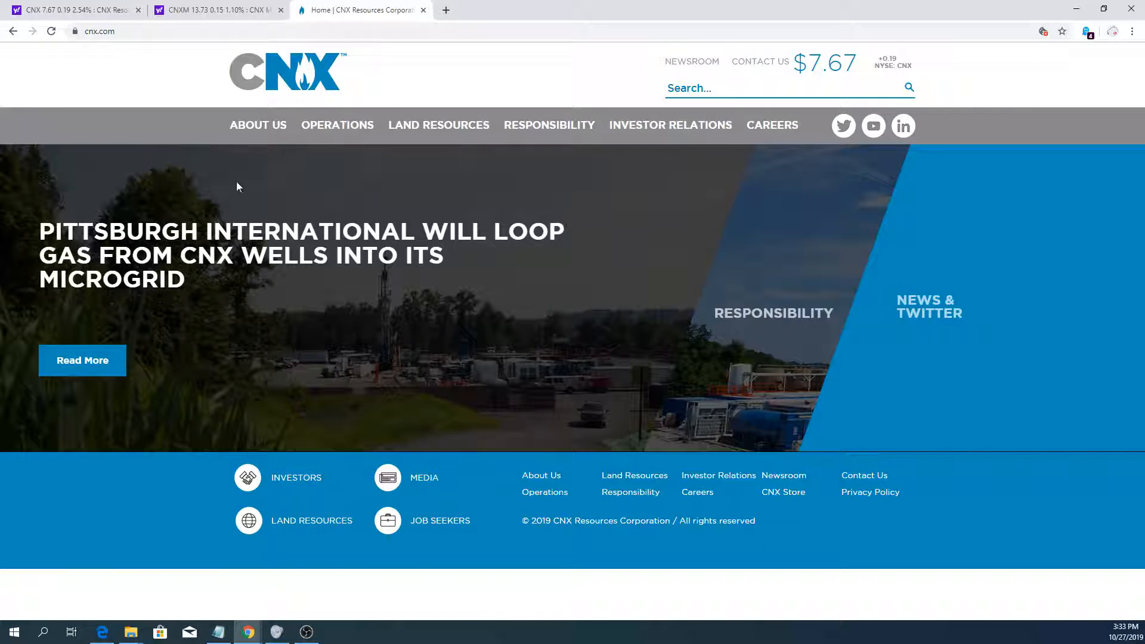
mouse_move(538, 313)
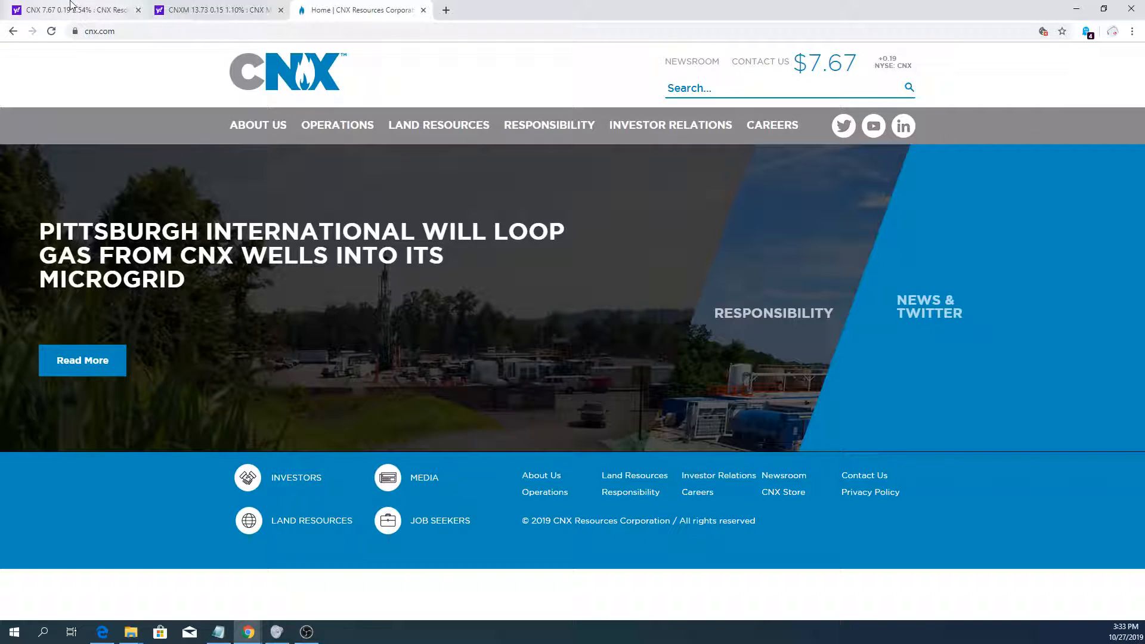
- Show the CNX Resources quote with its 6-month chart, falling from about 11.50 toward 7.67
left_click(69, 9)
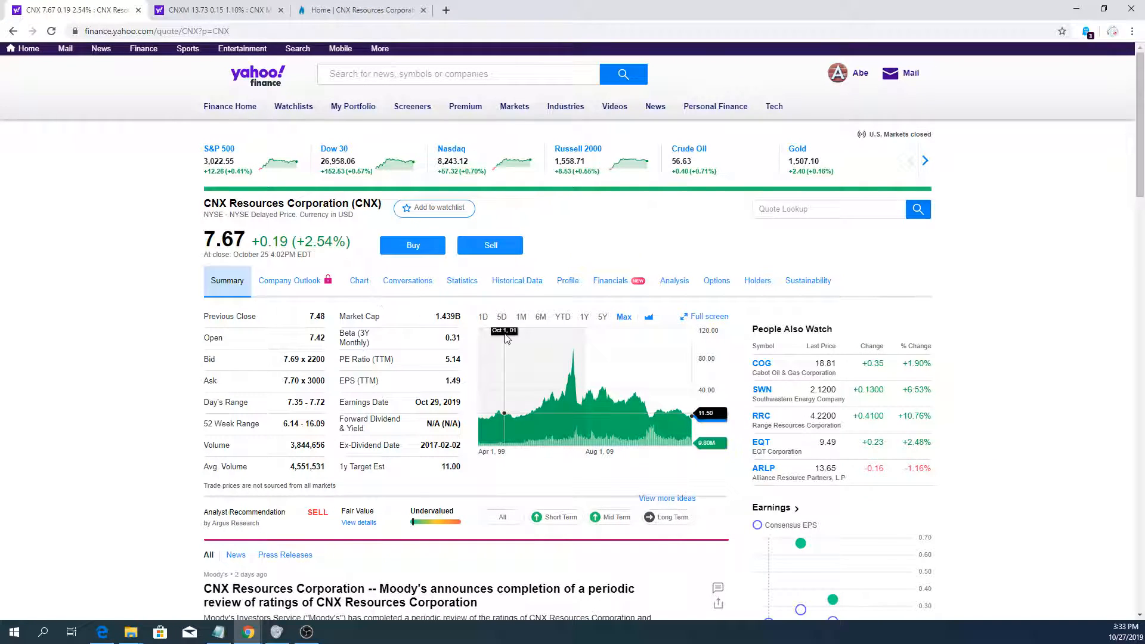
left_click(541, 316)
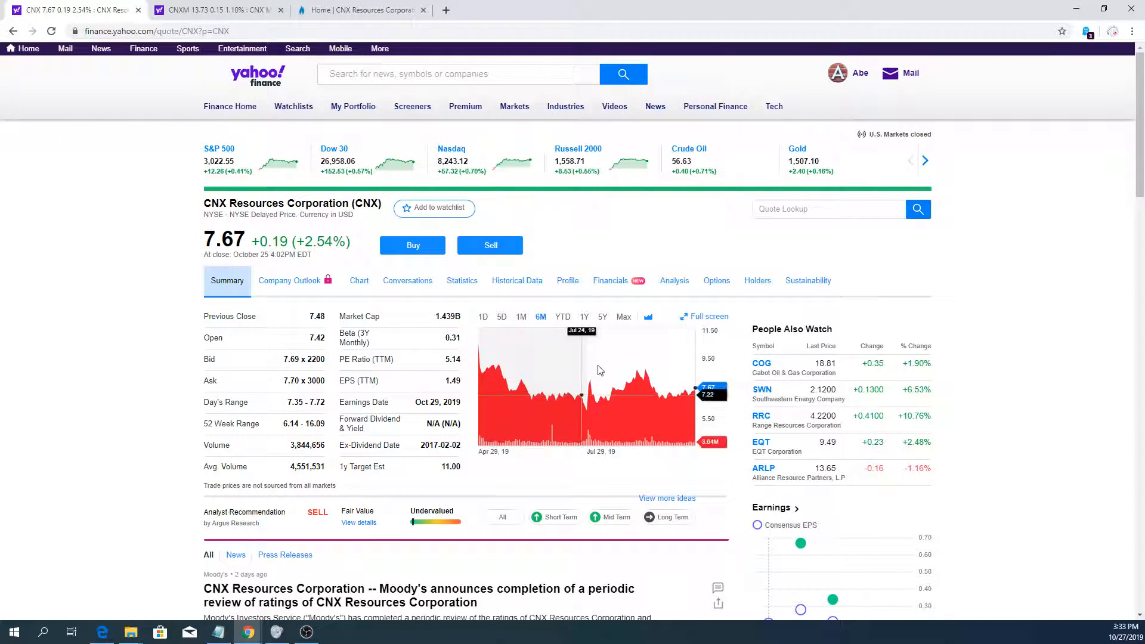
mouse_move(637, 384)
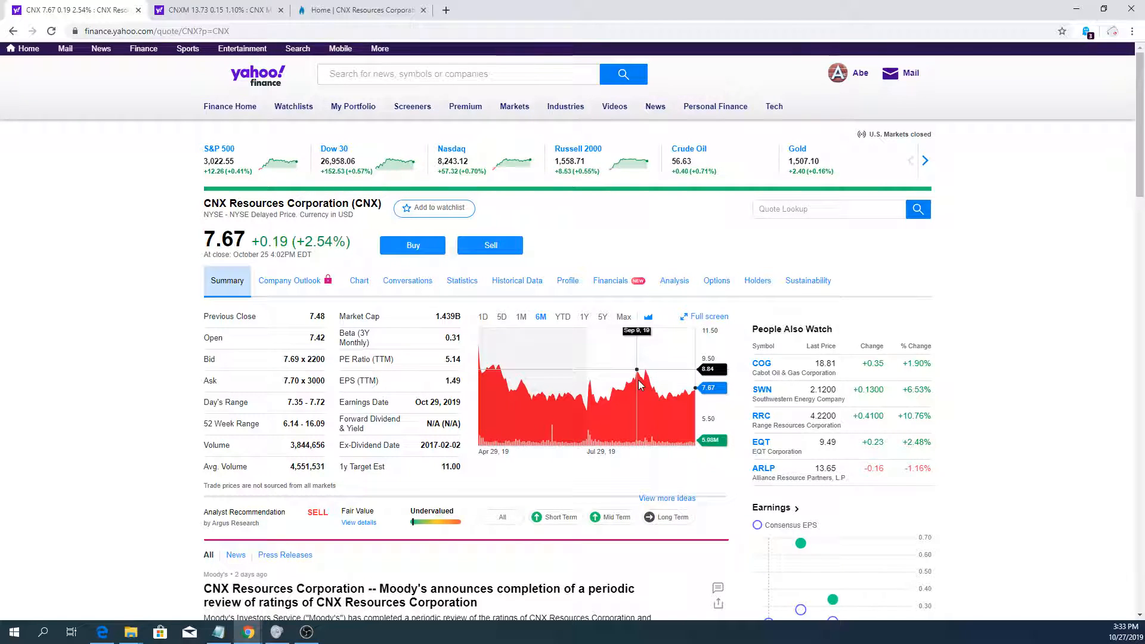
mouse_move(646, 383)
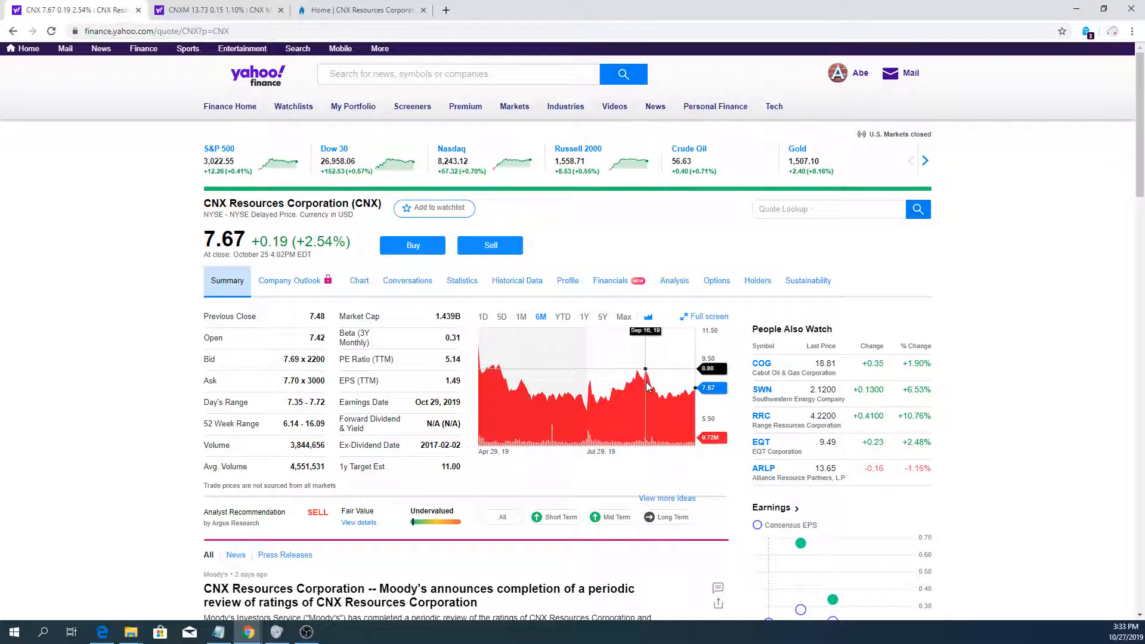
mouse_move(632, 378)
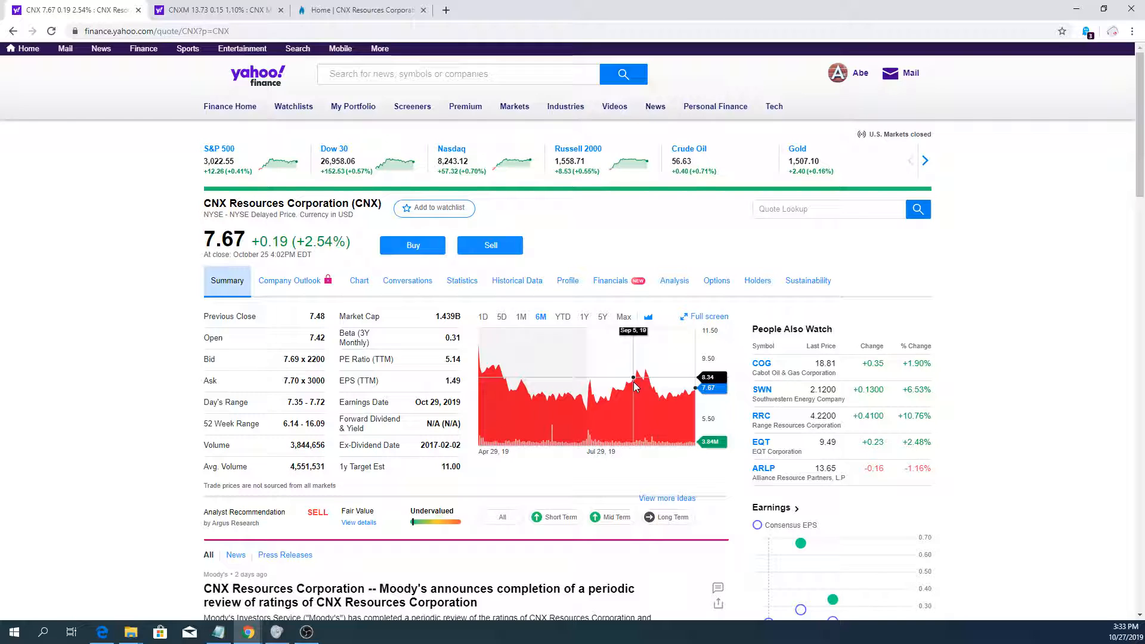
mouse_move(633, 389)
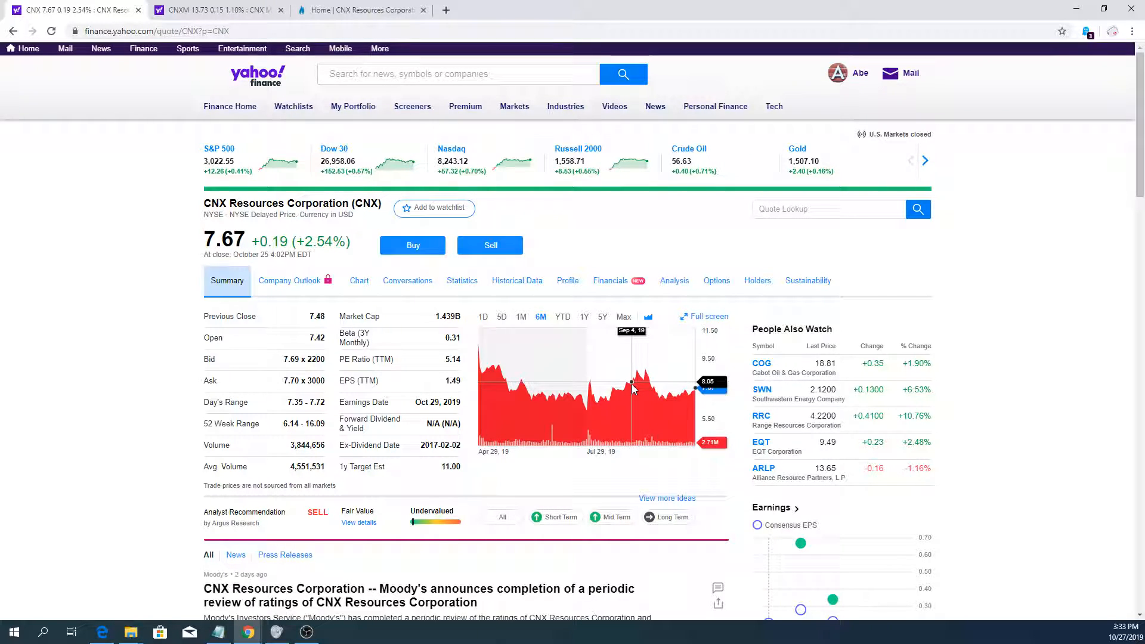
mouse_move(690, 337)
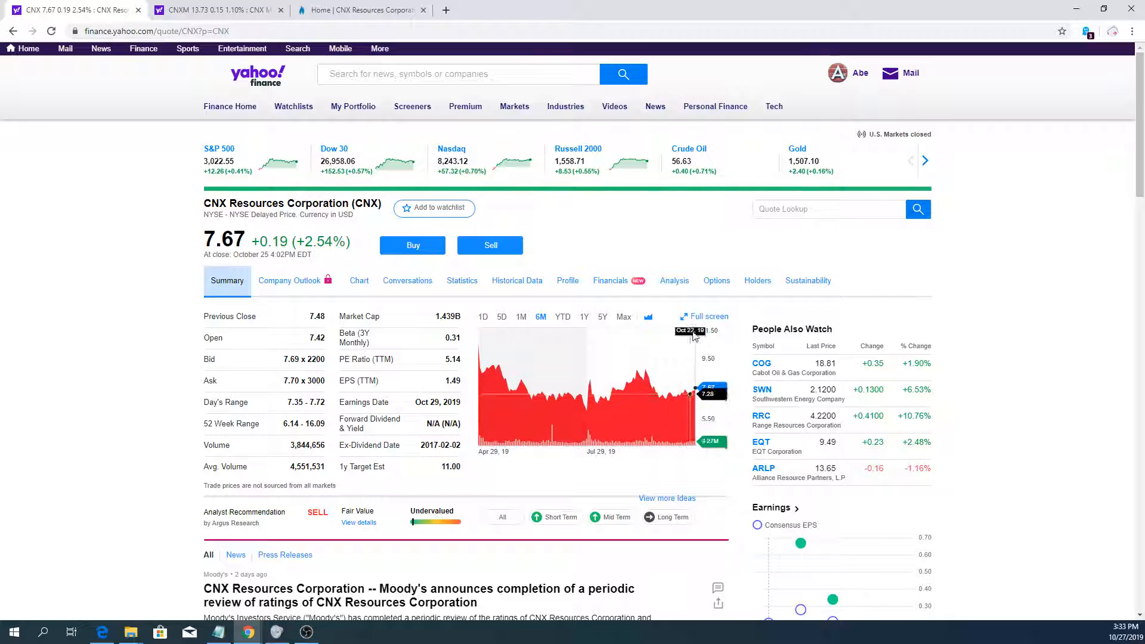
mouse_move(259, 357)
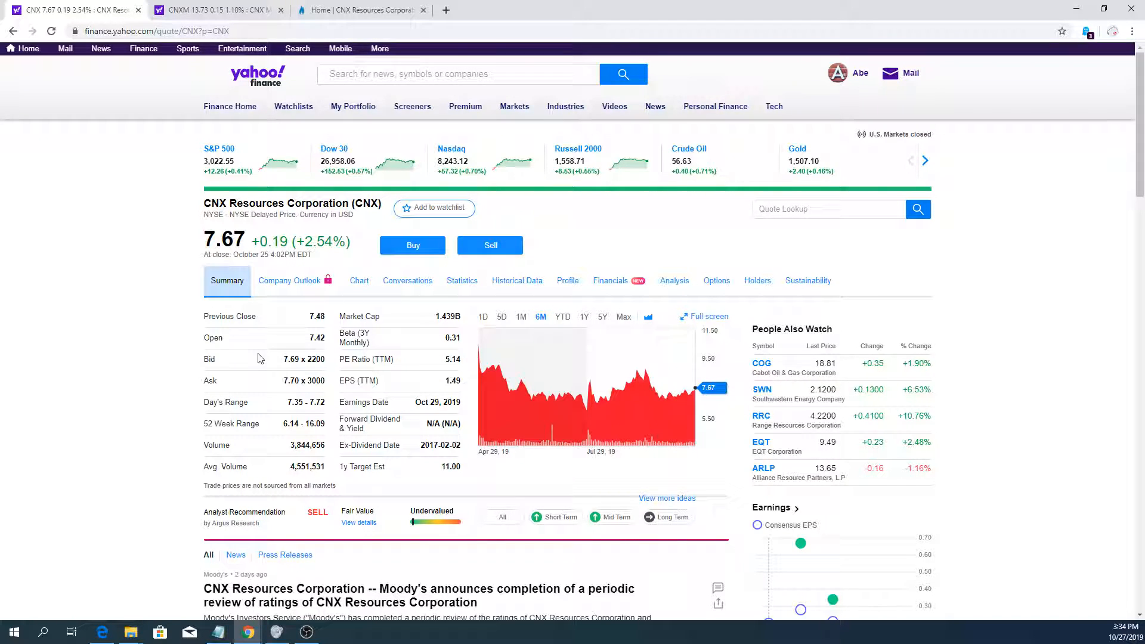
mouse_move(285, 353)
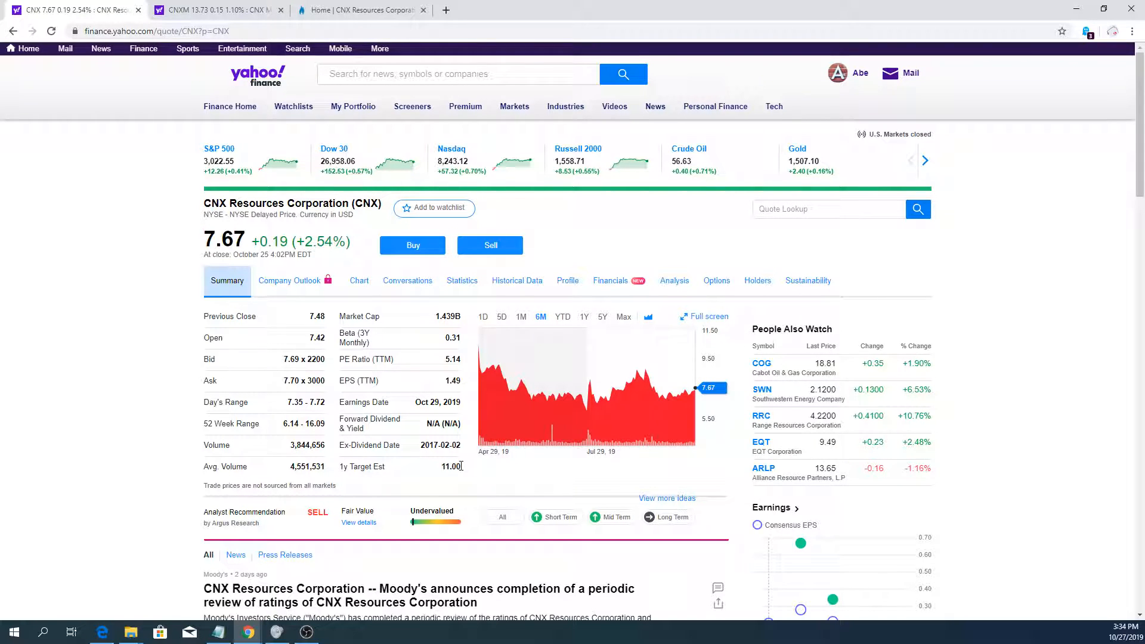
mouse_move(463, 470)
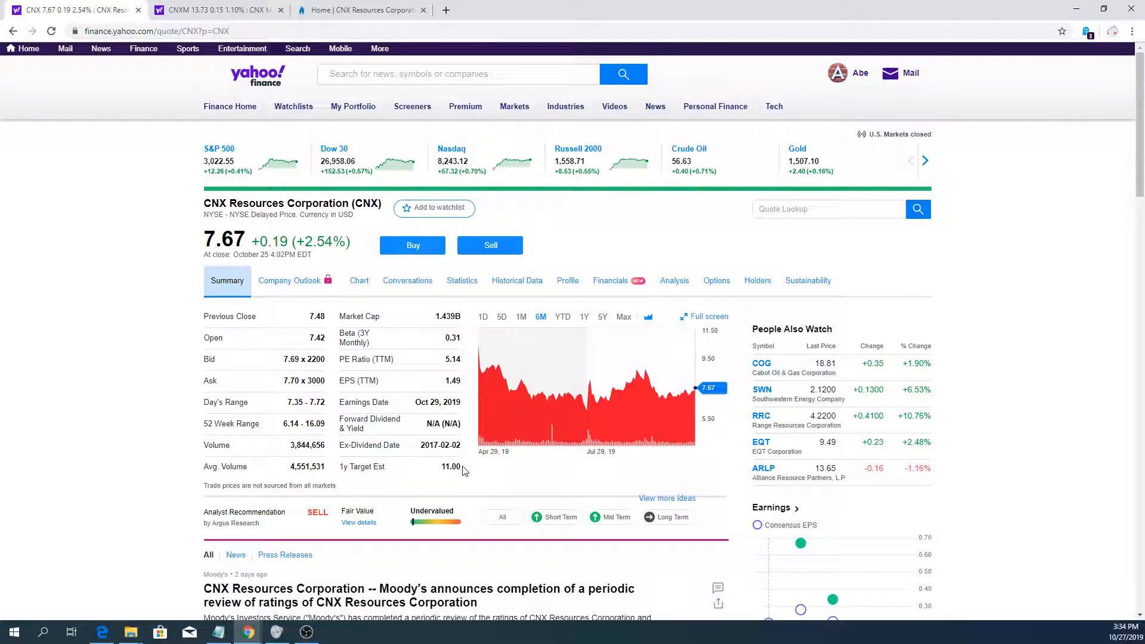
mouse_move(227, 315)
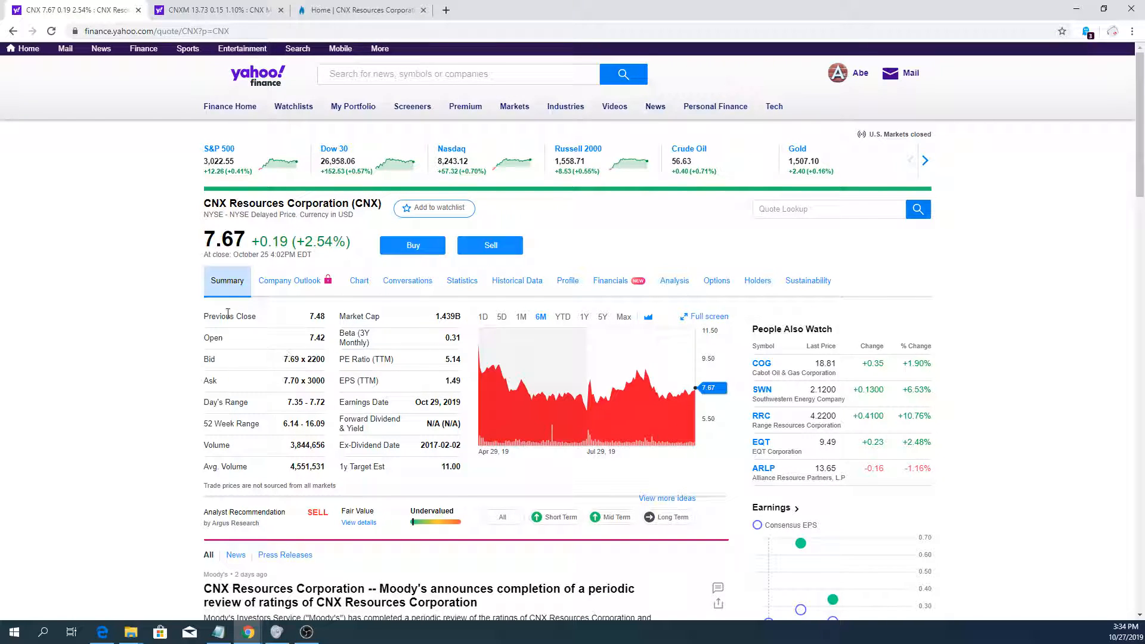
- Display the CNXM quote summary at 13.73 with its one-day chart and look down the page
left_click(212, 10)
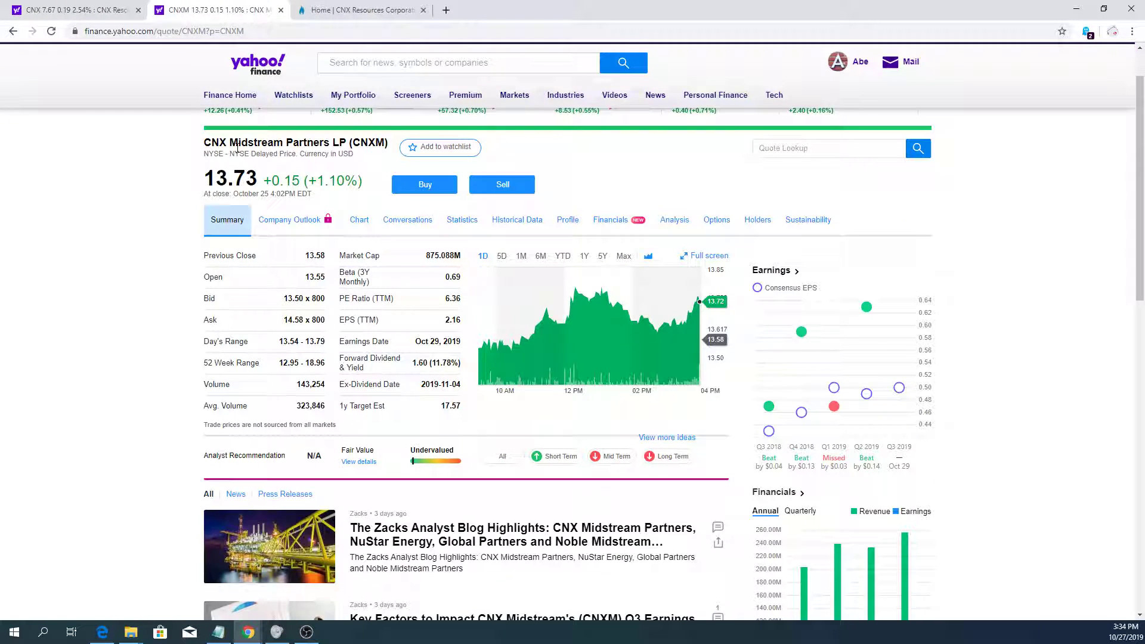
double_click(276, 142)
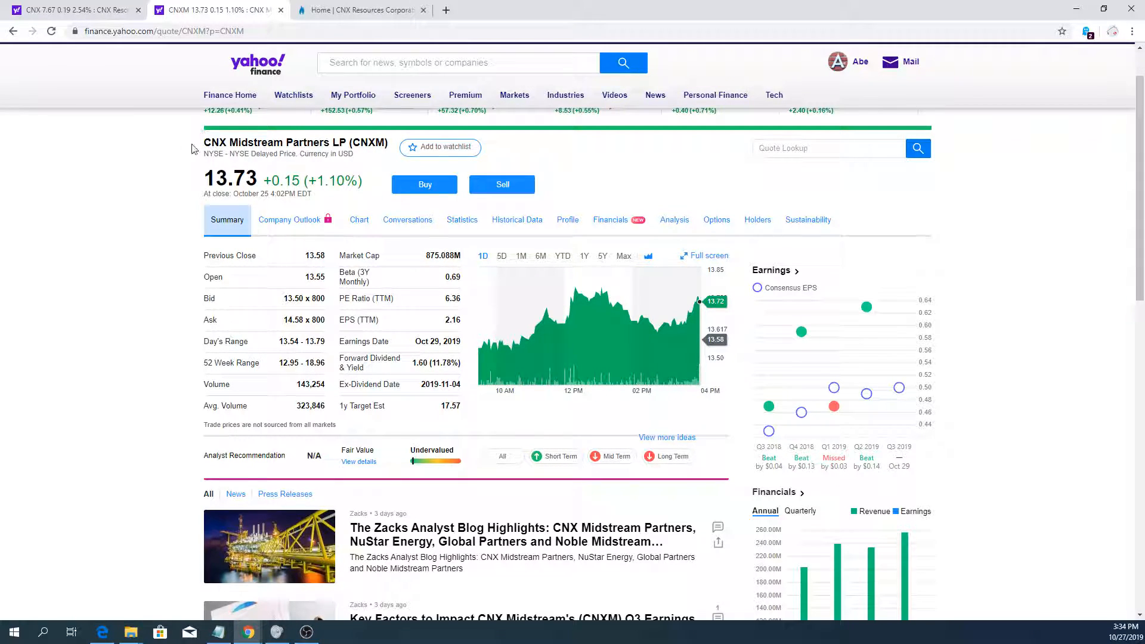
mouse_move(115, 105)
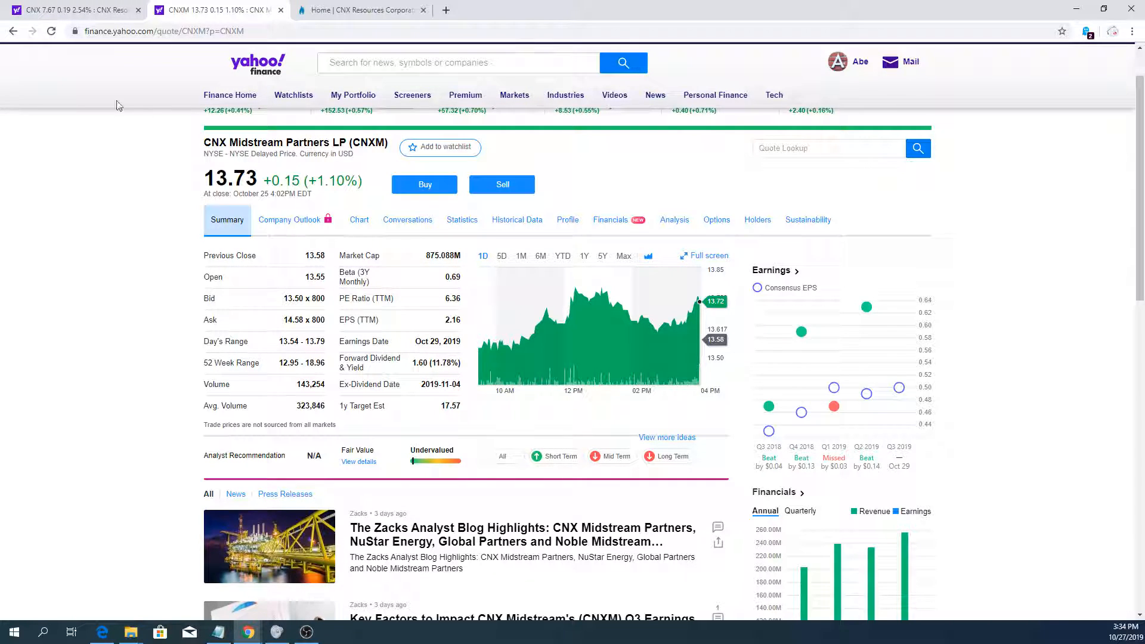
mouse_move(356, 154)
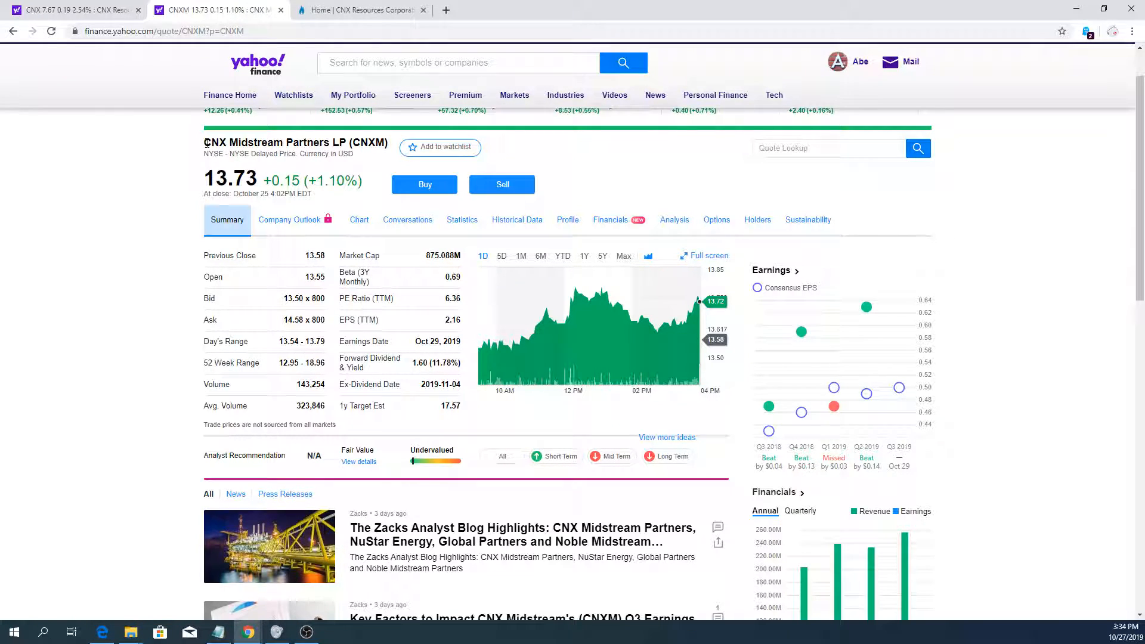
double_click(263, 142)
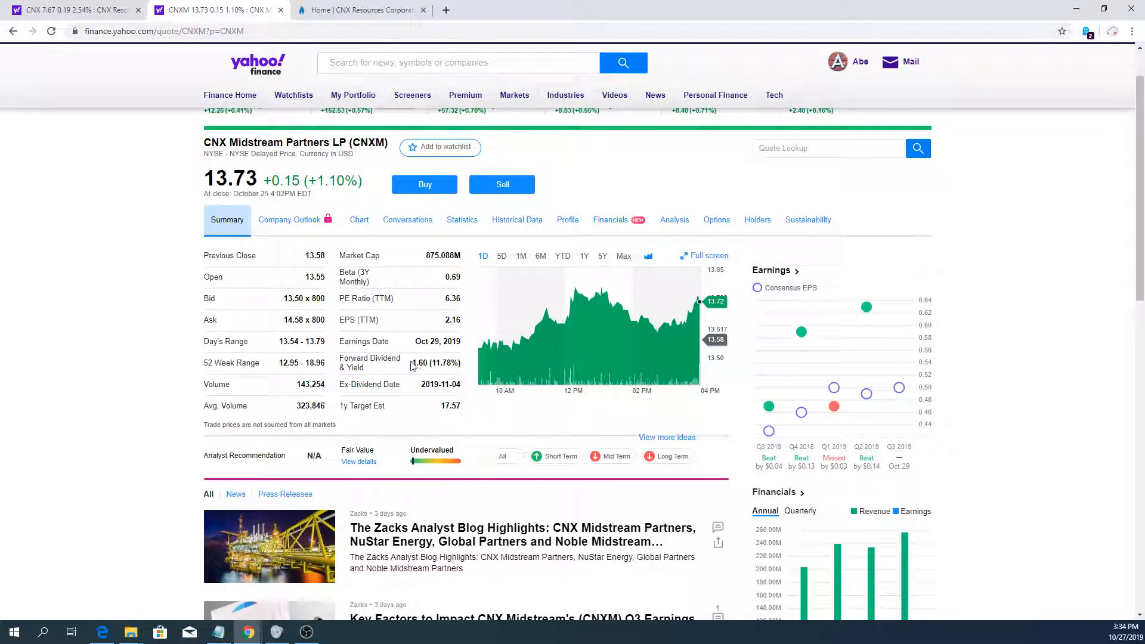
double_click(418, 363)
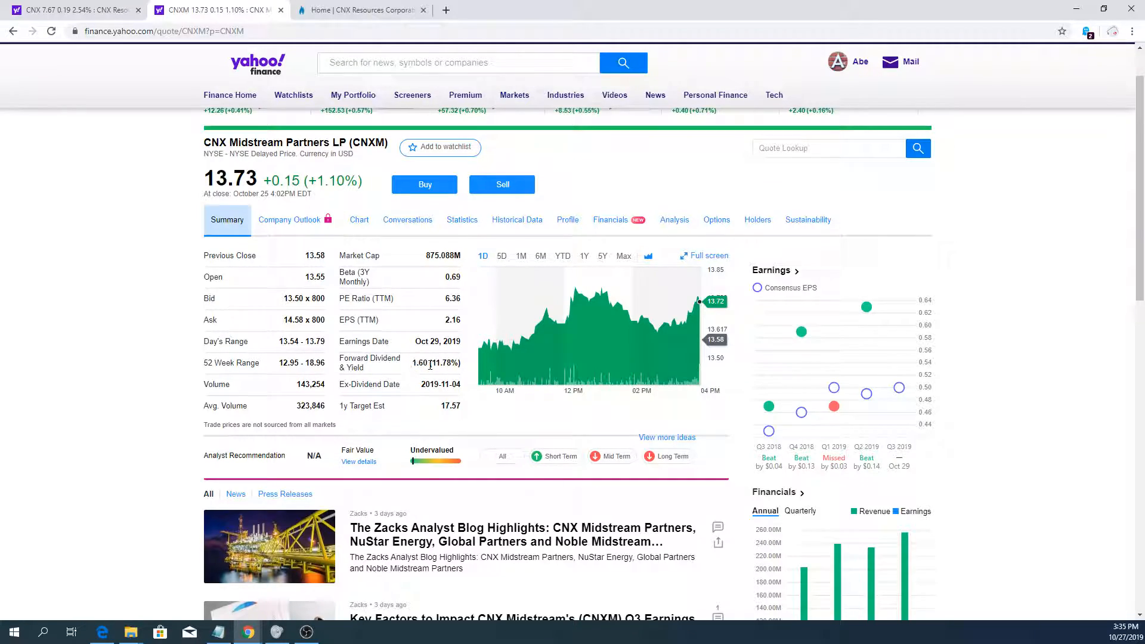
scroll("down", 3)
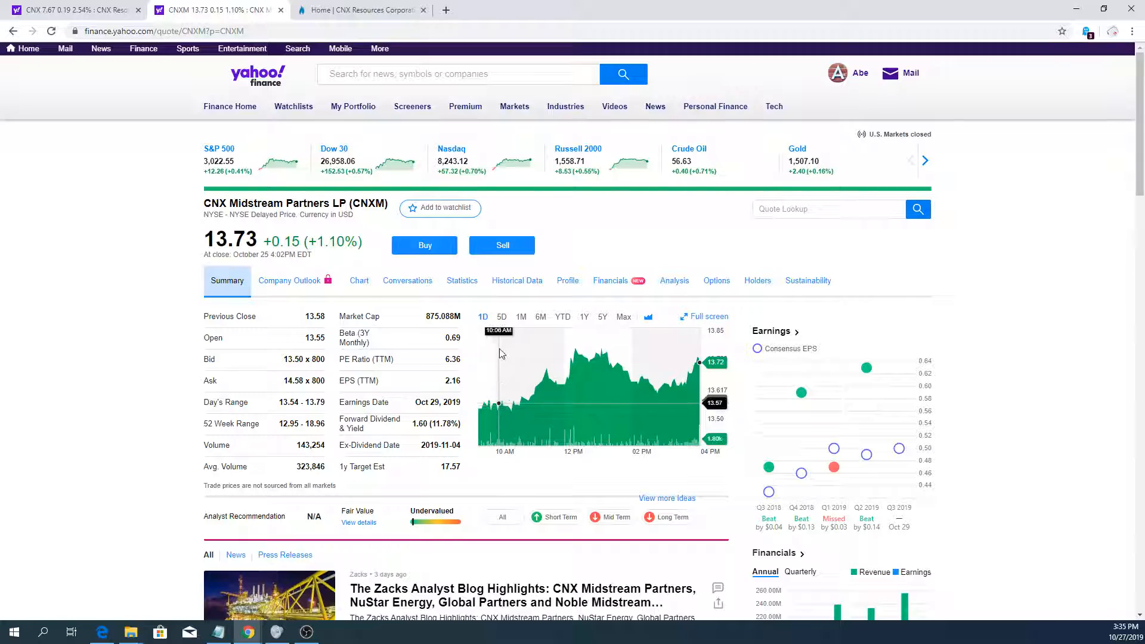
- View CNXM's five-day and one-month charts, then its share statistics and 11.78% forward dividend yield
left_click(501, 316)
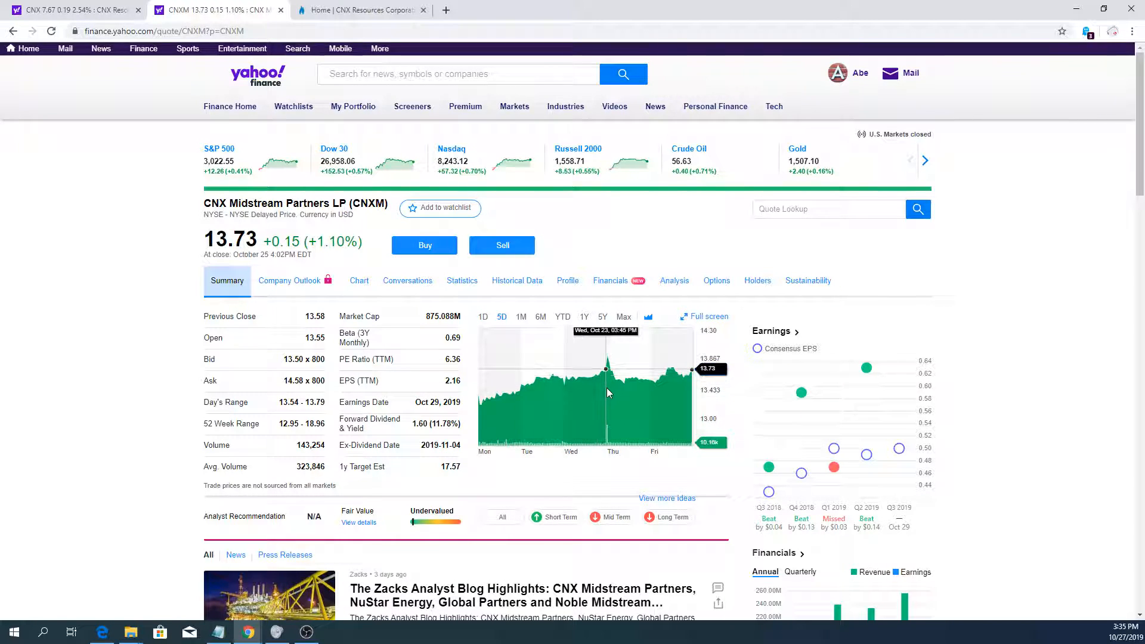
mouse_move(562, 398)
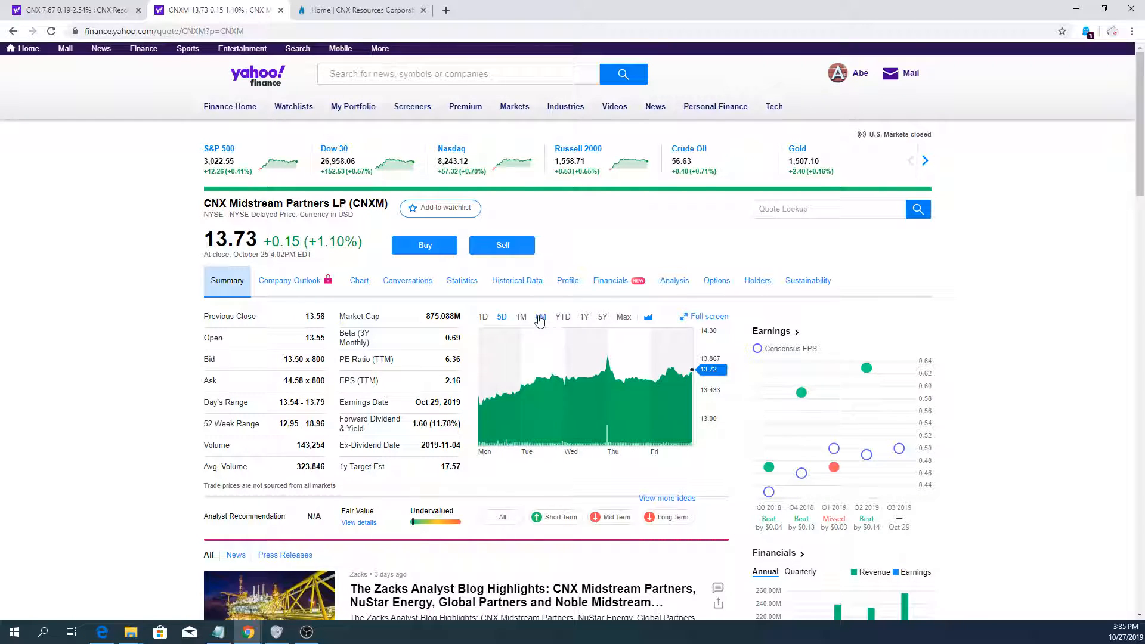
left_click(521, 318)
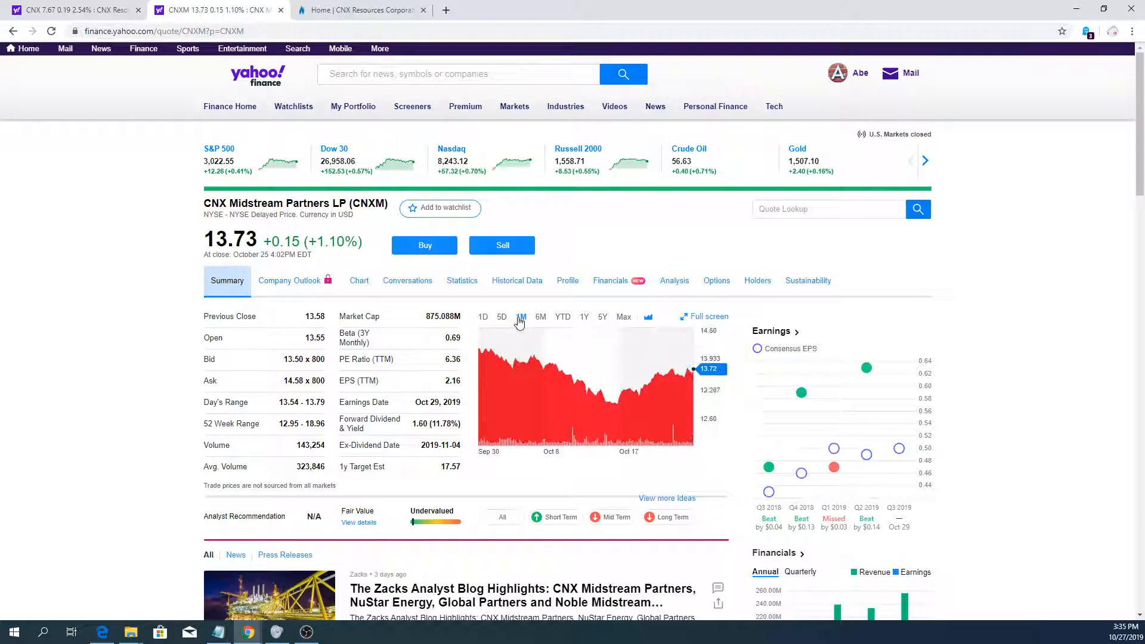
mouse_move(628, 389)
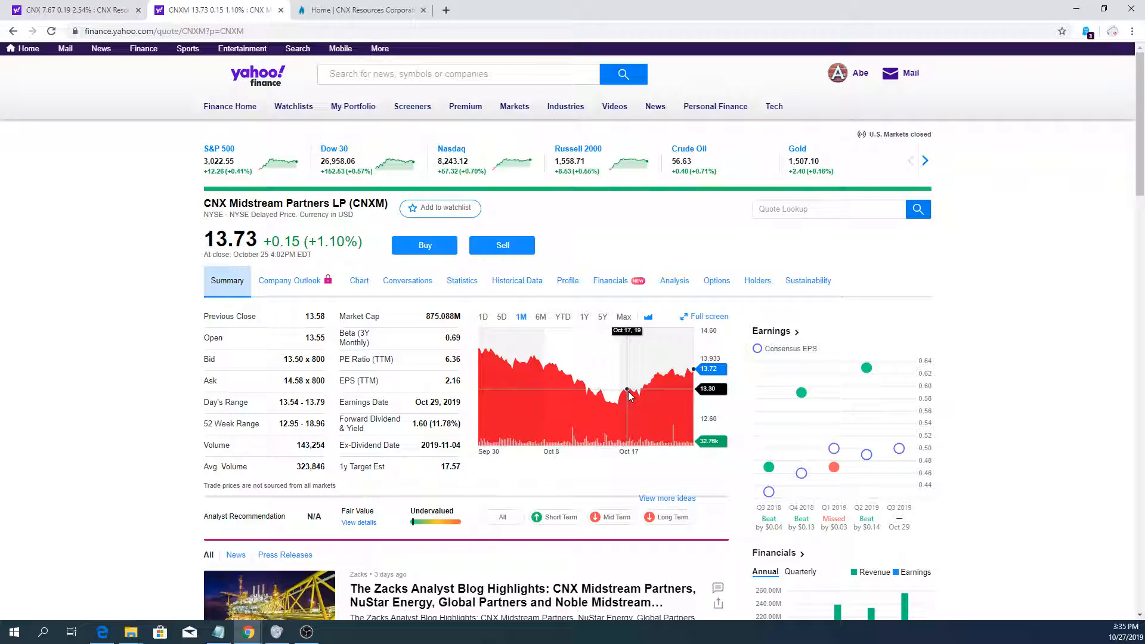
mouse_move(628, 399)
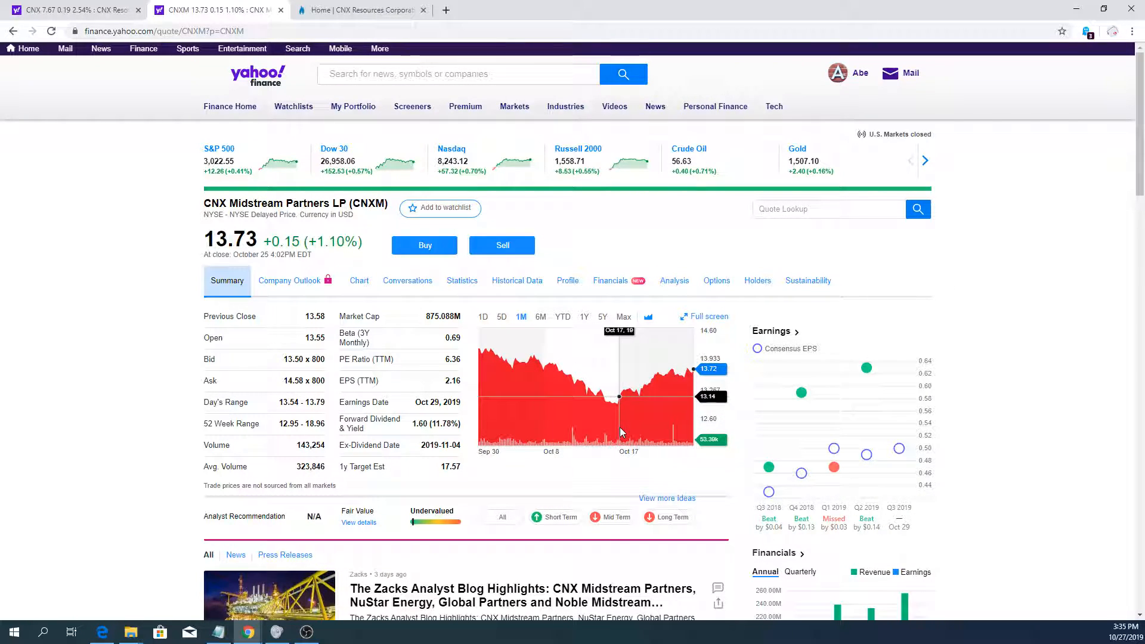
mouse_move(629, 388)
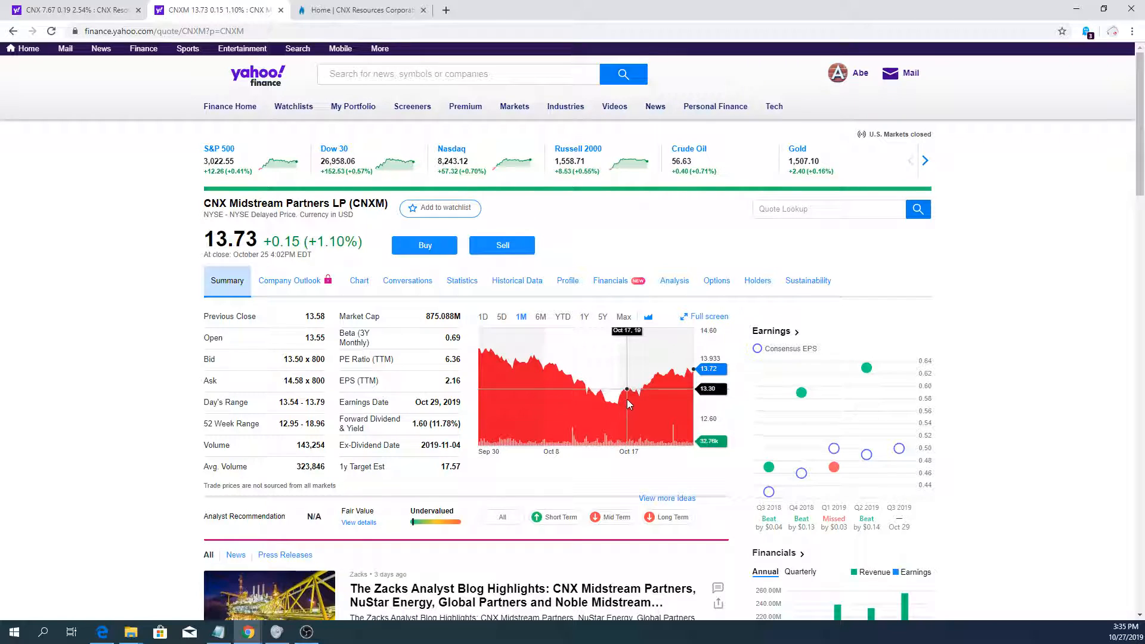
mouse_move(196, 182)
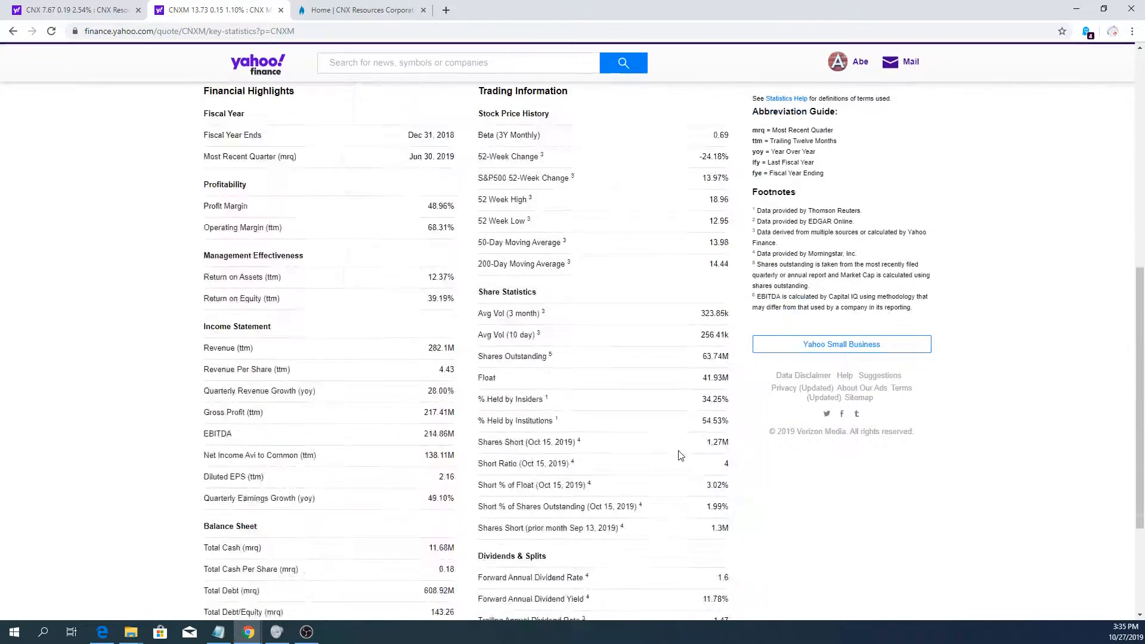
scroll("down", 3)
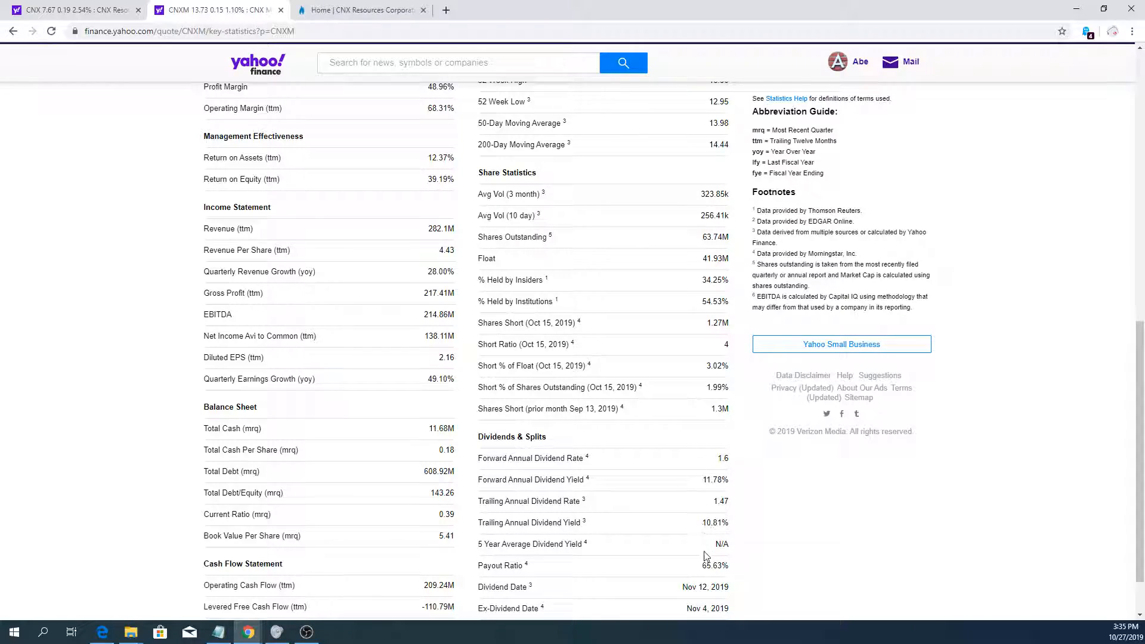
- Return to the CNXM summary and highlight the name CNX Midstream Partners LP
left_click(227, 280)
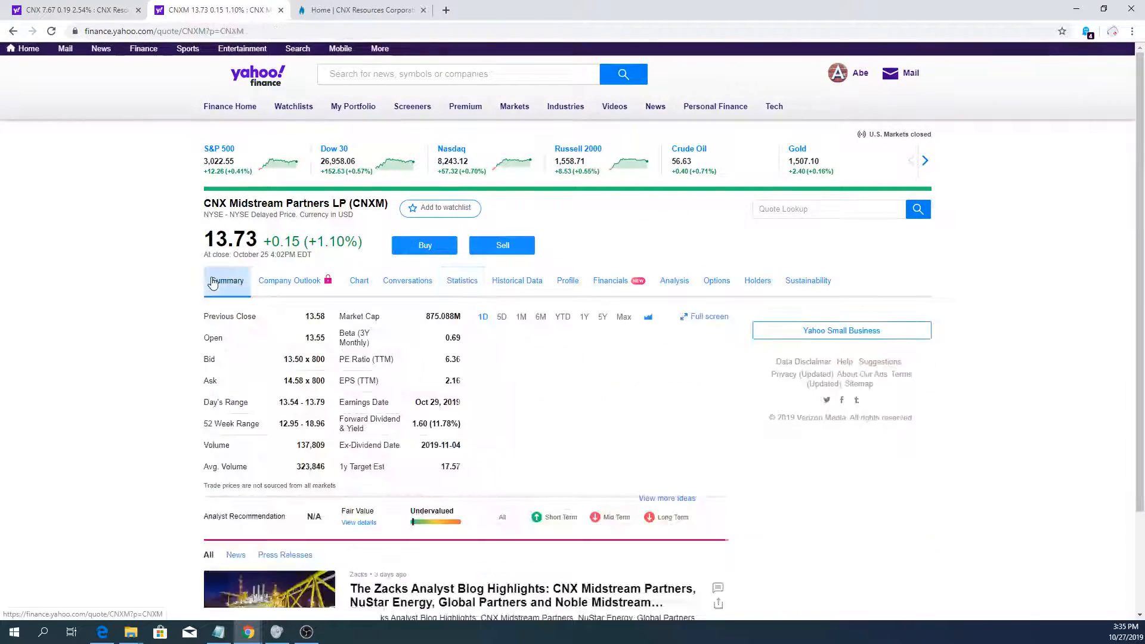
left_click(227, 281)
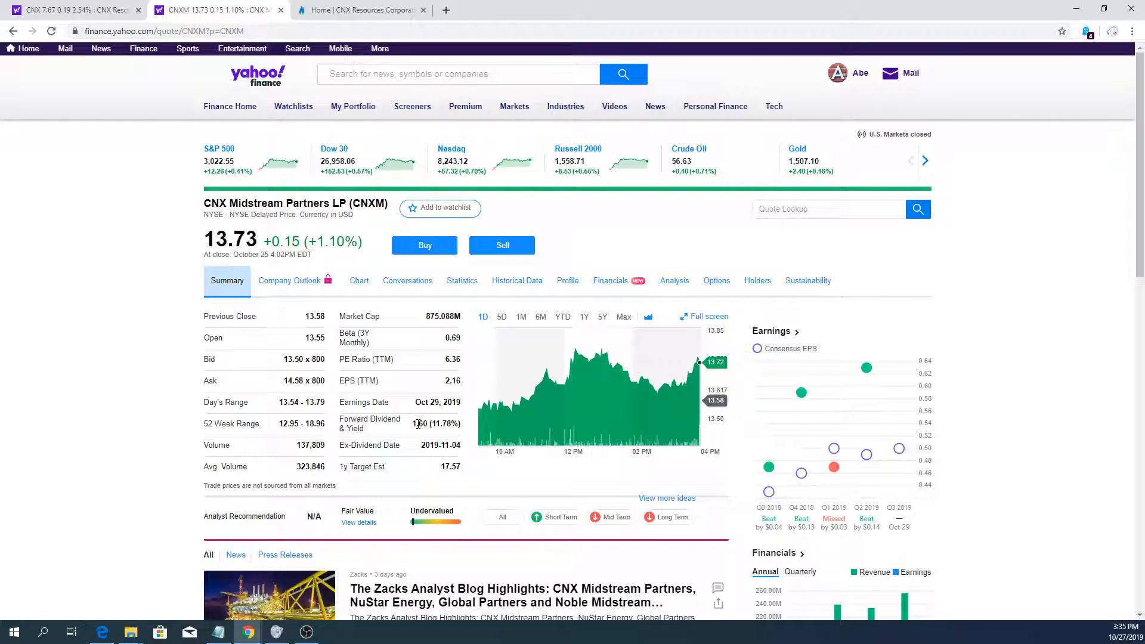
mouse_move(255, 302)
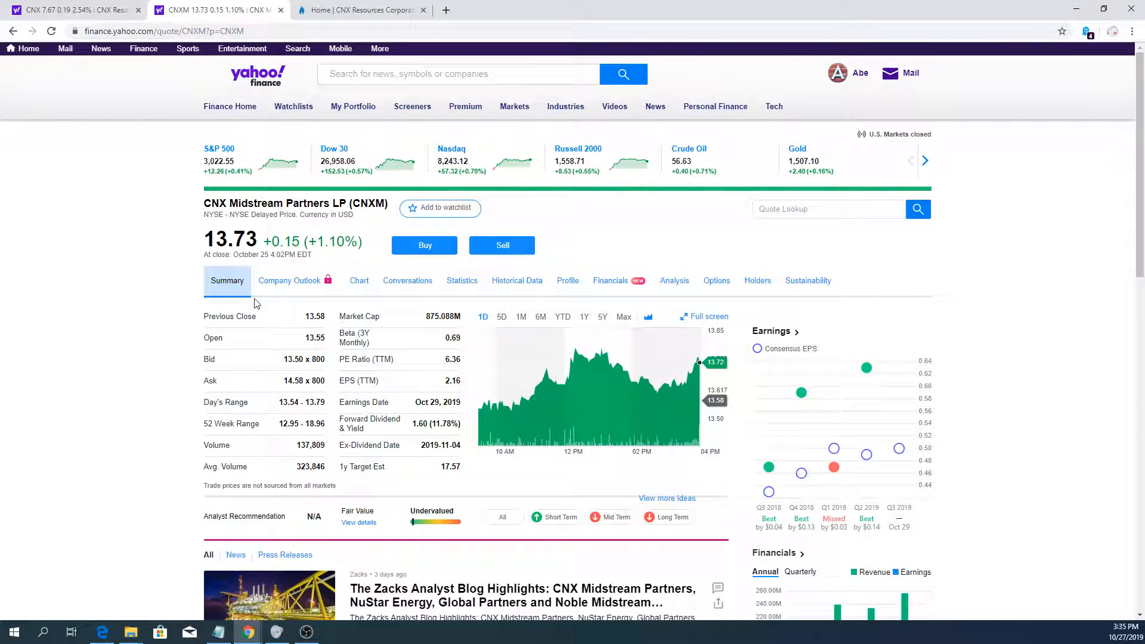
double_click(248, 203)
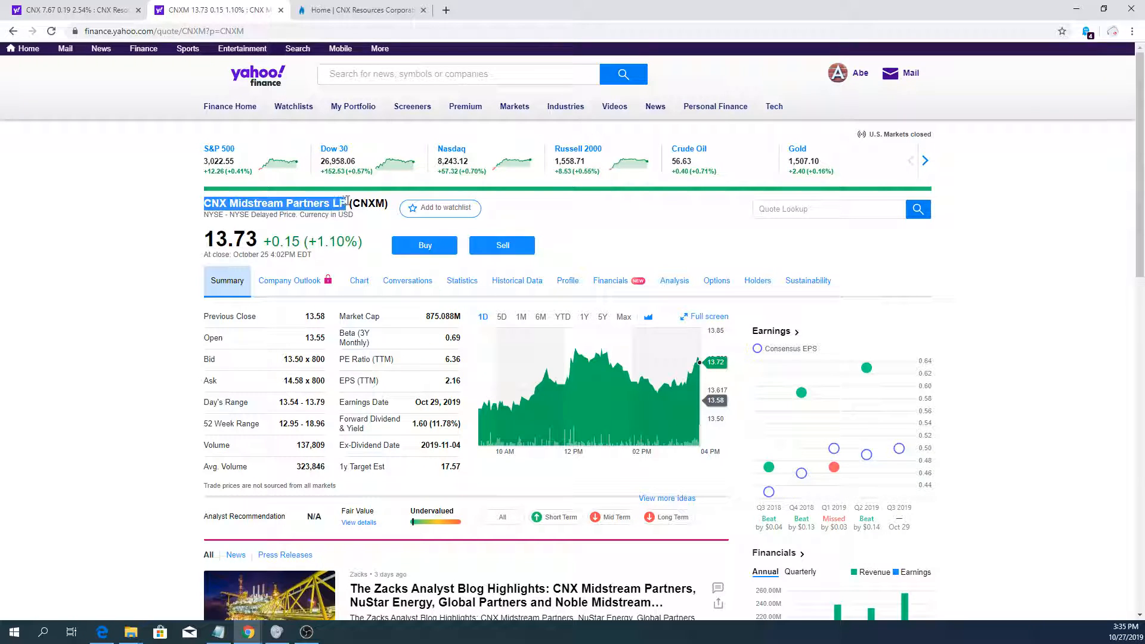
- Compare CNX Resources at 7.67 against CNXM at 13.73 by alternating their quote pages, ending on CNXM
left_click(69, 9)
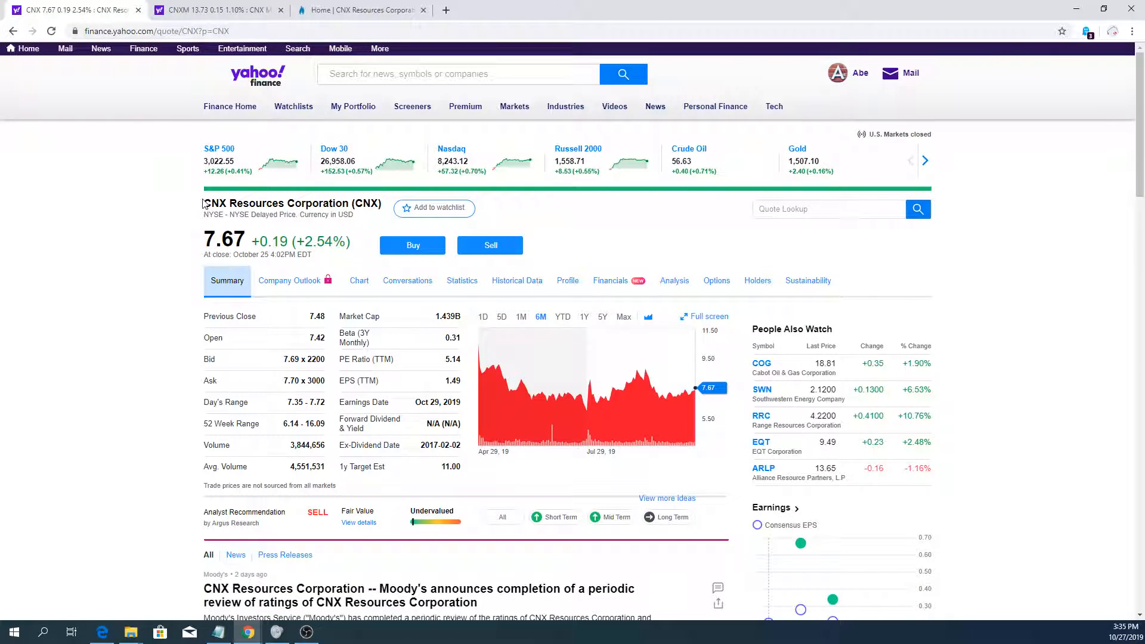
mouse_move(164, 204)
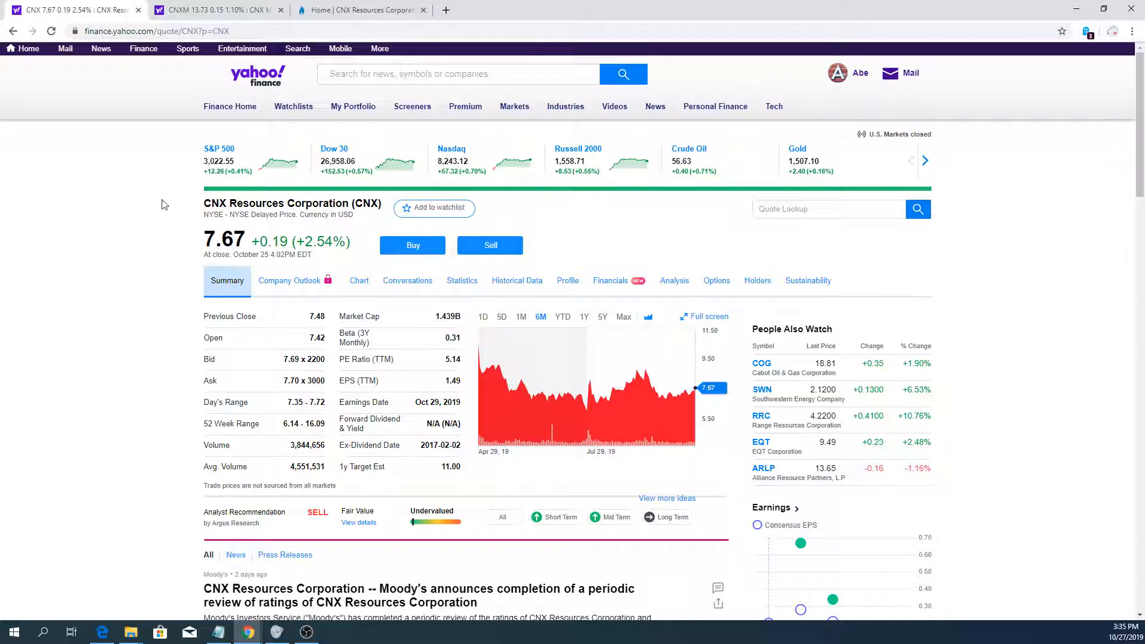
mouse_move(216, 10)
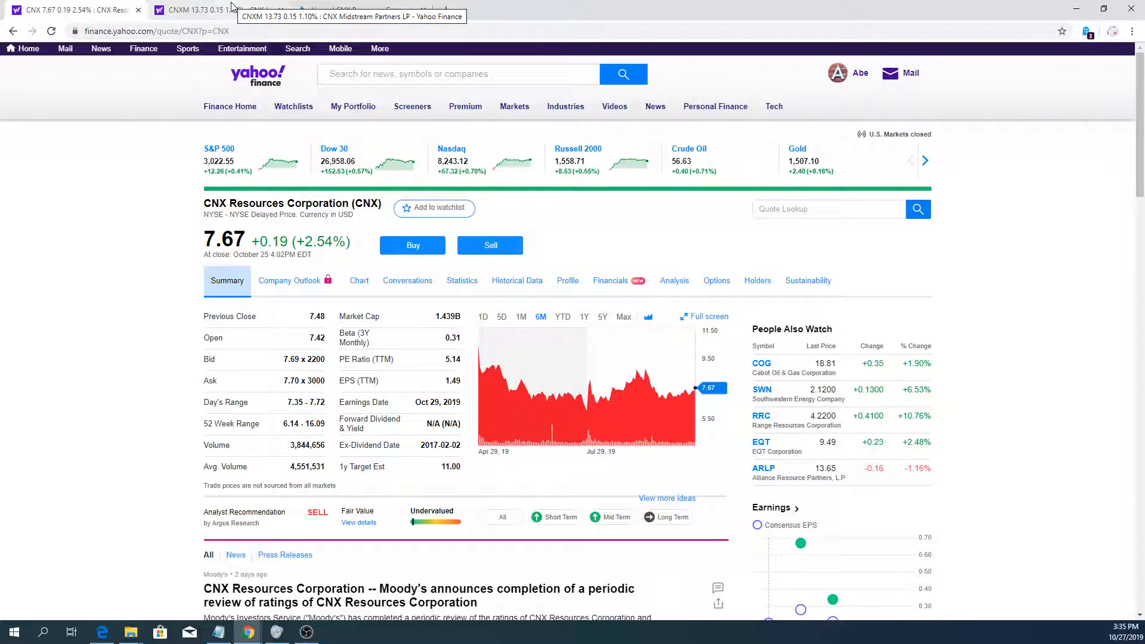
left_click(186, 9)
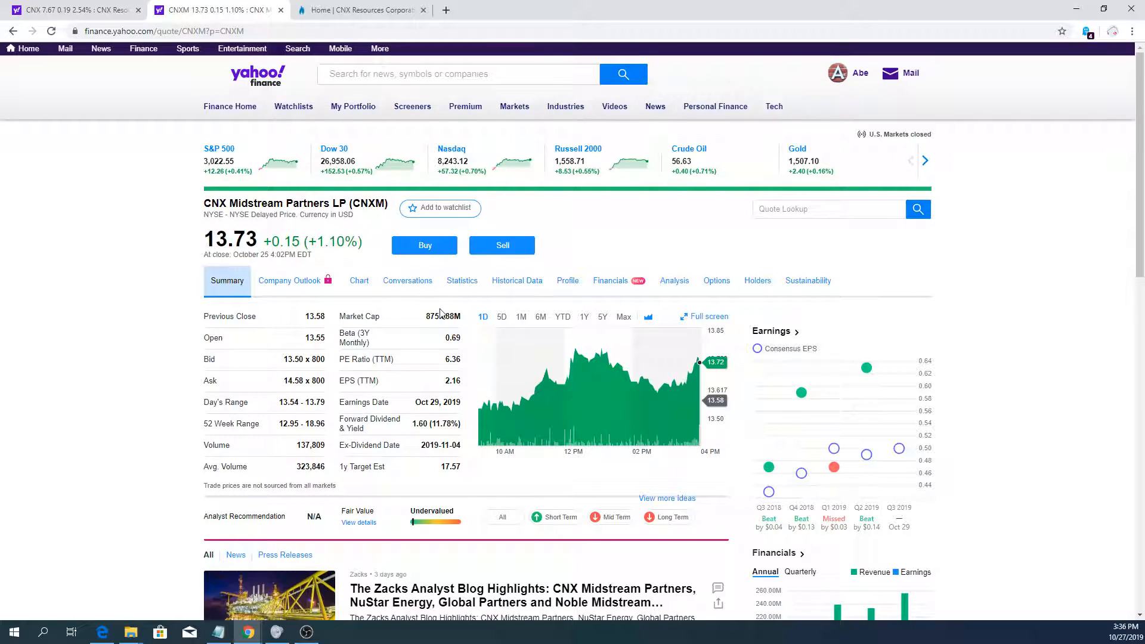
mouse_move(427, 308)
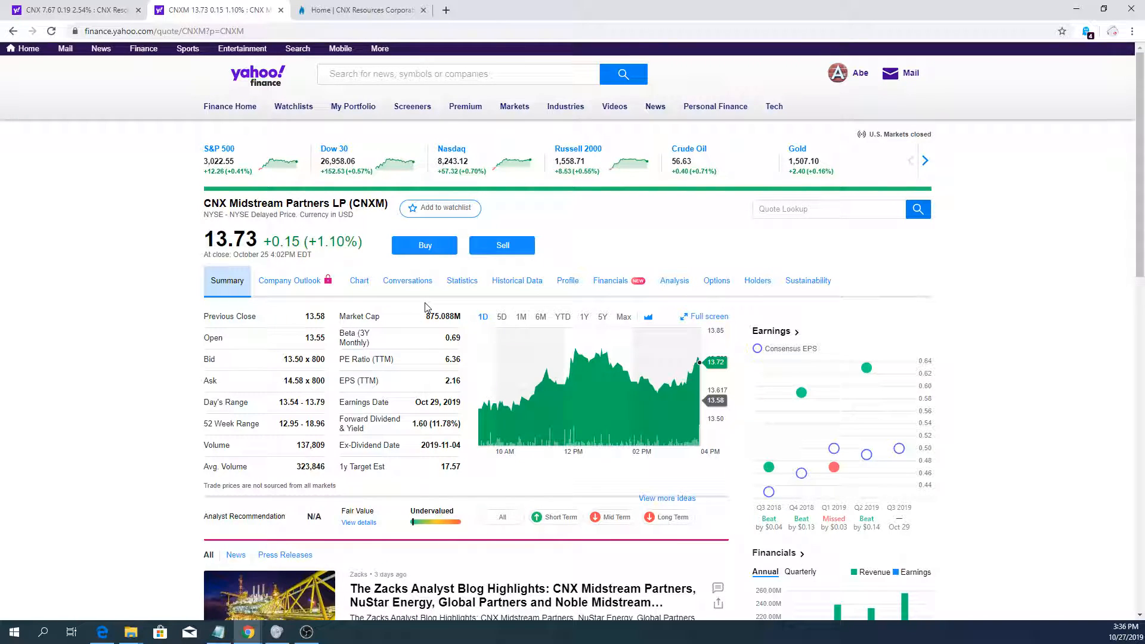
mouse_move(438, 392)
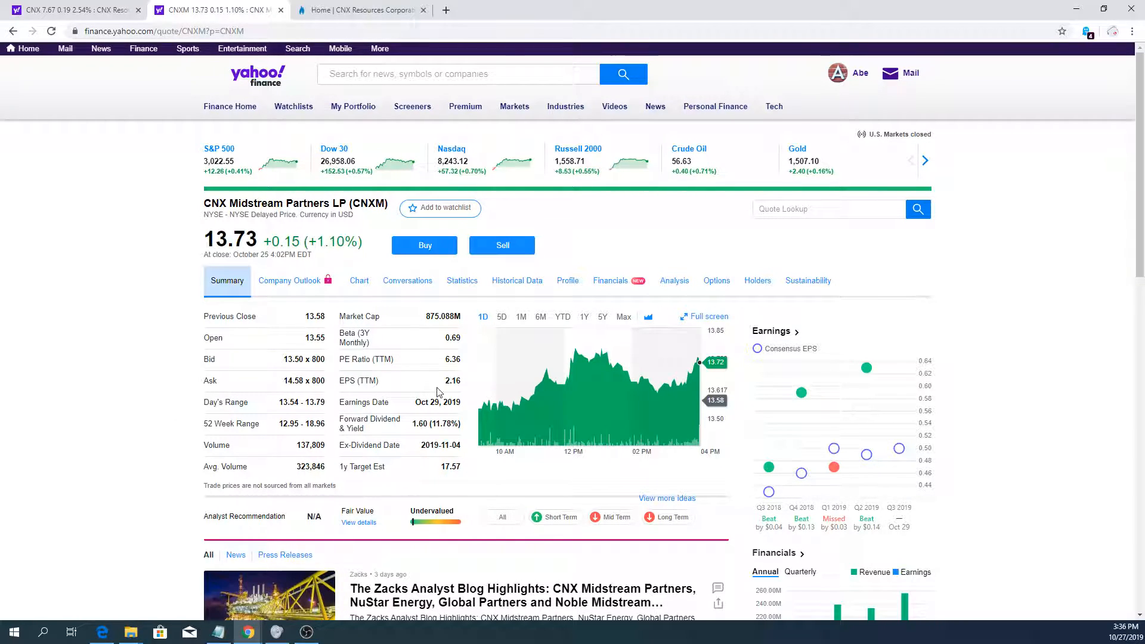
left_click(69, 9)
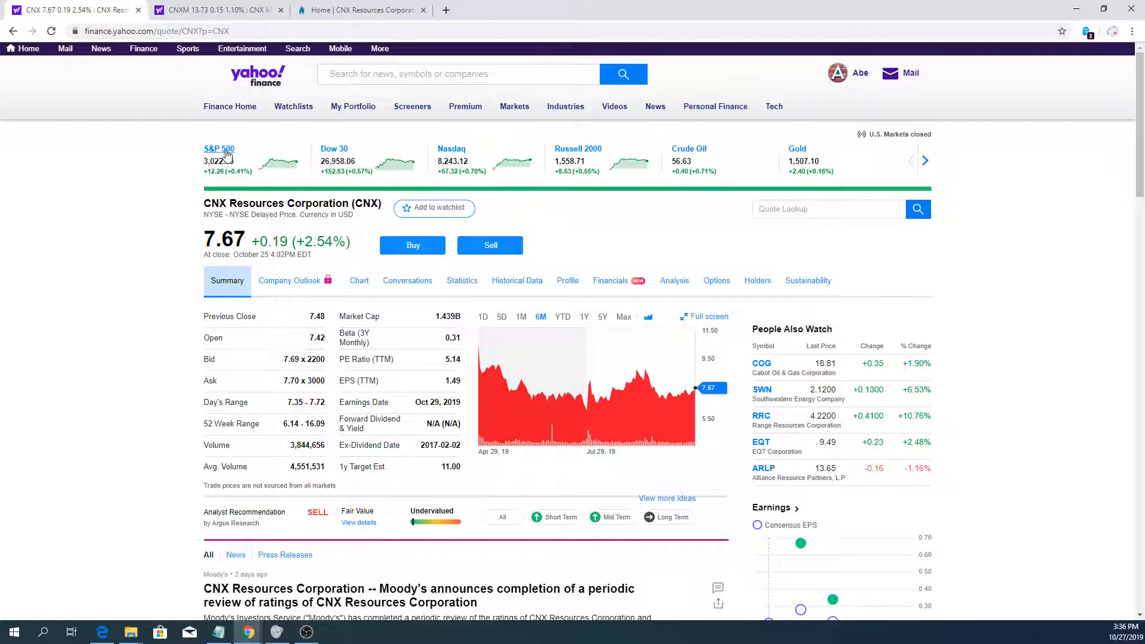
left_click(216, 9)
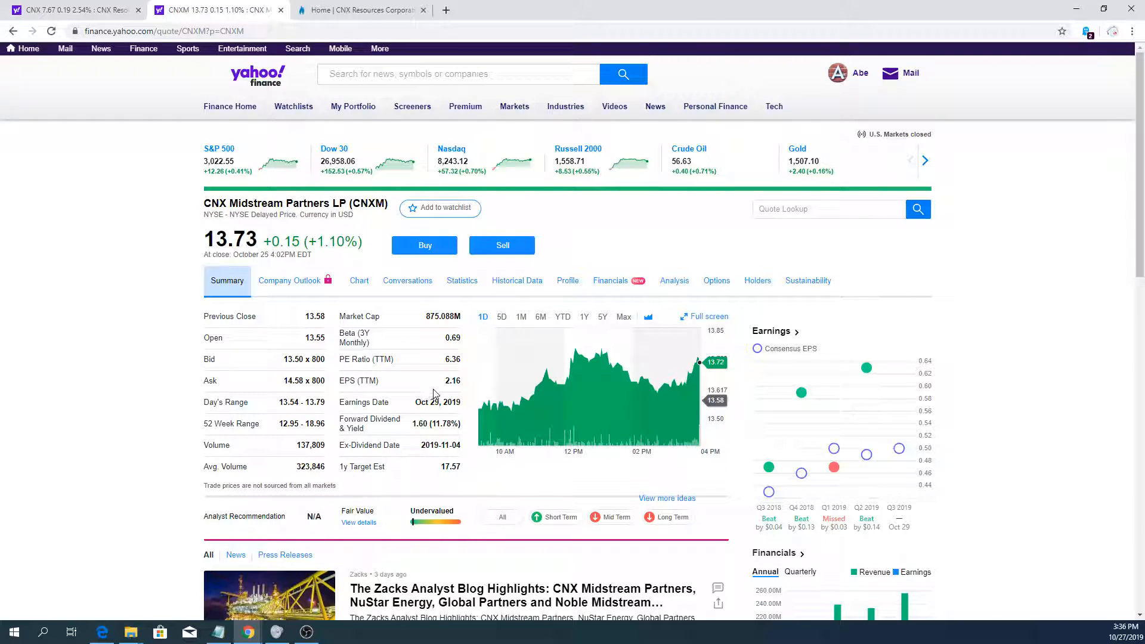
mouse_move(269, 469)
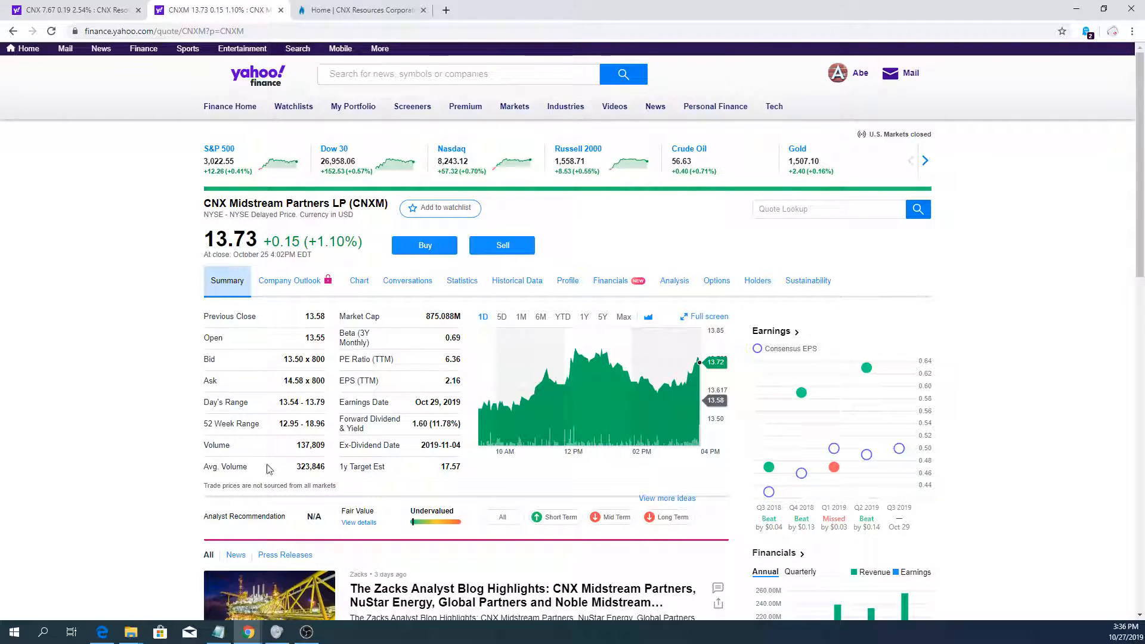
left_click(69, 10)
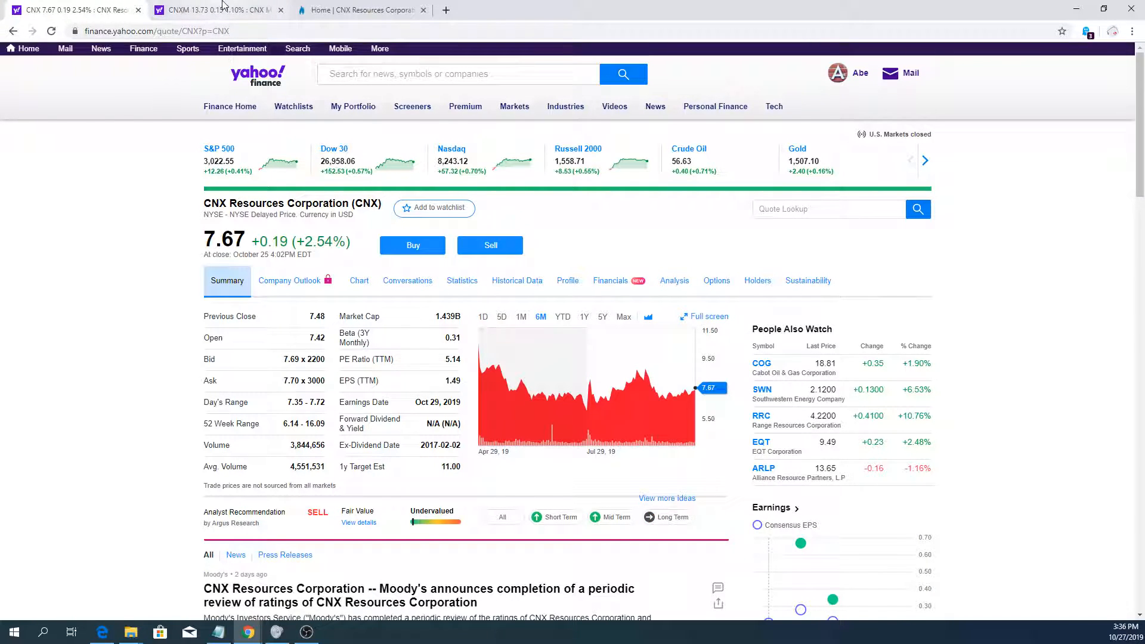
left_click(213, 10)
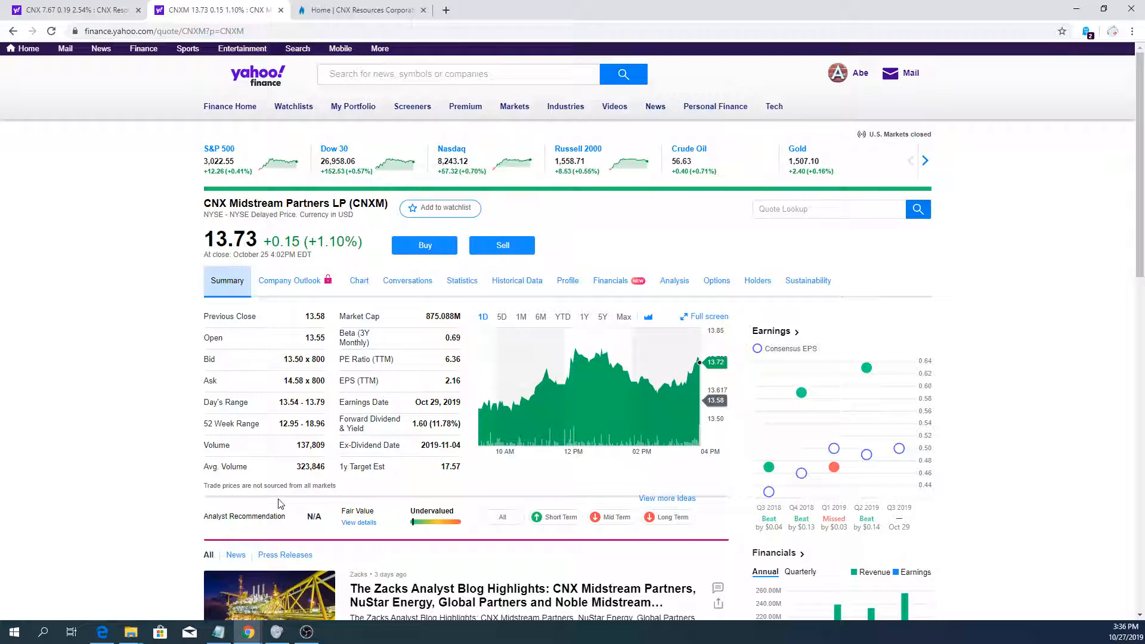
mouse_move(3, 553)
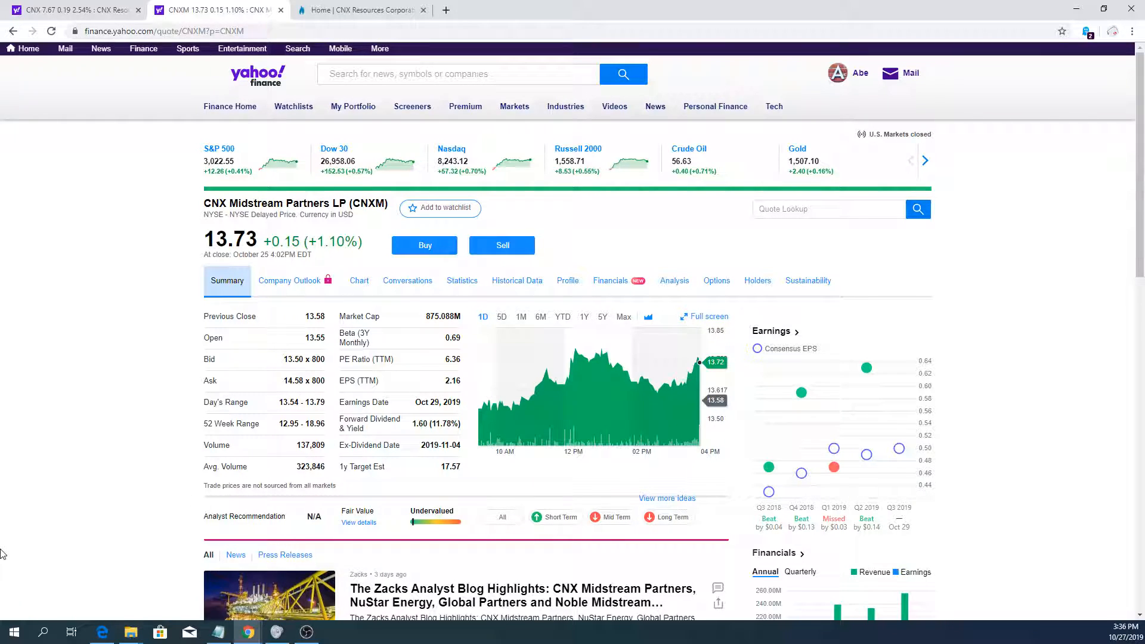
mouse_move(601, 423)
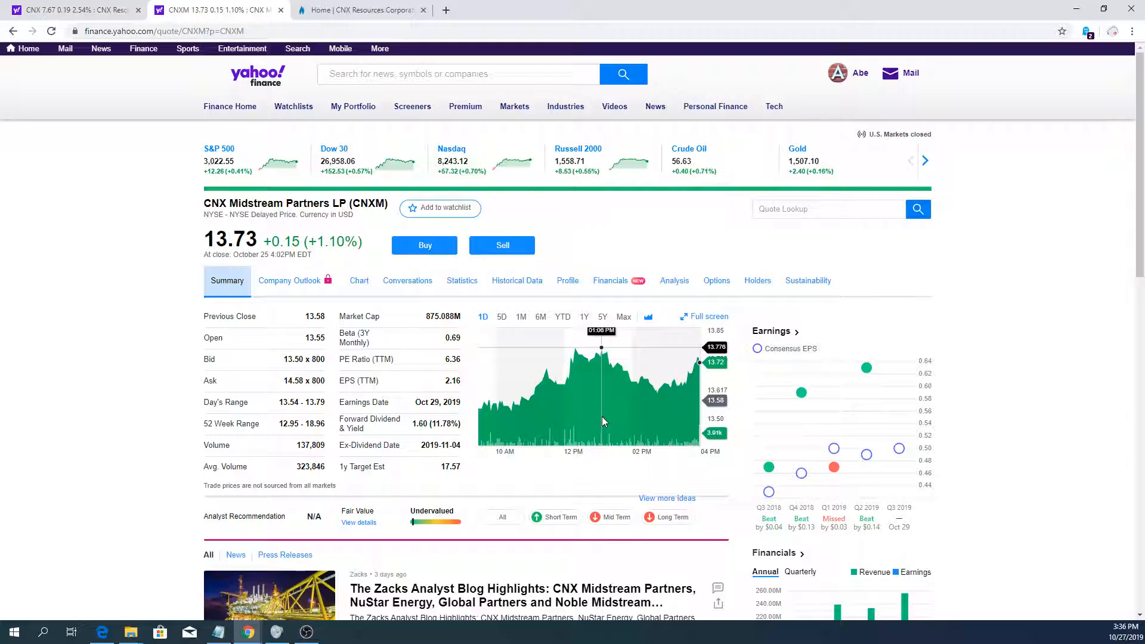
- Switch the CNXM chart to YTD then 1Y, showing a decline from about 20 toward 13.73
left_click(562, 317)
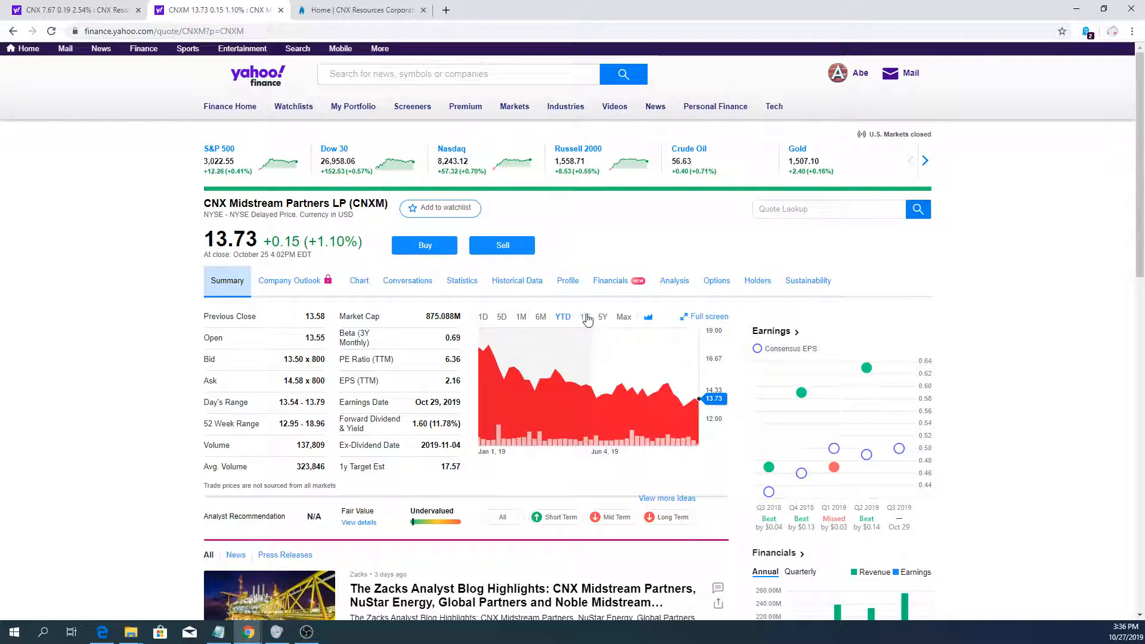
left_click(584, 317)
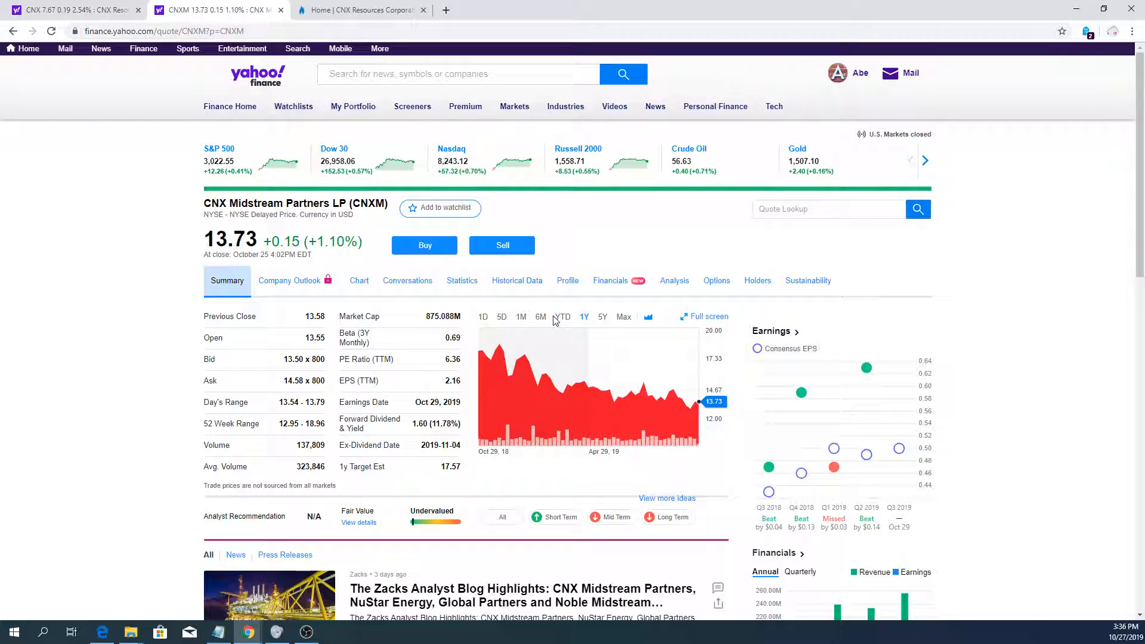
mouse_move(517, 363)
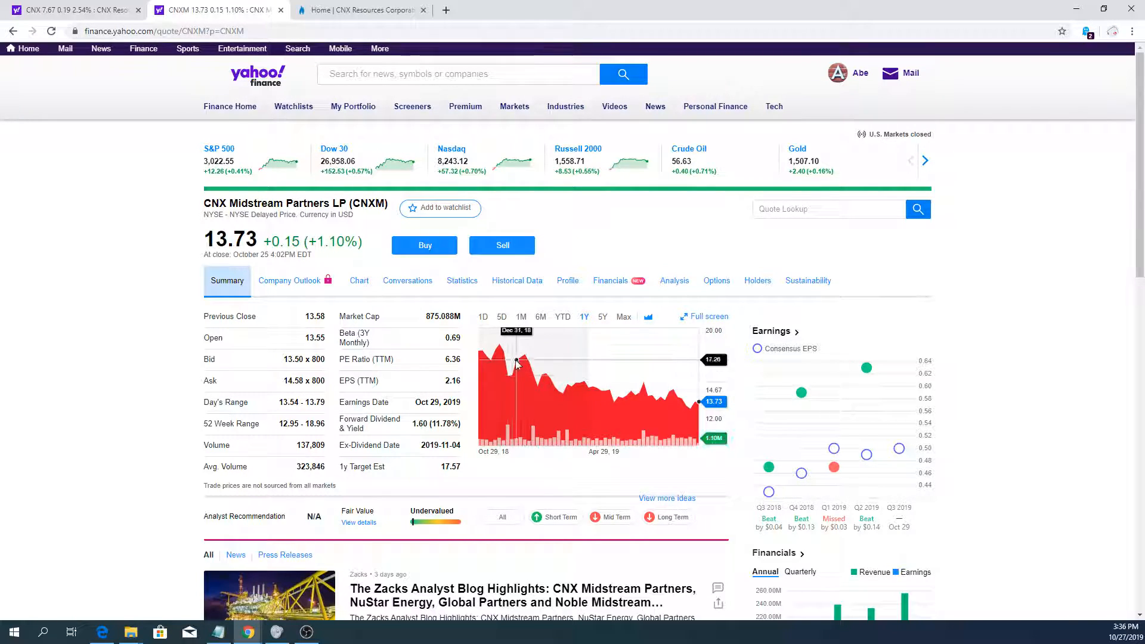
mouse_move(417, 424)
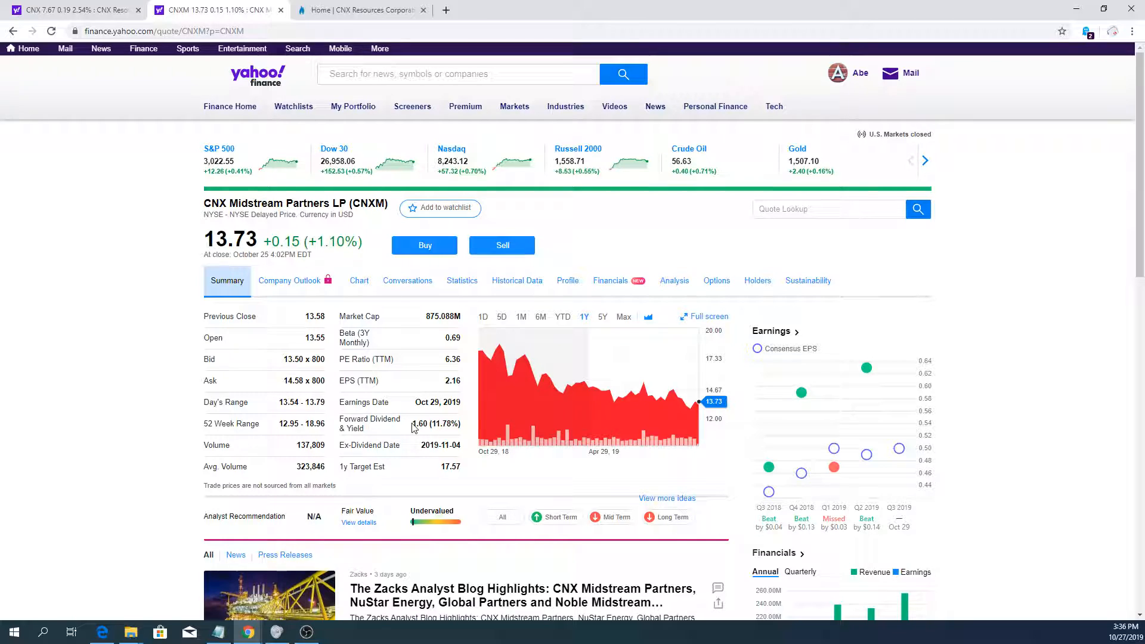
mouse_move(302, 229)
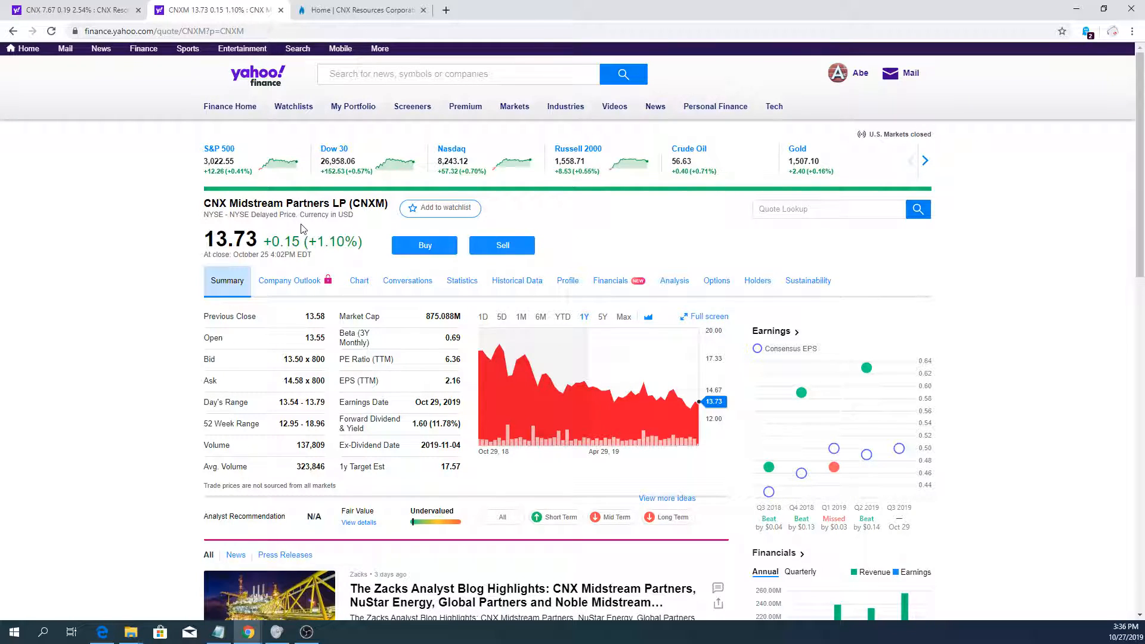
left_click(73, 10)
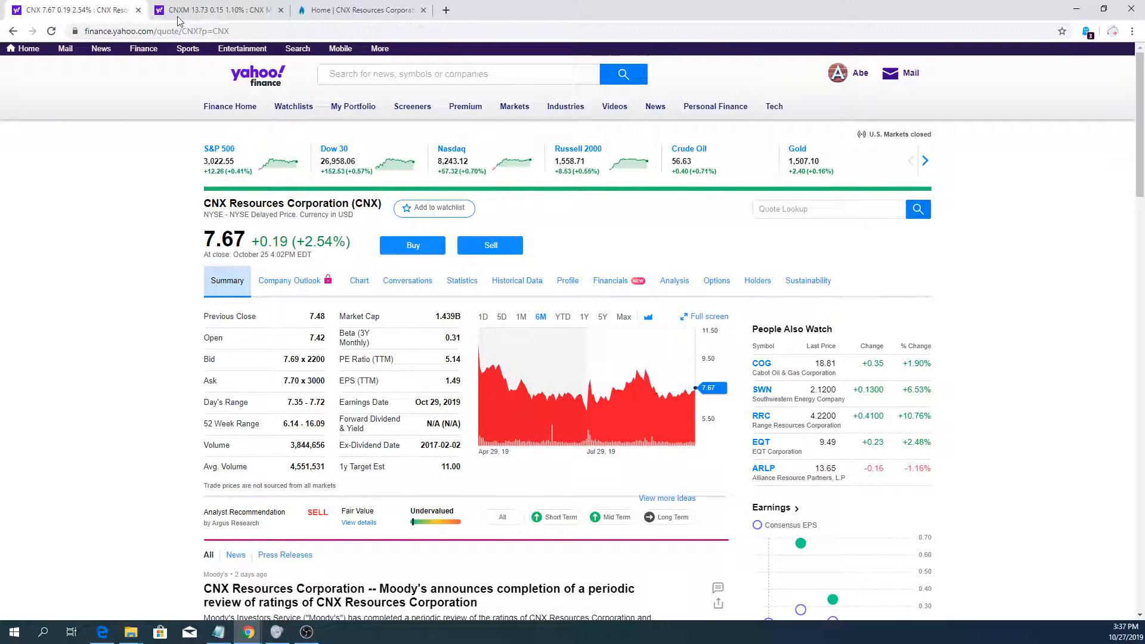
left_click(212, 9)
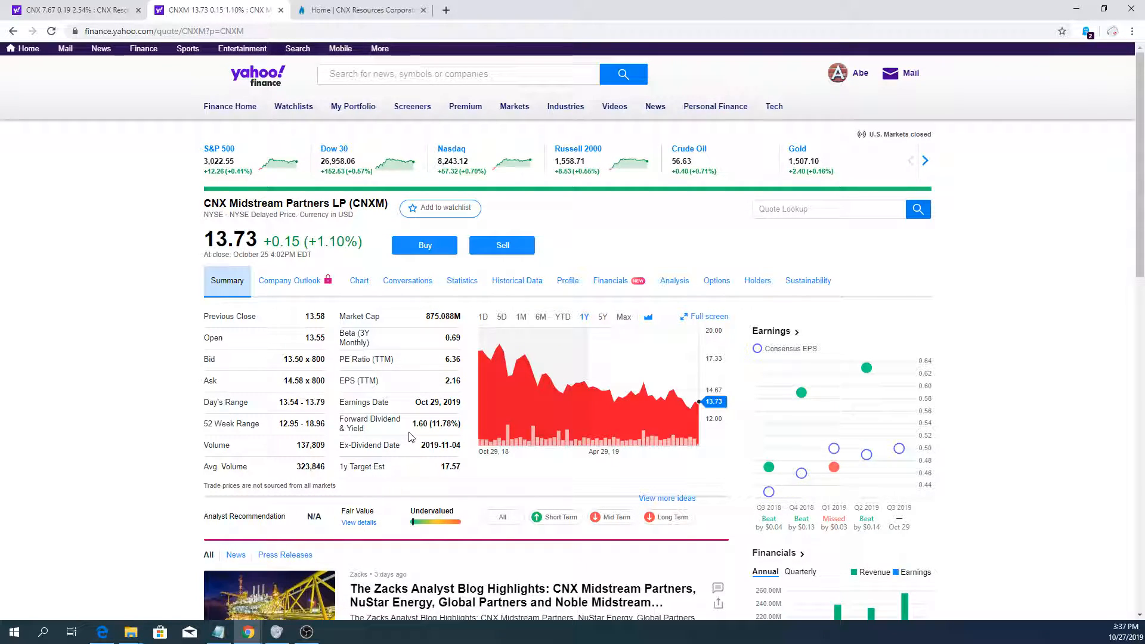
mouse_move(411, 436)
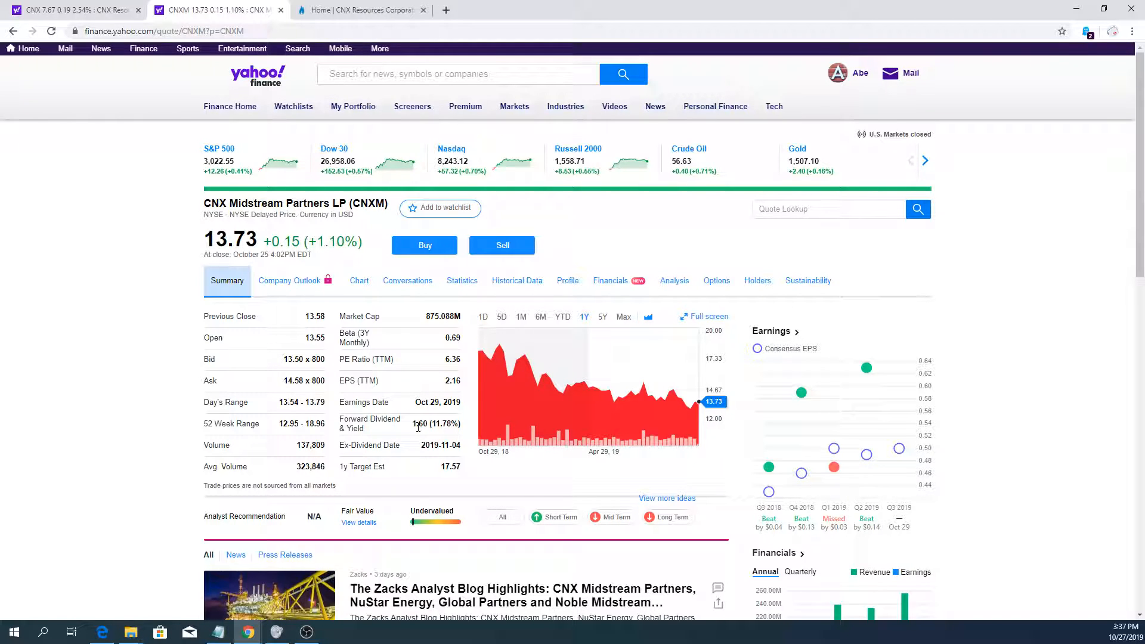
mouse_move(415, 414)
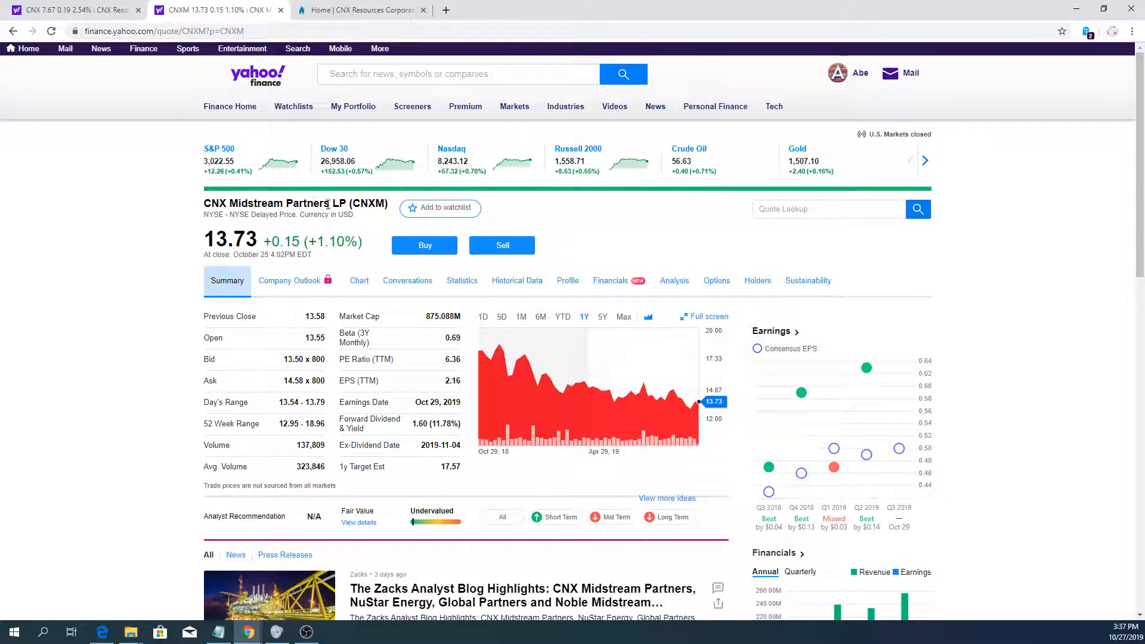
mouse_move(437, 416)
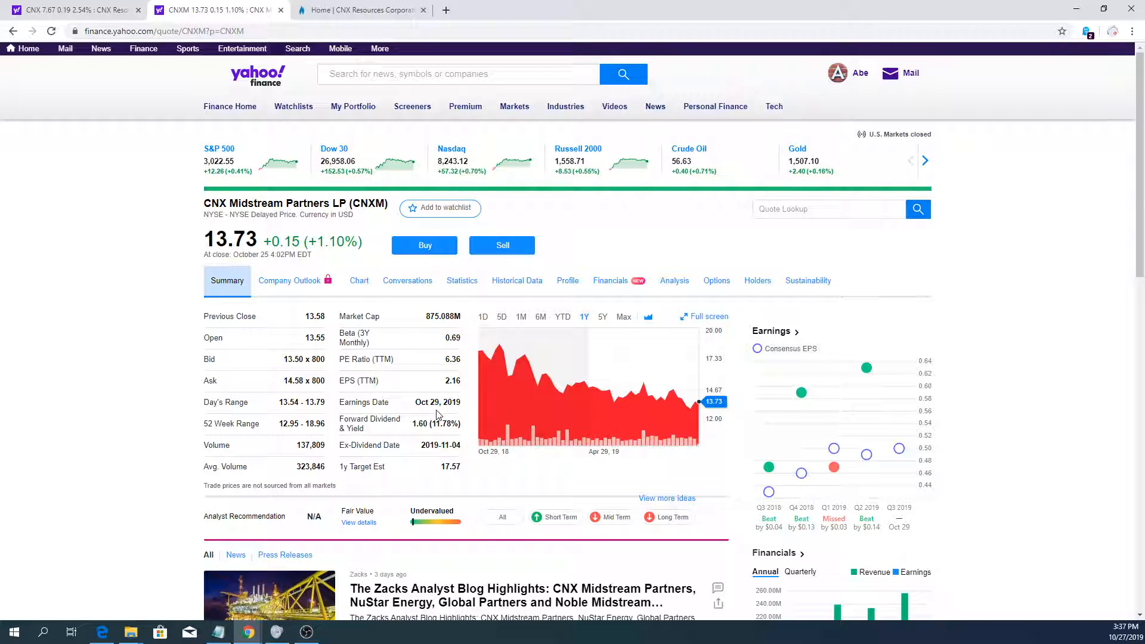
mouse_move(391, 417)
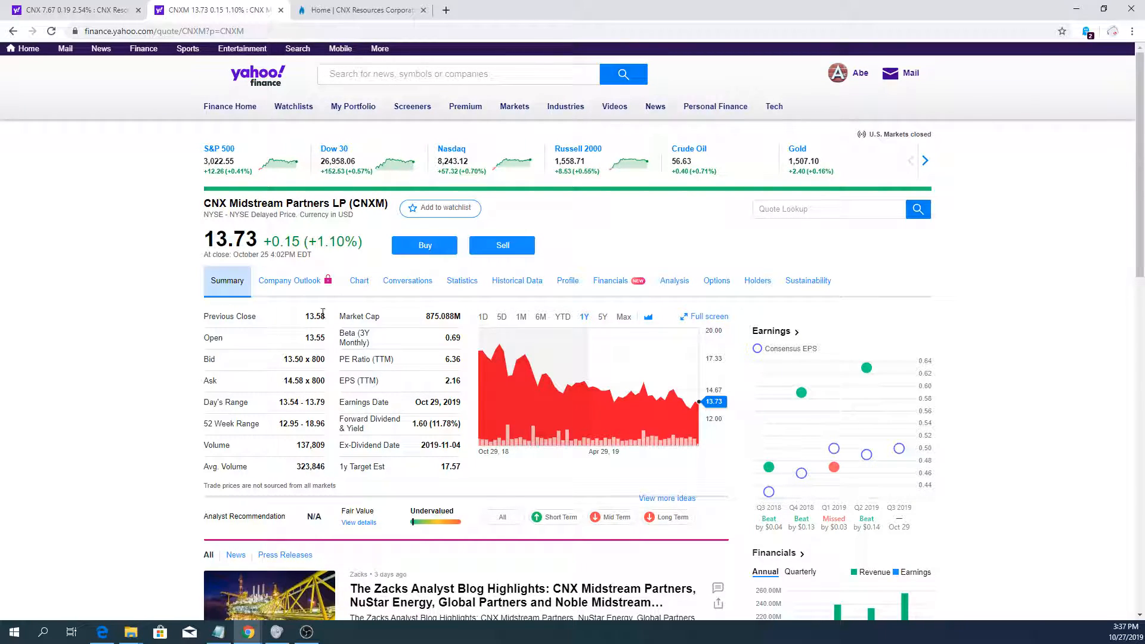
double_click(231, 240)
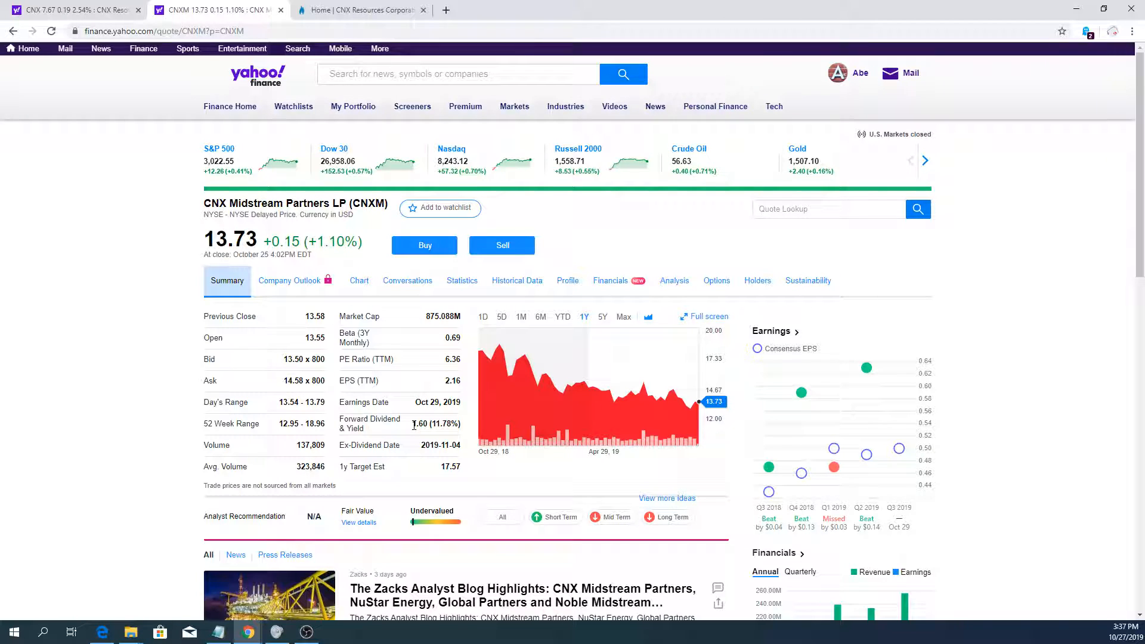
mouse_move(428, 437)
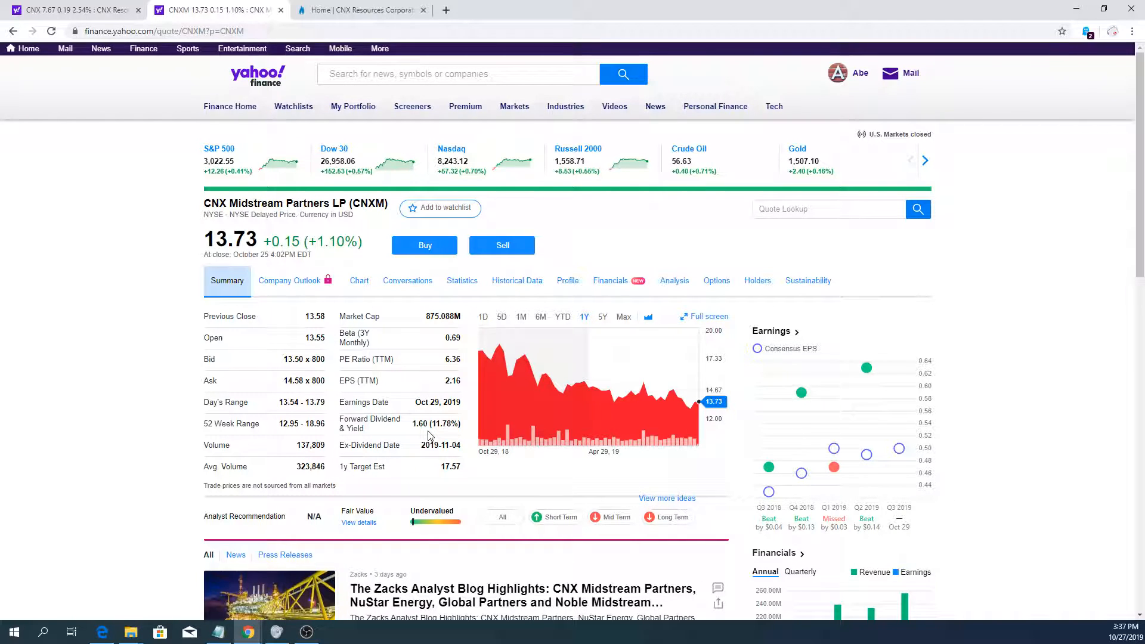
mouse_move(284, 345)
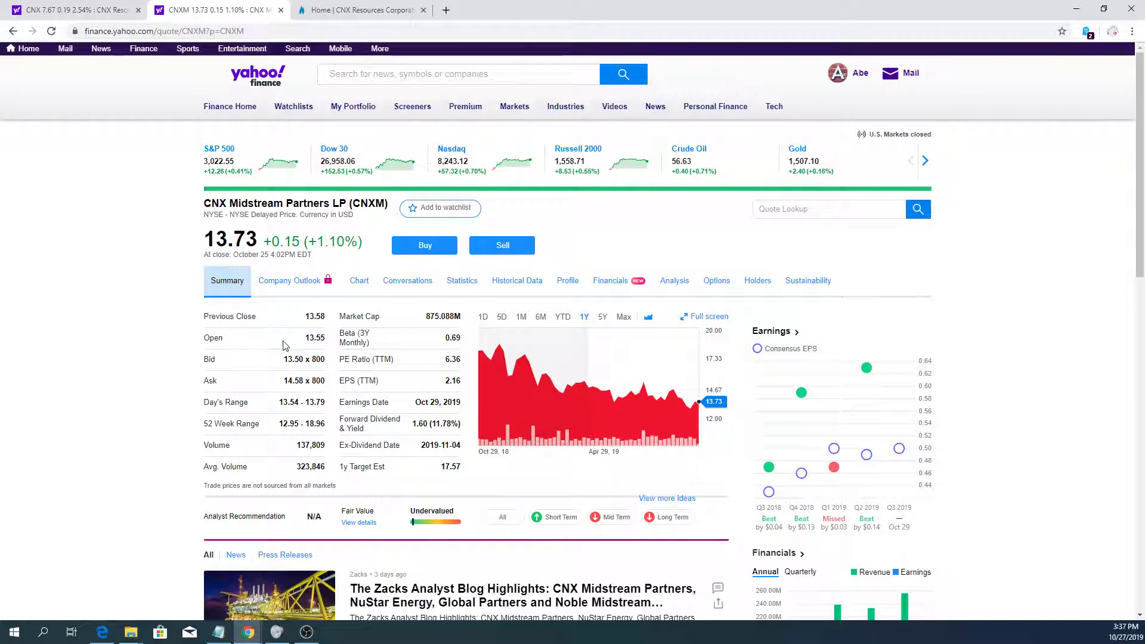
mouse_move(127, 244)
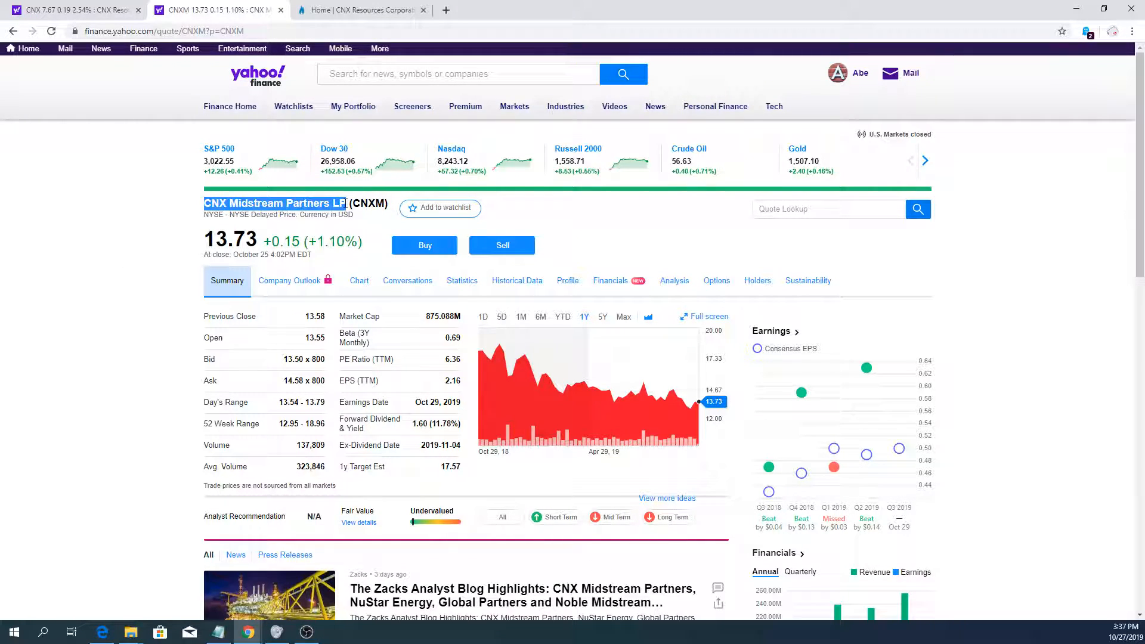
left_click(73, 10)
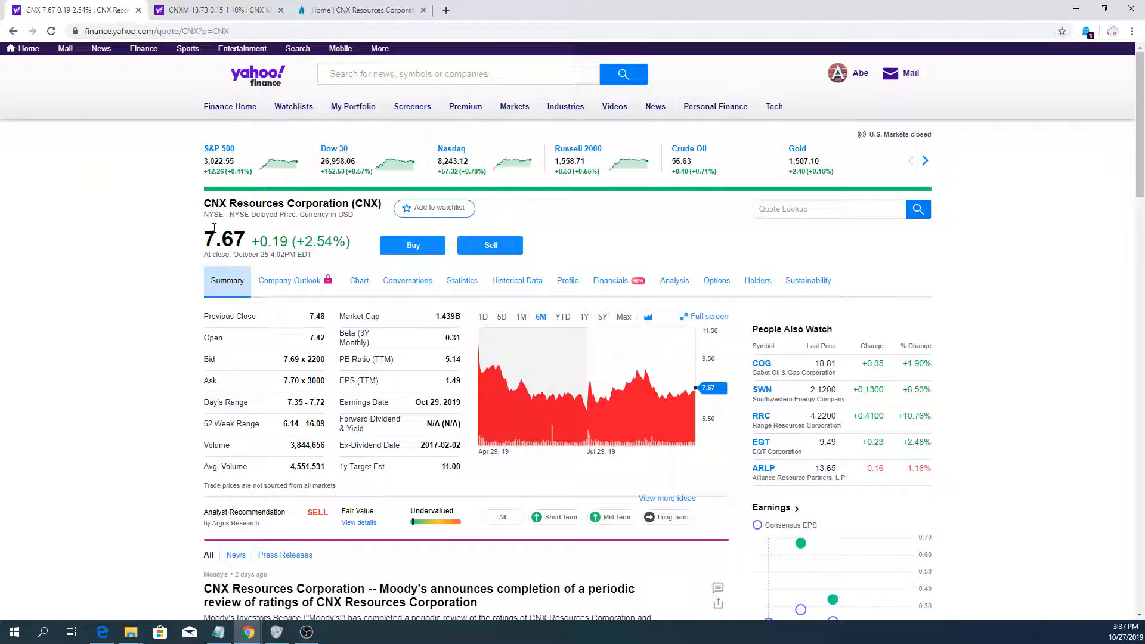
double_click(274, 203)
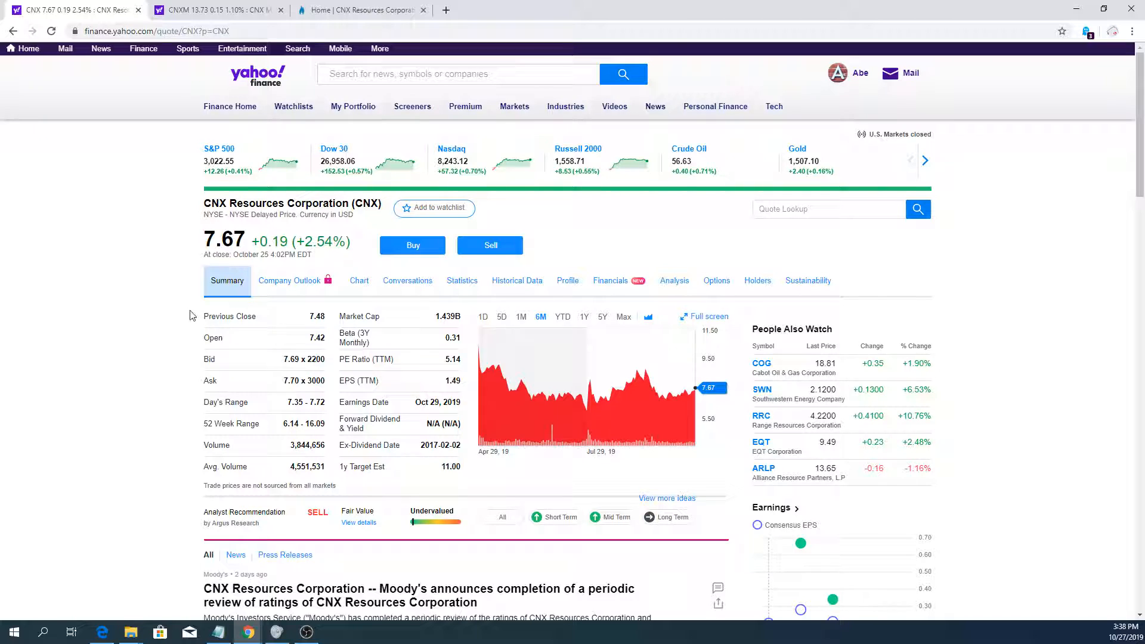
left_click(212, 9)
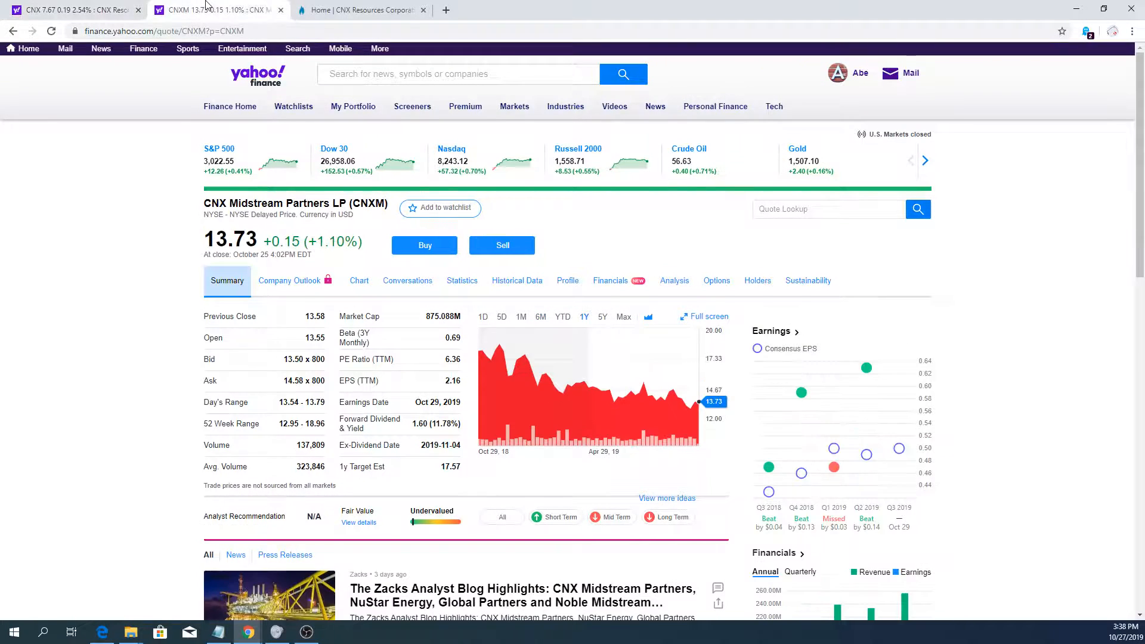
mouse_move(305, 203)
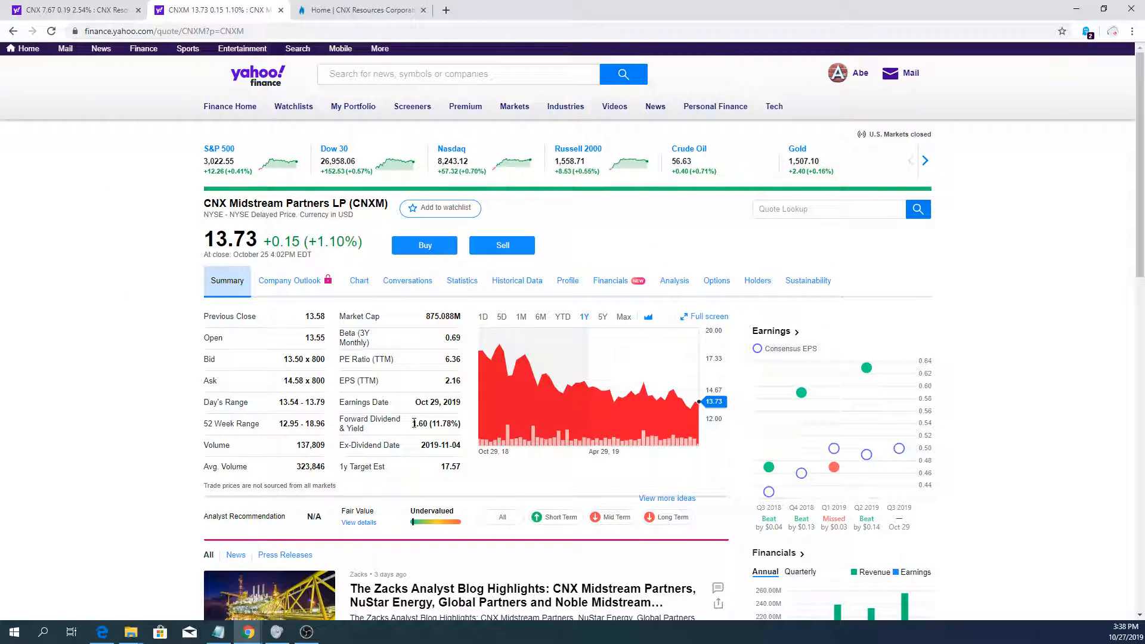
double_click(435, 424)
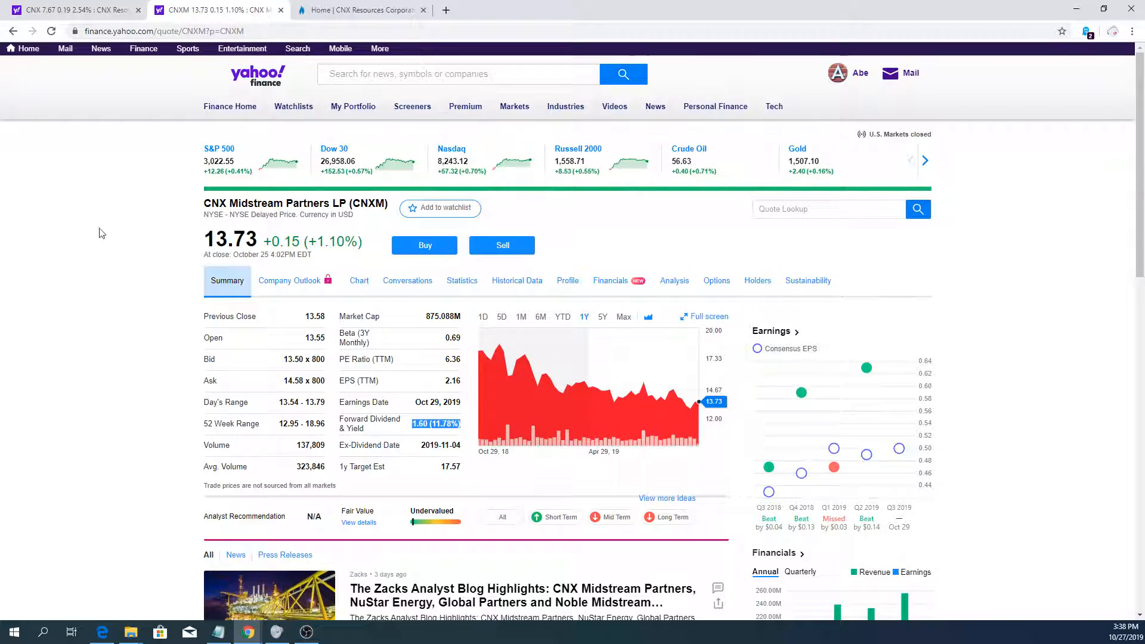
mouse_move(21, 259)
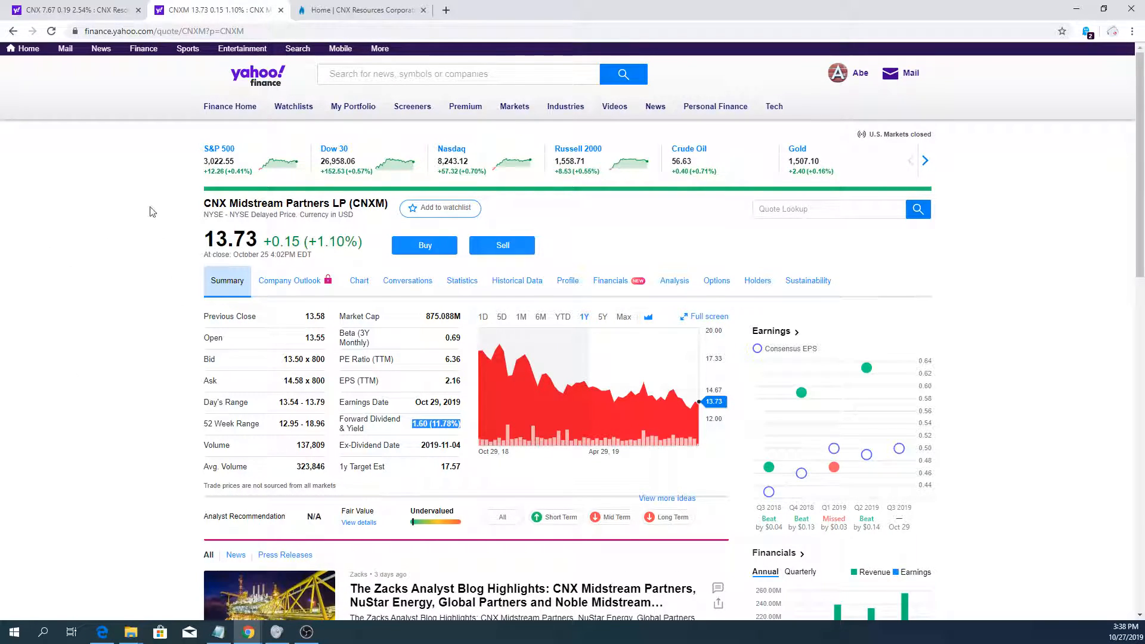
mouse_move(115, 55)
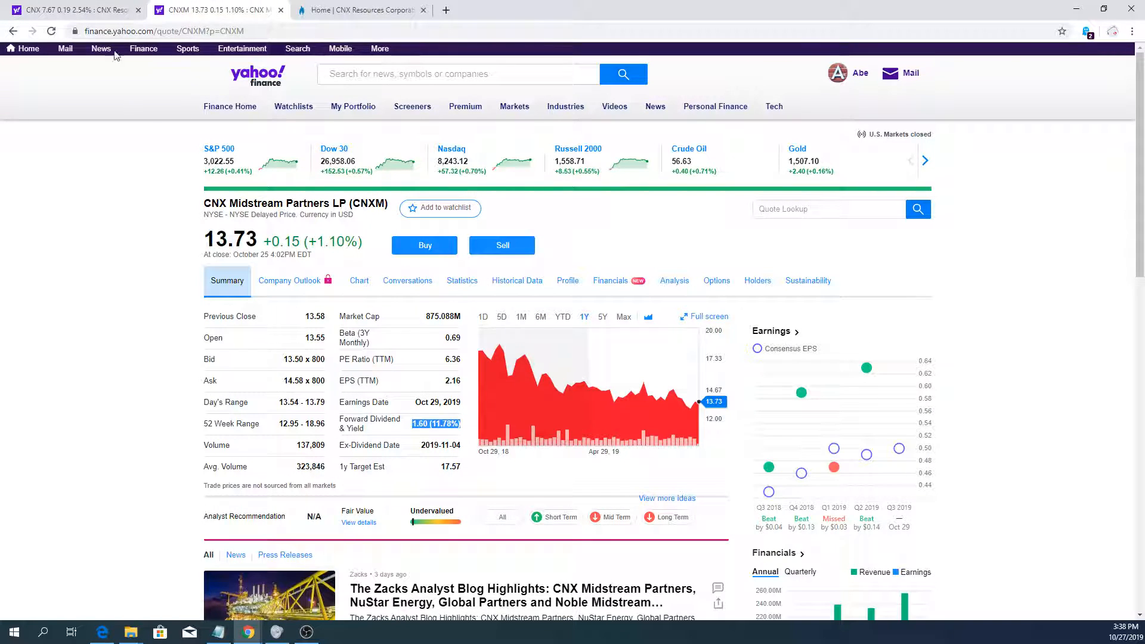
mouse_move(125, 247)
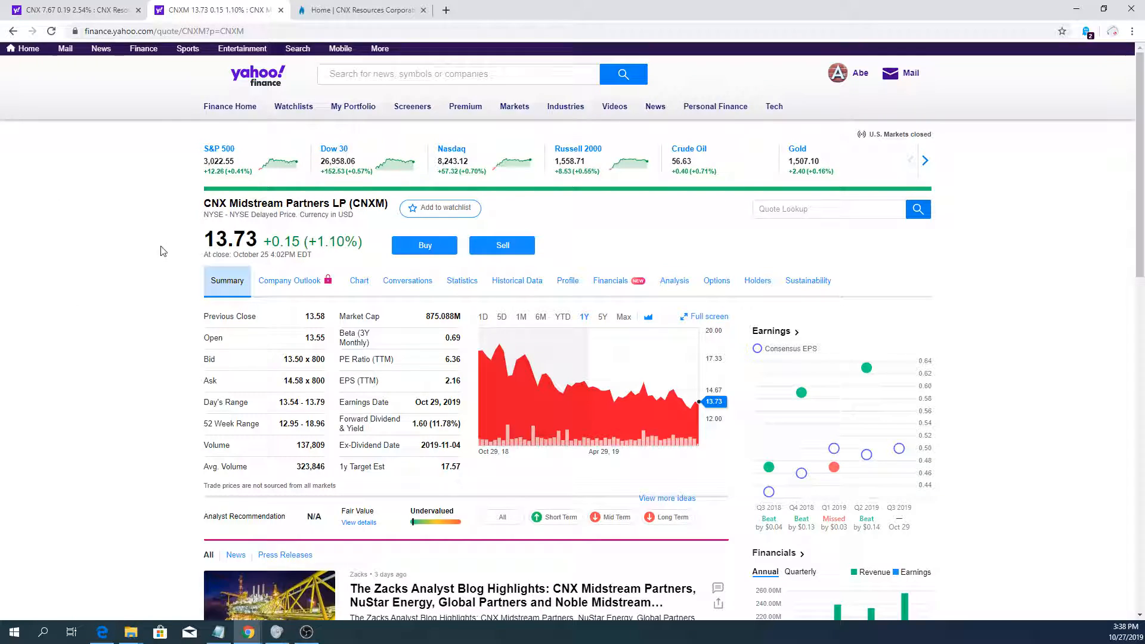
mouse_move(39, 279)
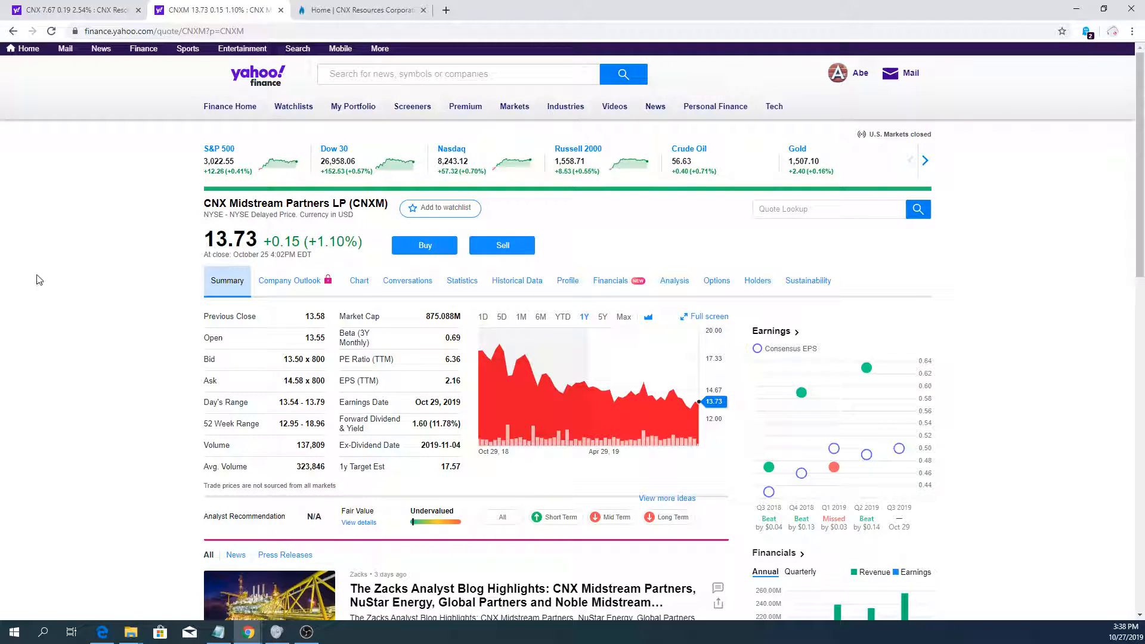
mouse_move(124, 252)
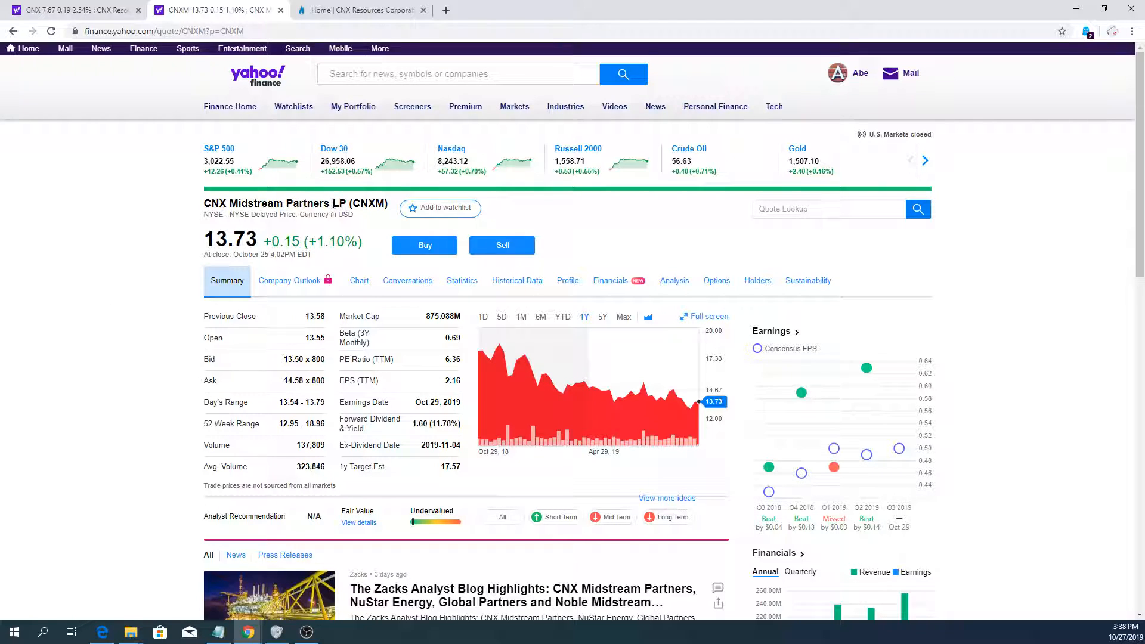
mouse_move(58, 331)
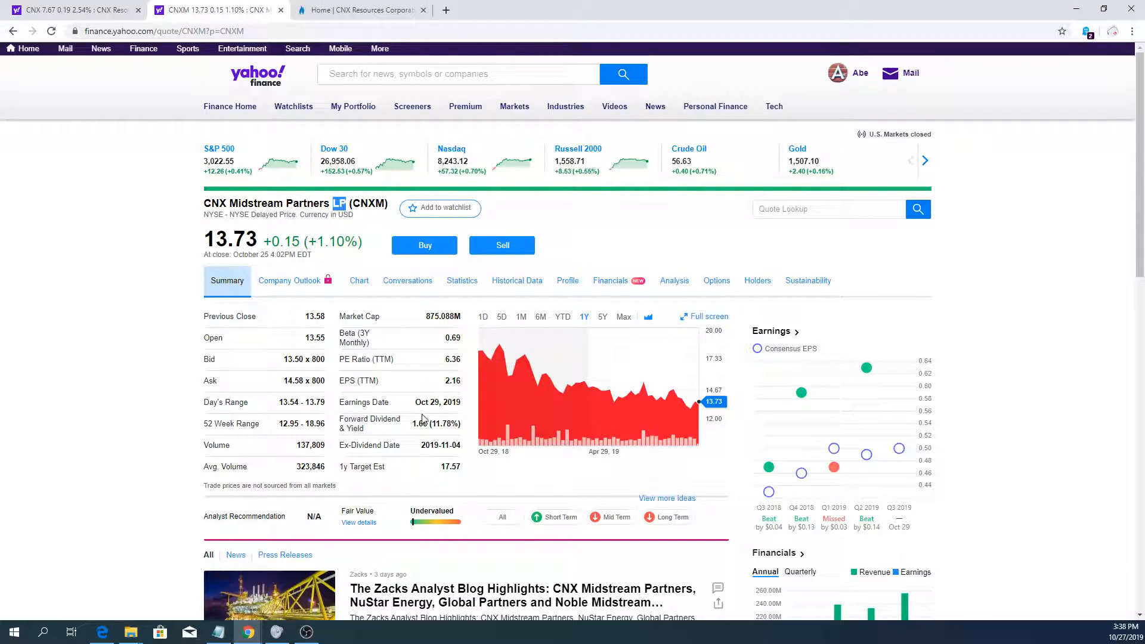
mouse_move(168, 346)
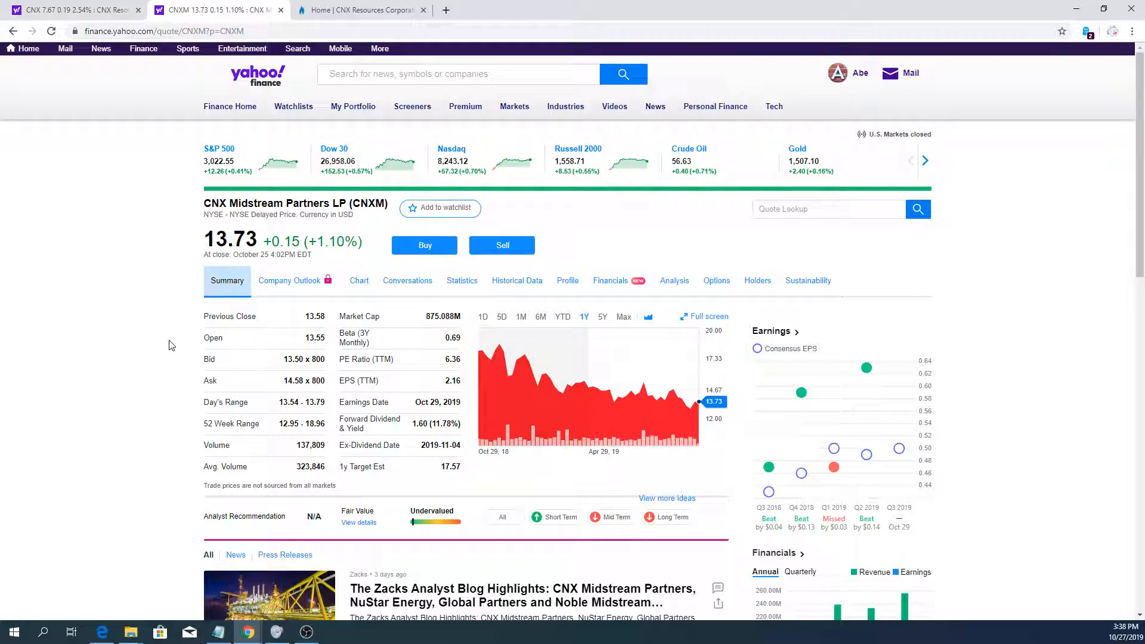
left_click(73, 10)
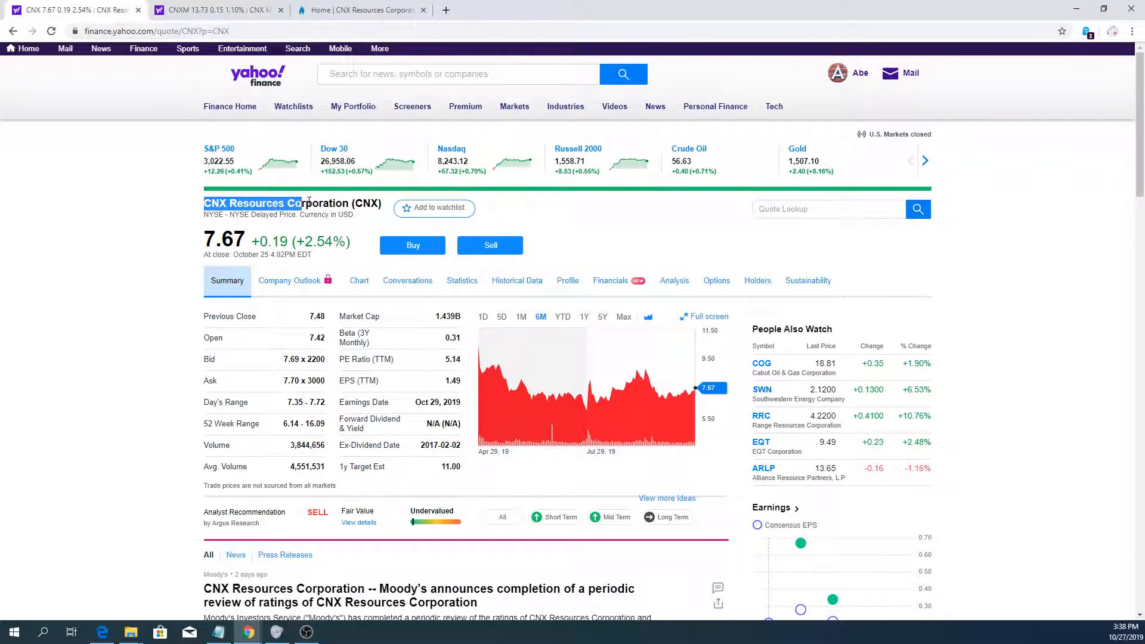
left_click(212, 9)
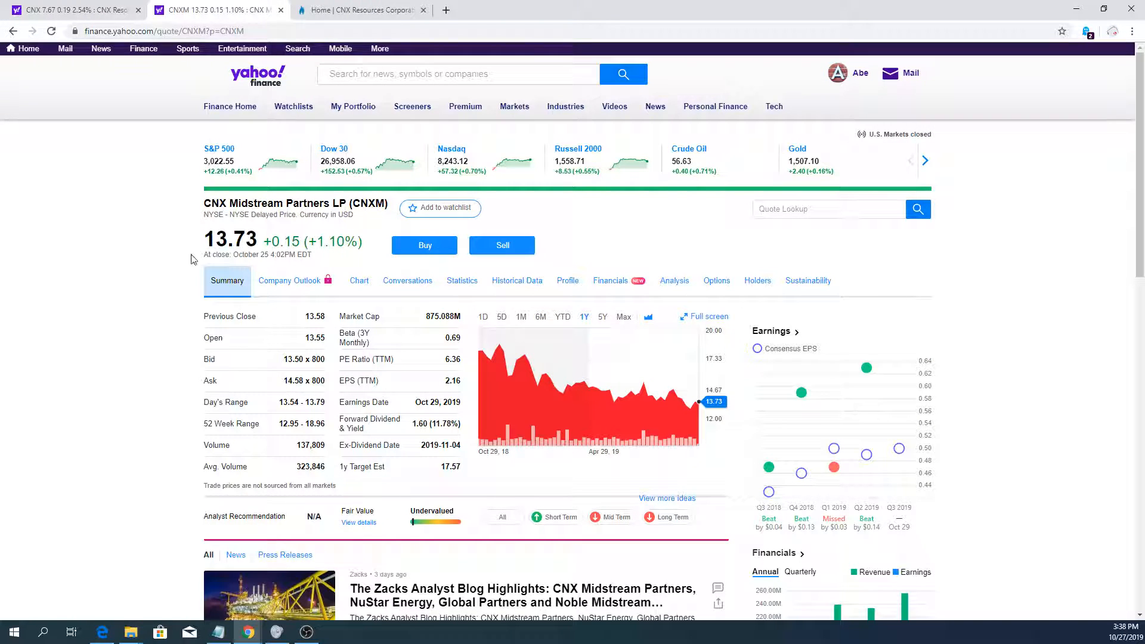
double_click(419, 424)
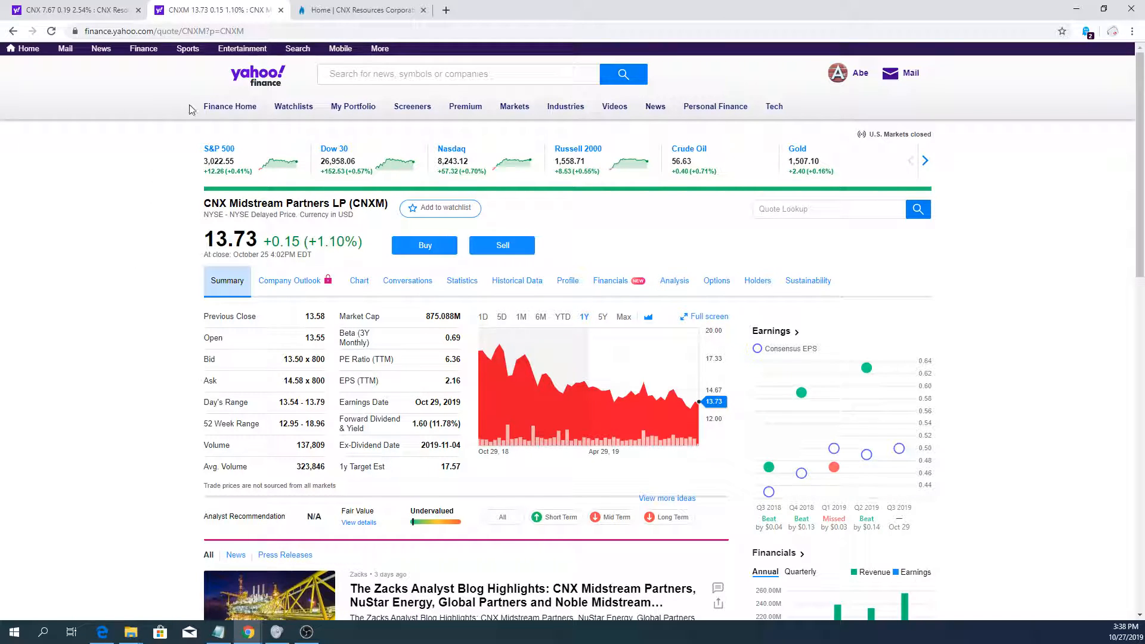
left_click(70, 9)
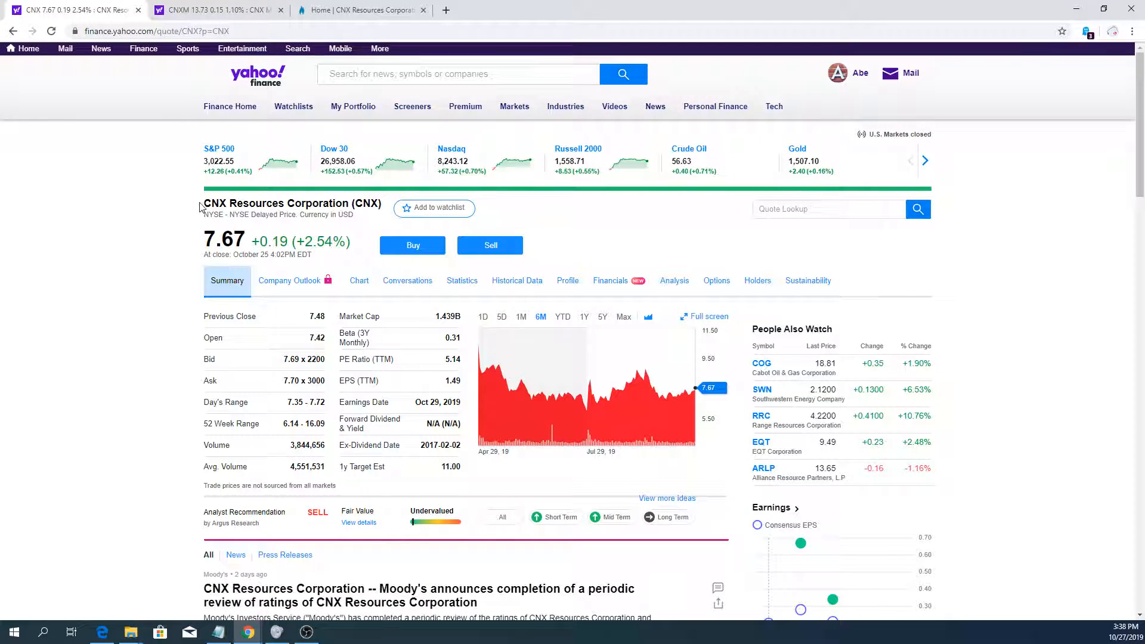
left_click(212, 10)
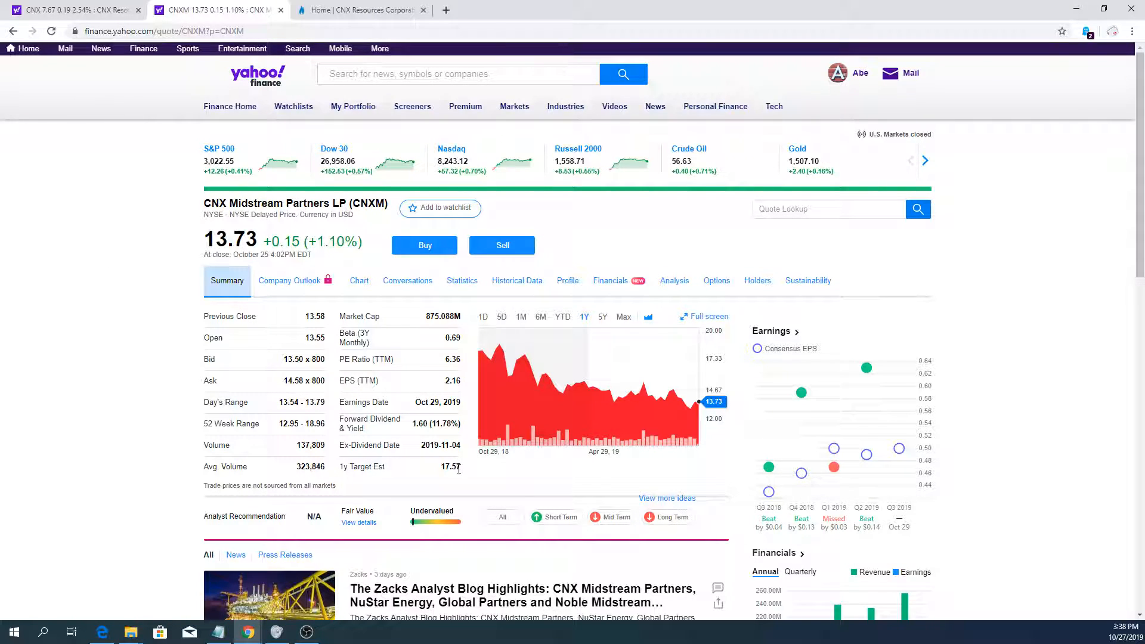
mouse_move(358, 437)
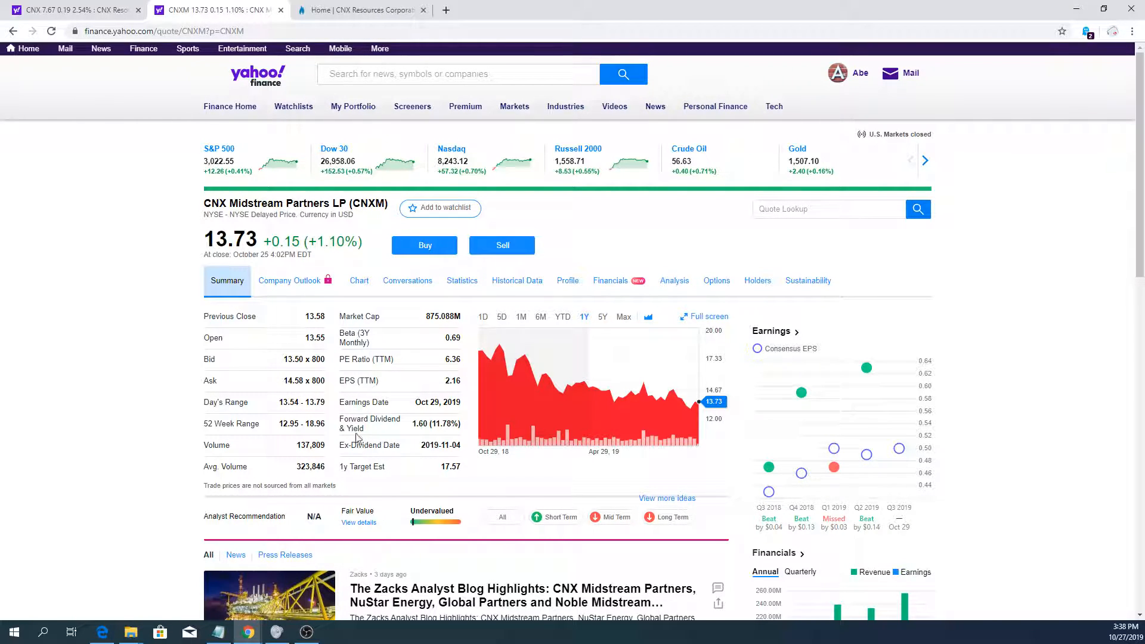
mouse_move(164, 300)
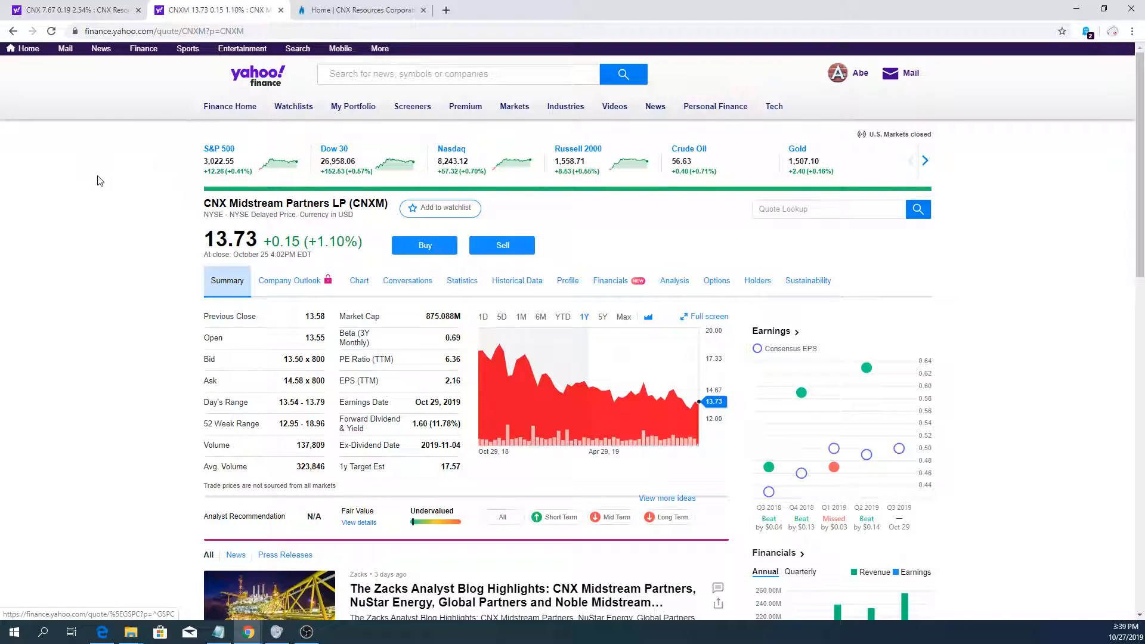
- Show the CNX Resources quote at 7.67 and highlight the name CNX Resources Corporation
left_click(69, 9)
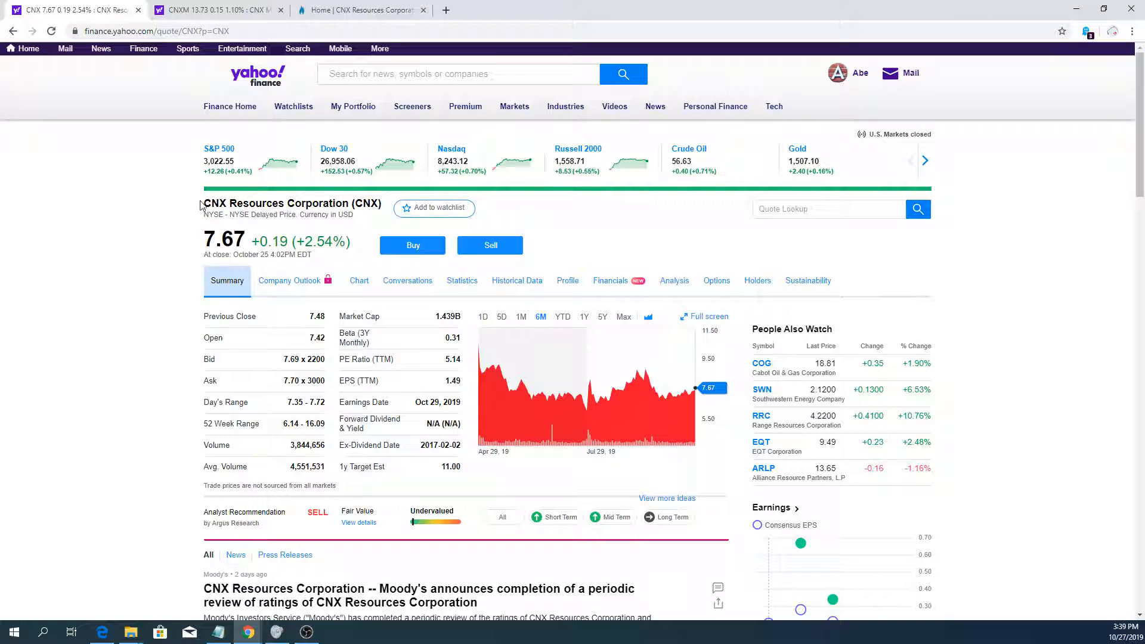
double_click(275, 203)
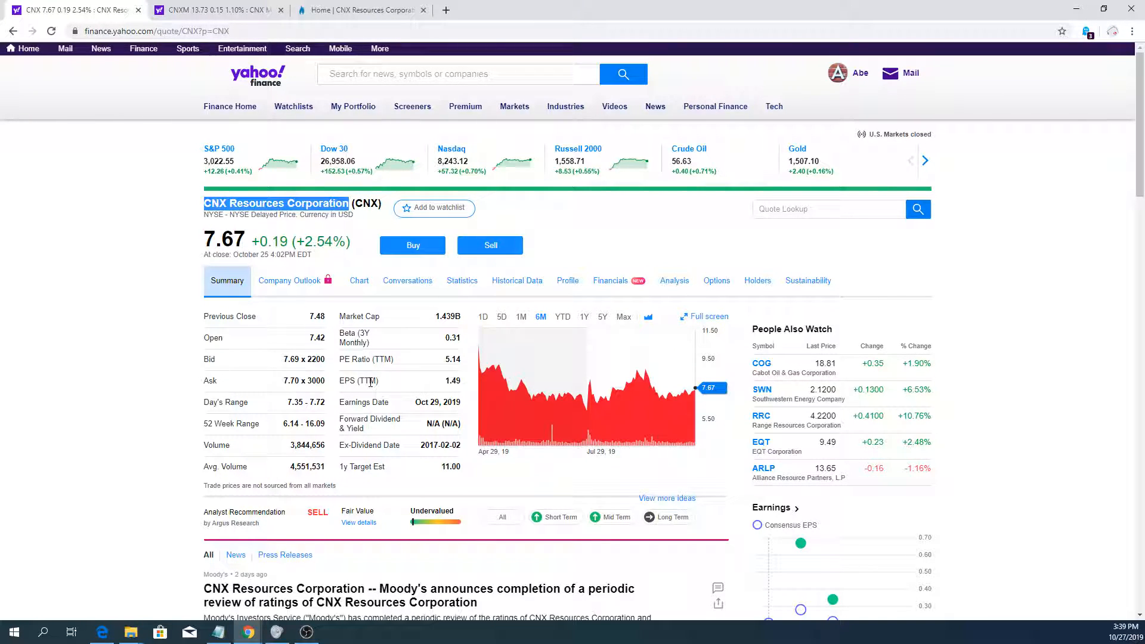
mouse_move(557, 275)
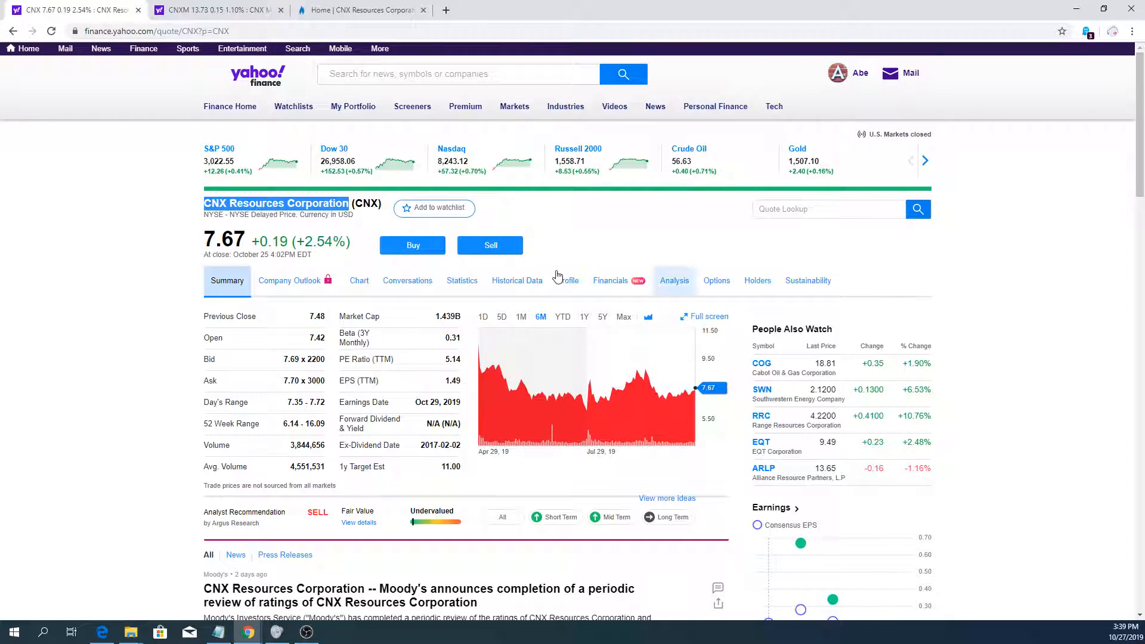
mouse_move(503, 321)
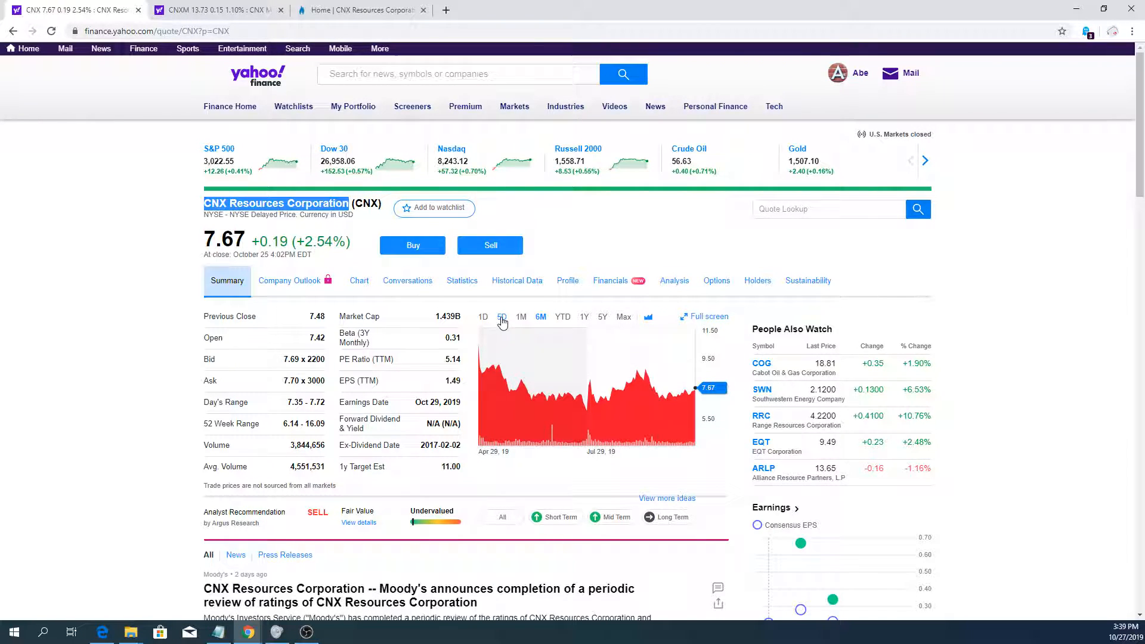
left_click(502, 316)
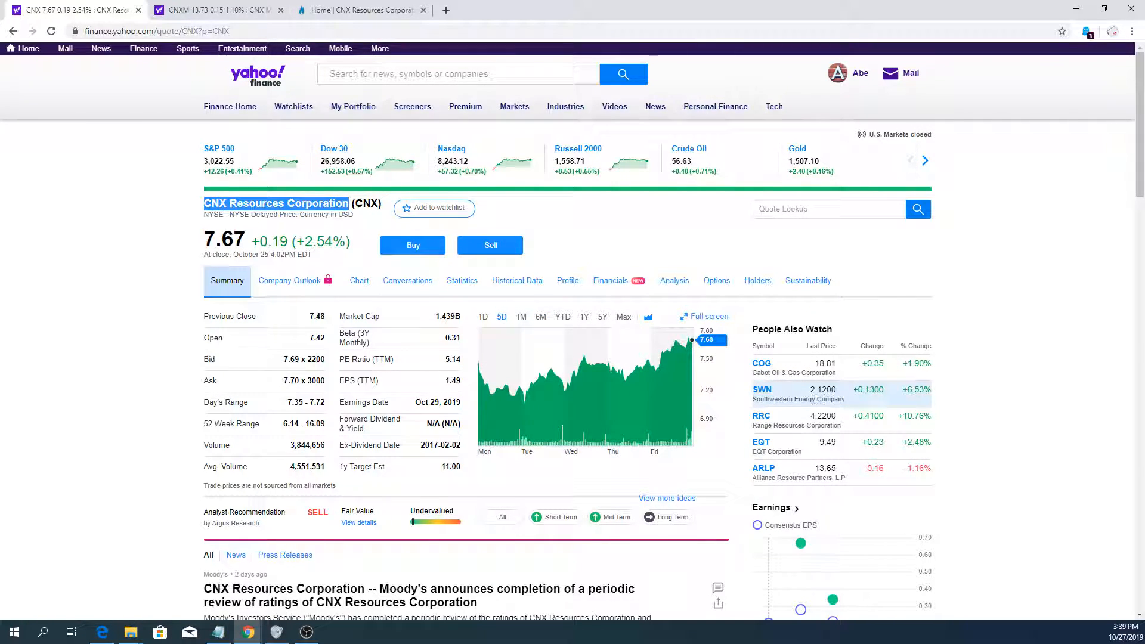
mouse_move(942, 396)
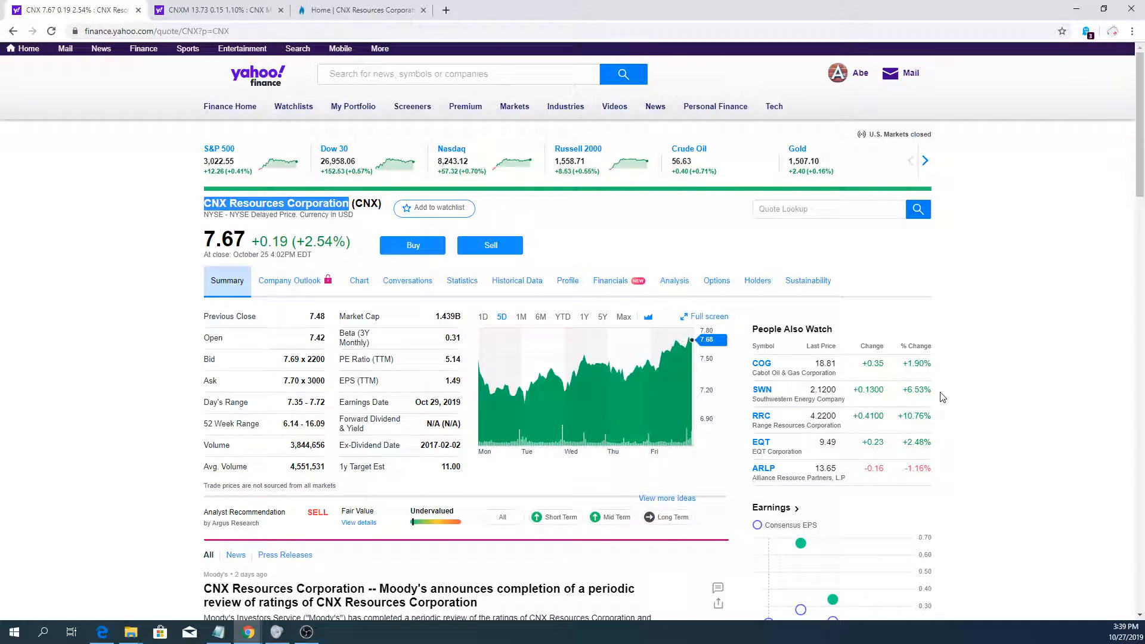
mouse_move(798, 419)
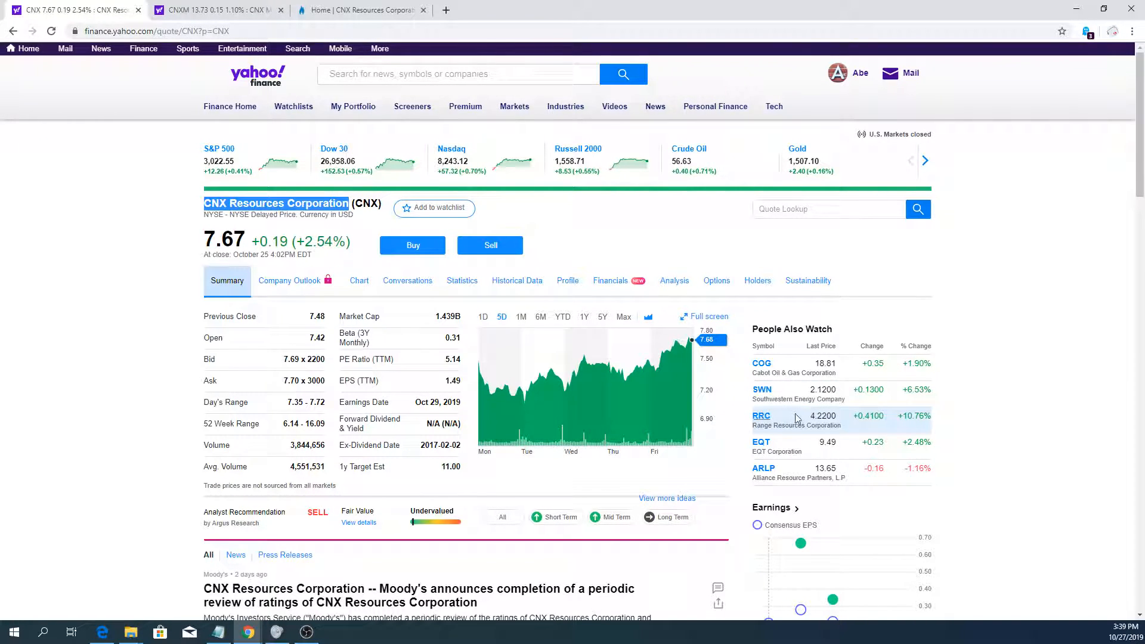
mouse_move(763, 441)
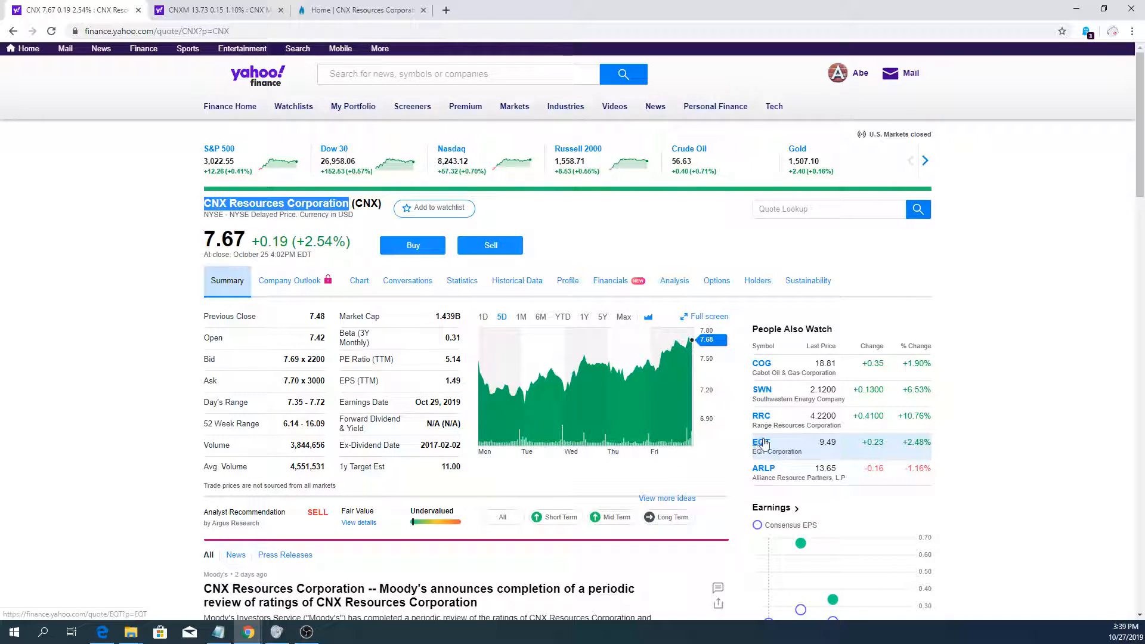
mouse_move(379, 284)
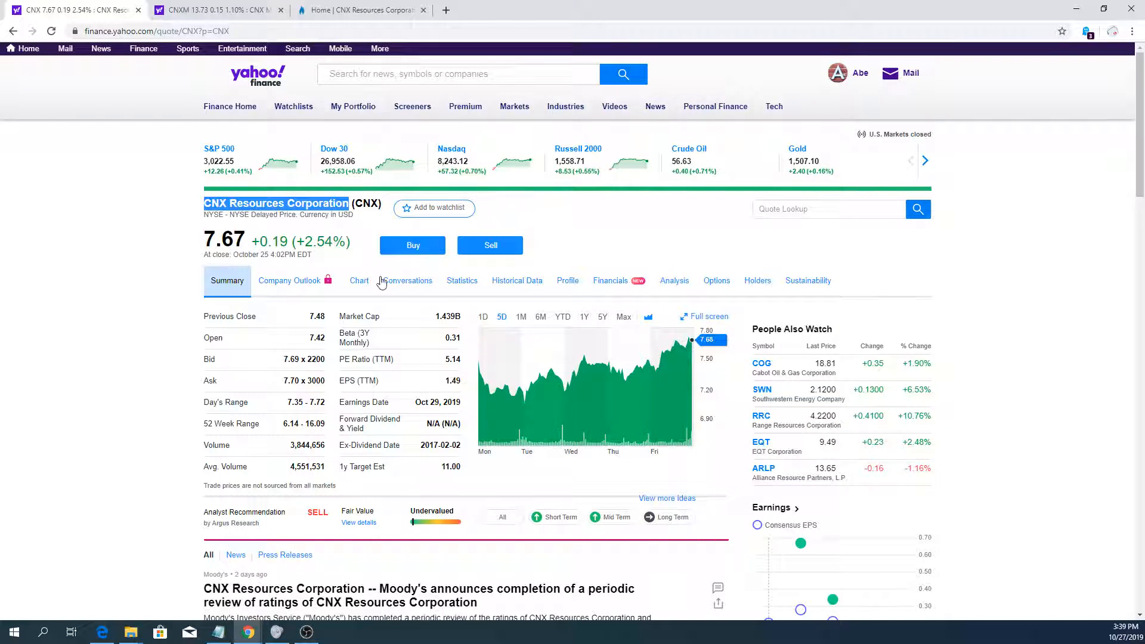
mouse_move(938, 421)
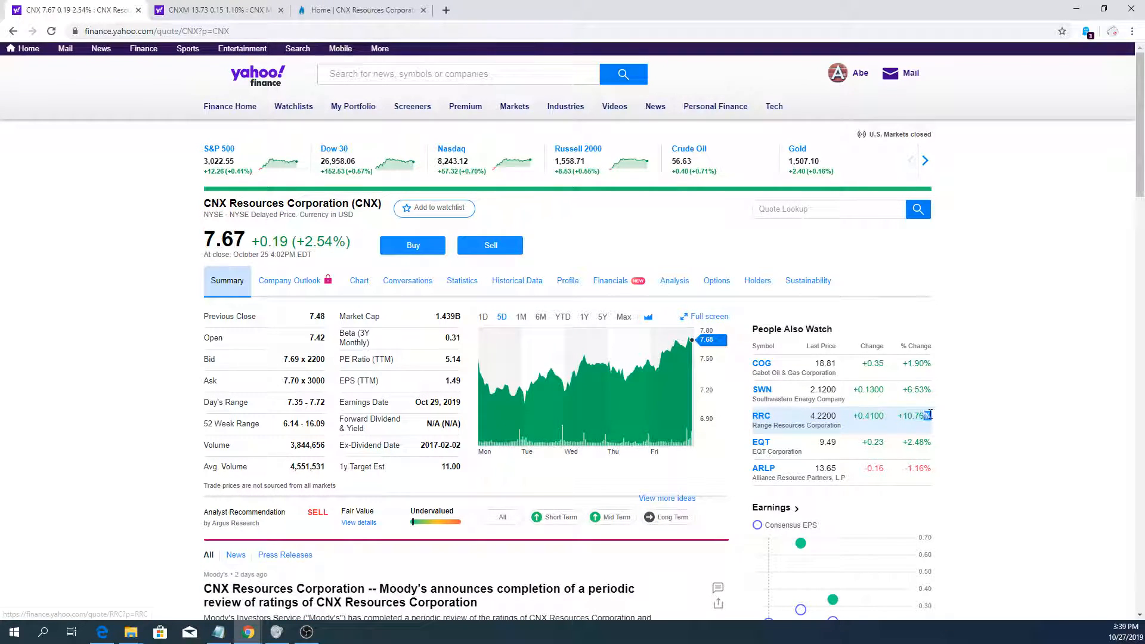
mouse_move(972, 432)
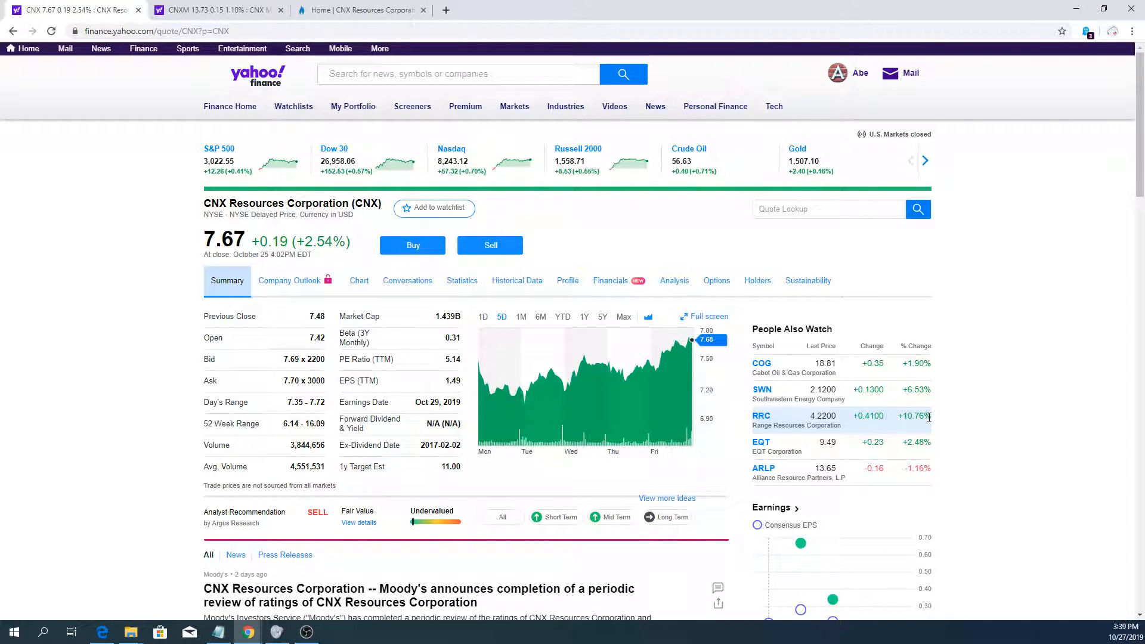
mouse_move(890, 426)
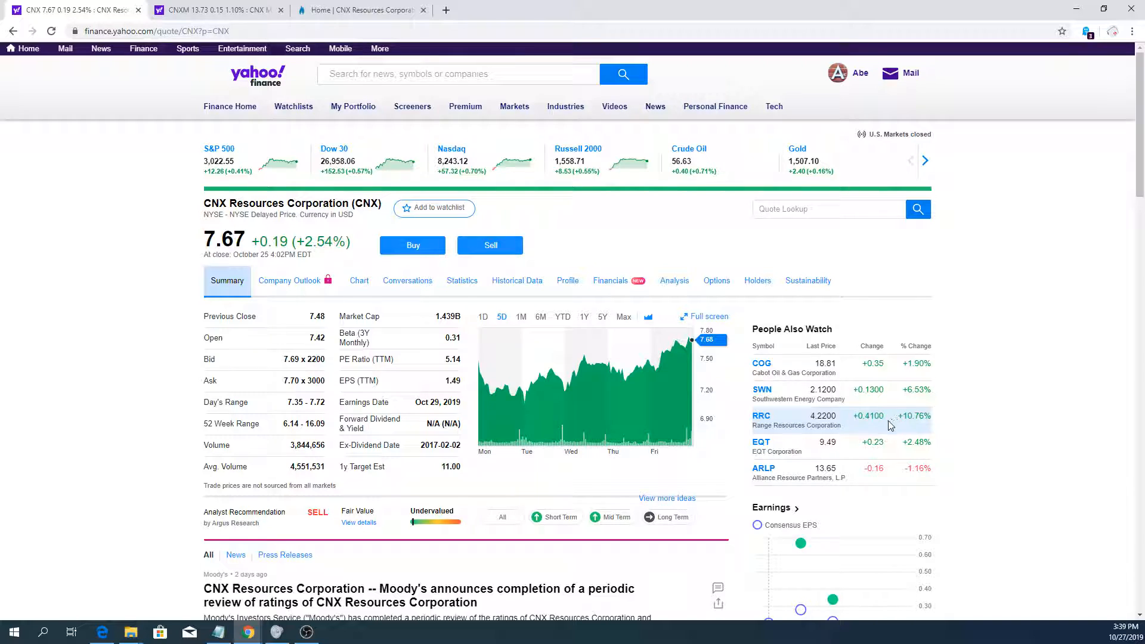
mouse_move(861, 419)
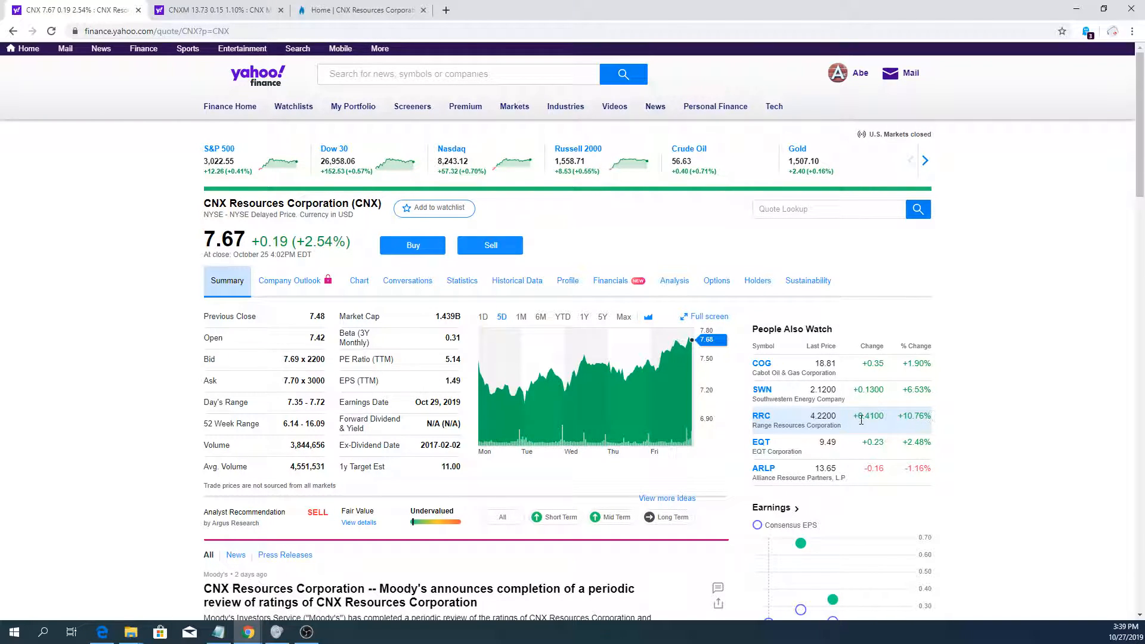
mouse_move(953, 420)
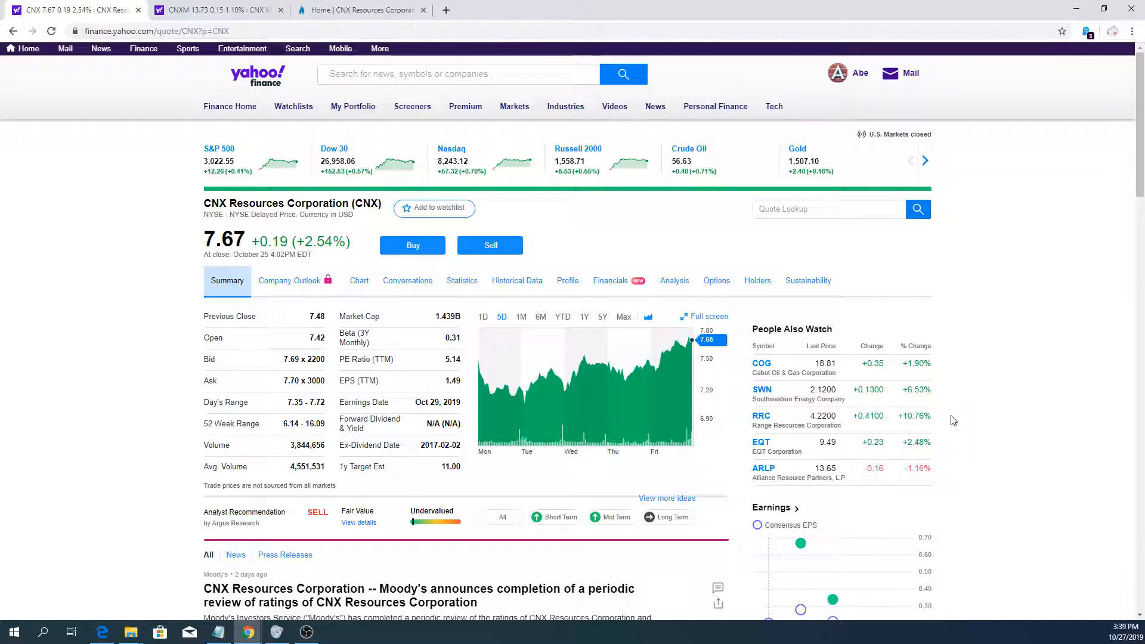
mouse_move(808, 420)
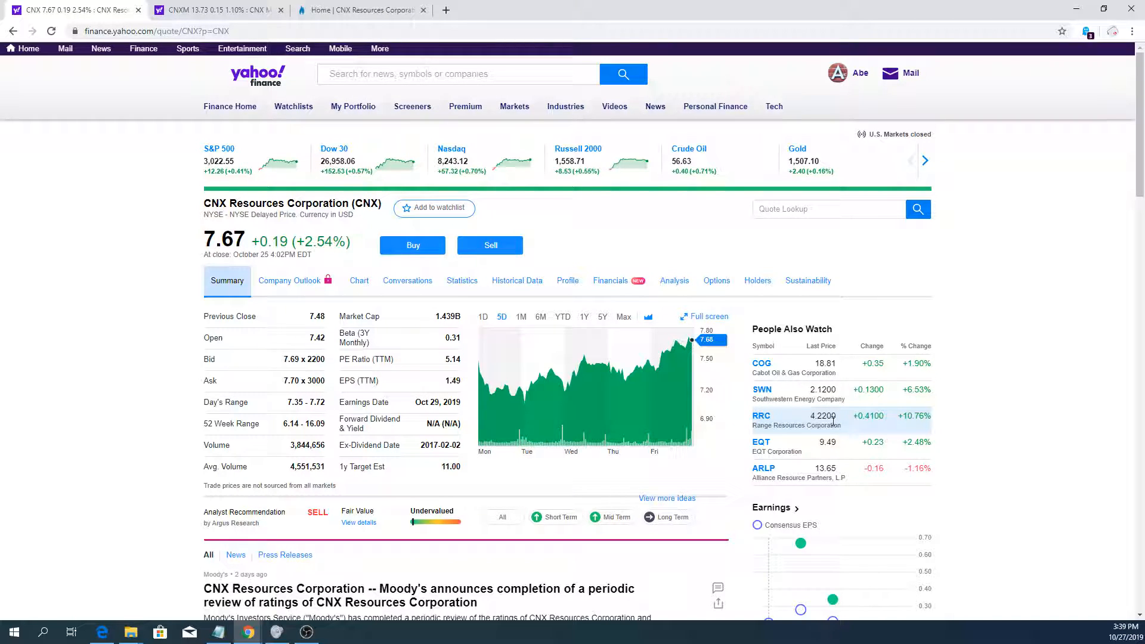
mouse_move(867, 425)
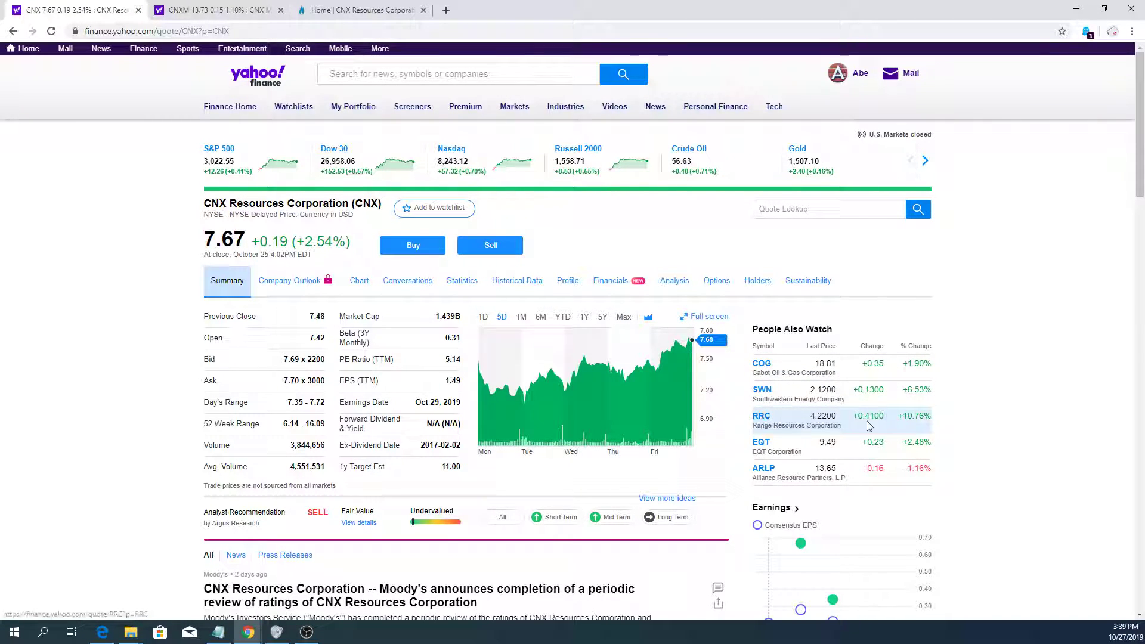
mouse_move(1004, 428)
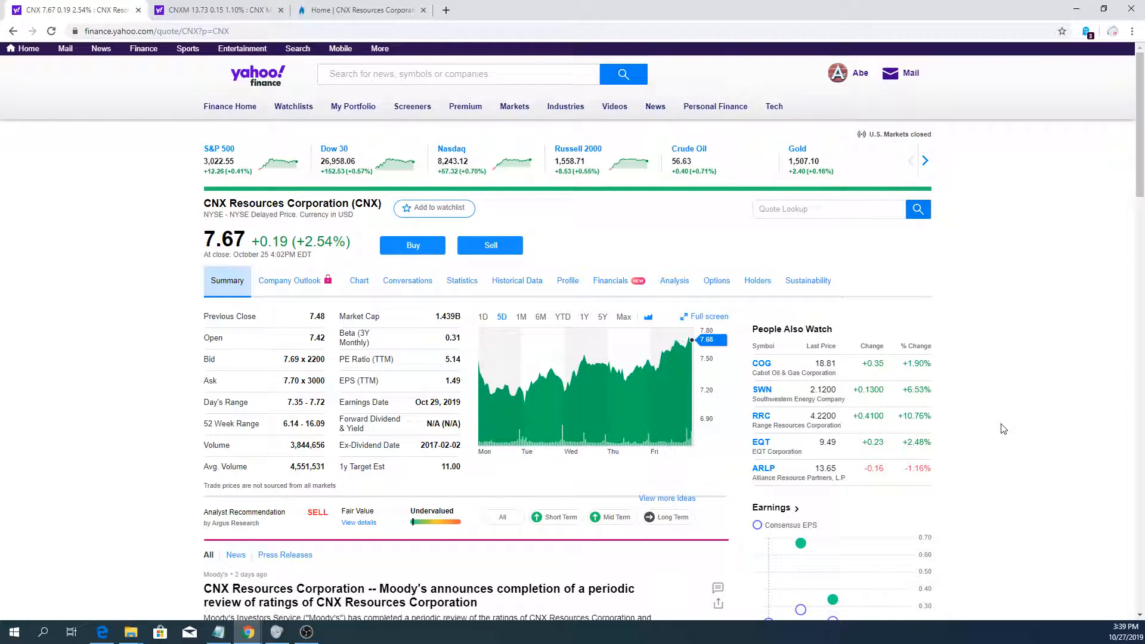
mouse_move(990, 437)
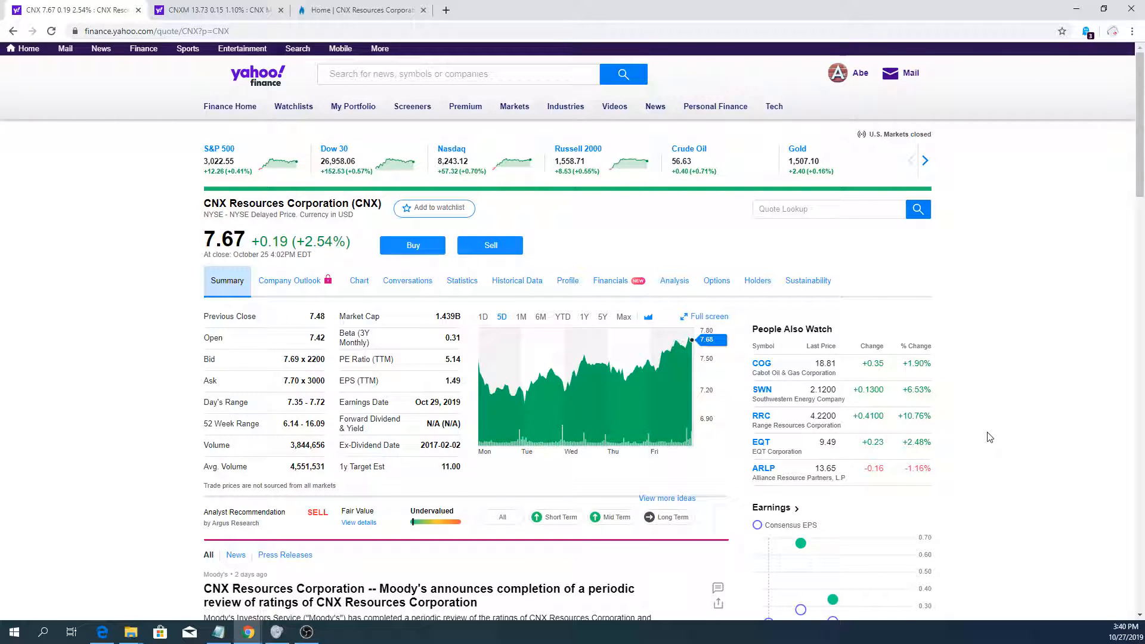
mouse_move(745, 484)
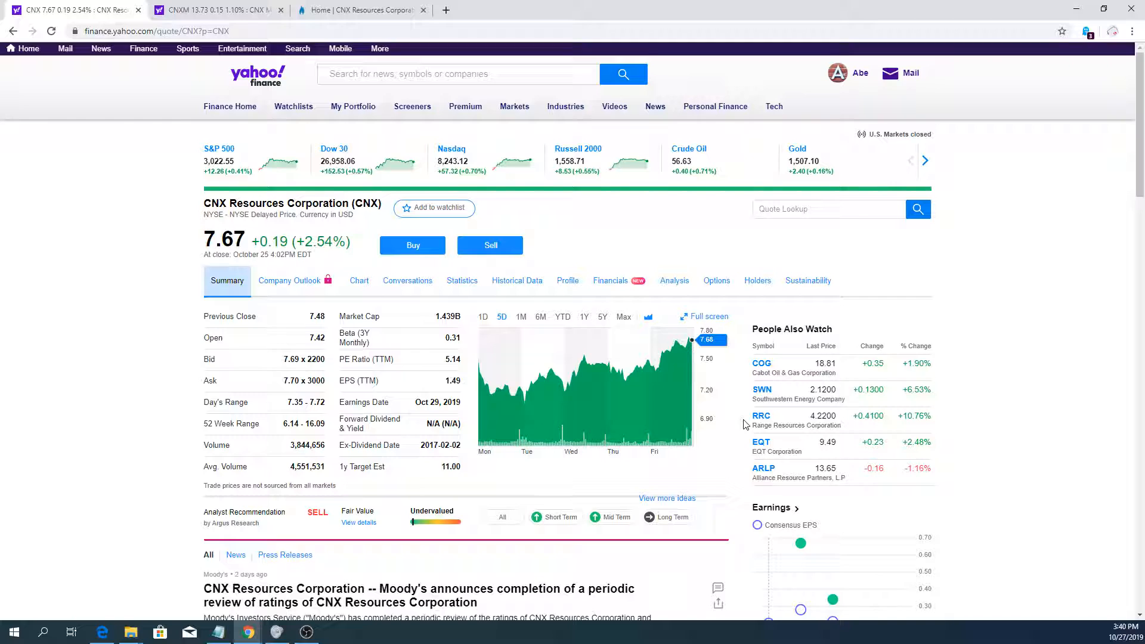
mouse_move(1026, 238)
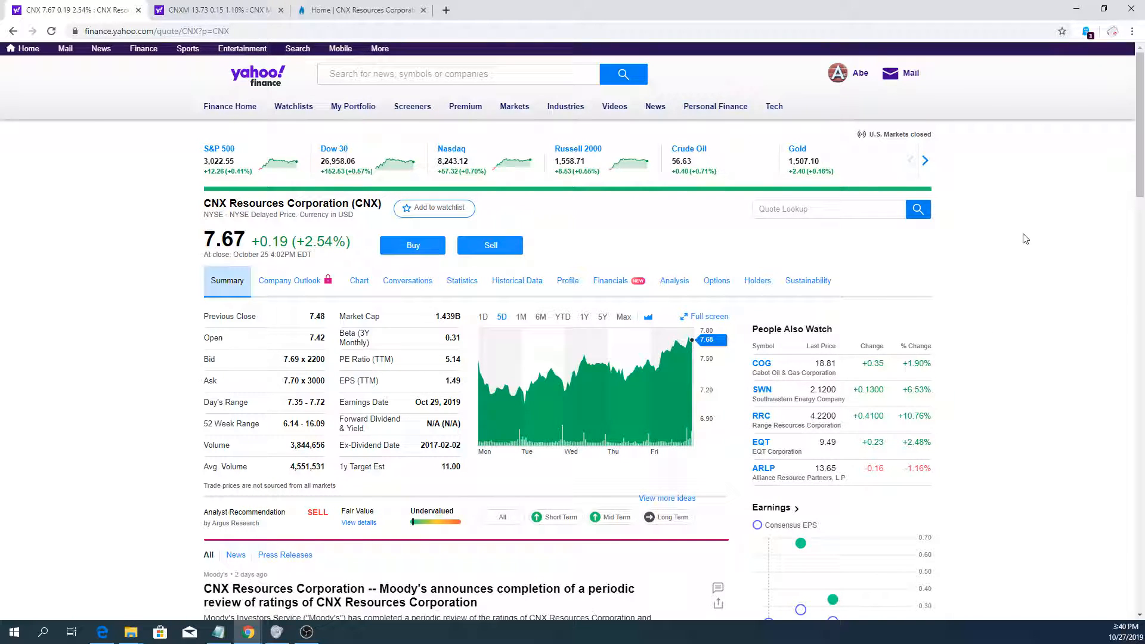
mouse_move(979, 418)
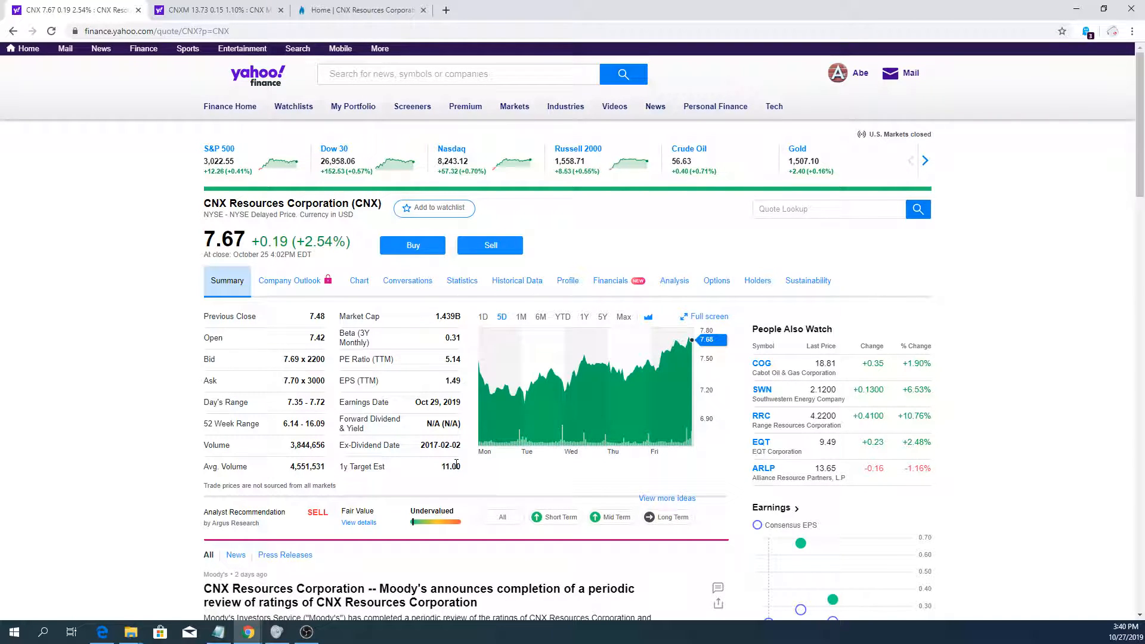
- Switch the CNX chart to YTD, falling from about 15 in January toward 7.67
left_click(561, 317)
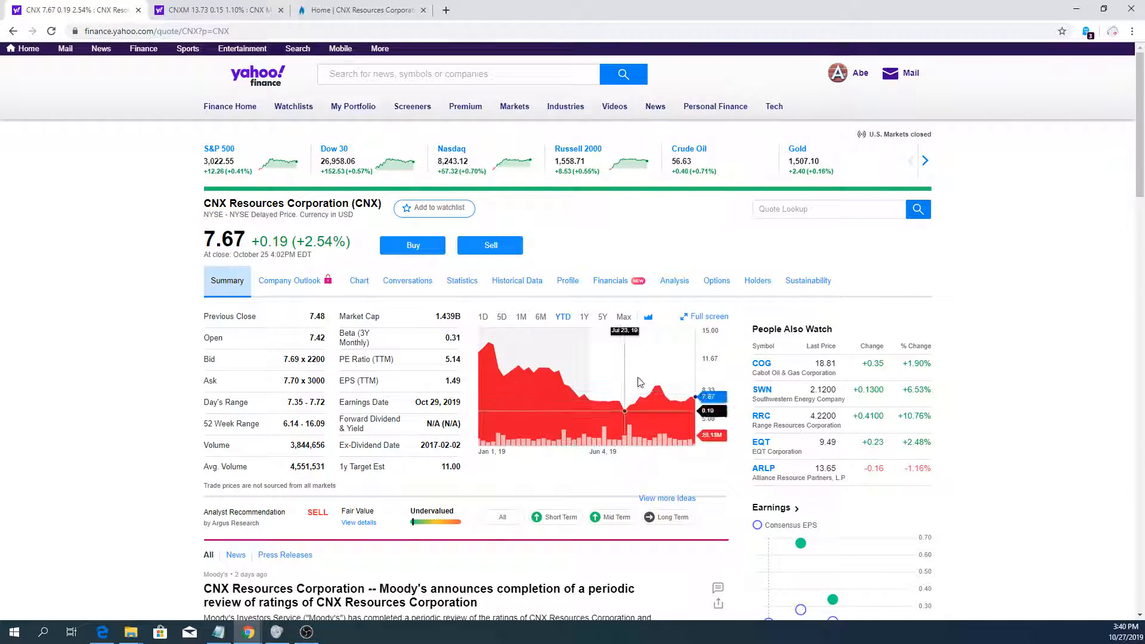
mouse_move(458, 467)
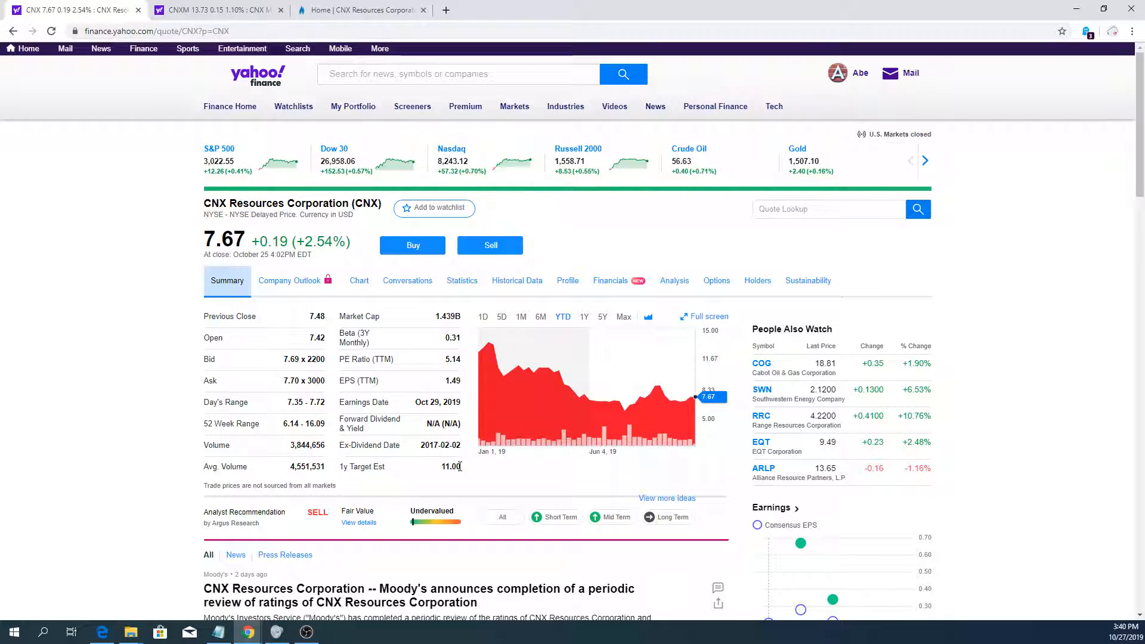
mouse_move(310, 260)
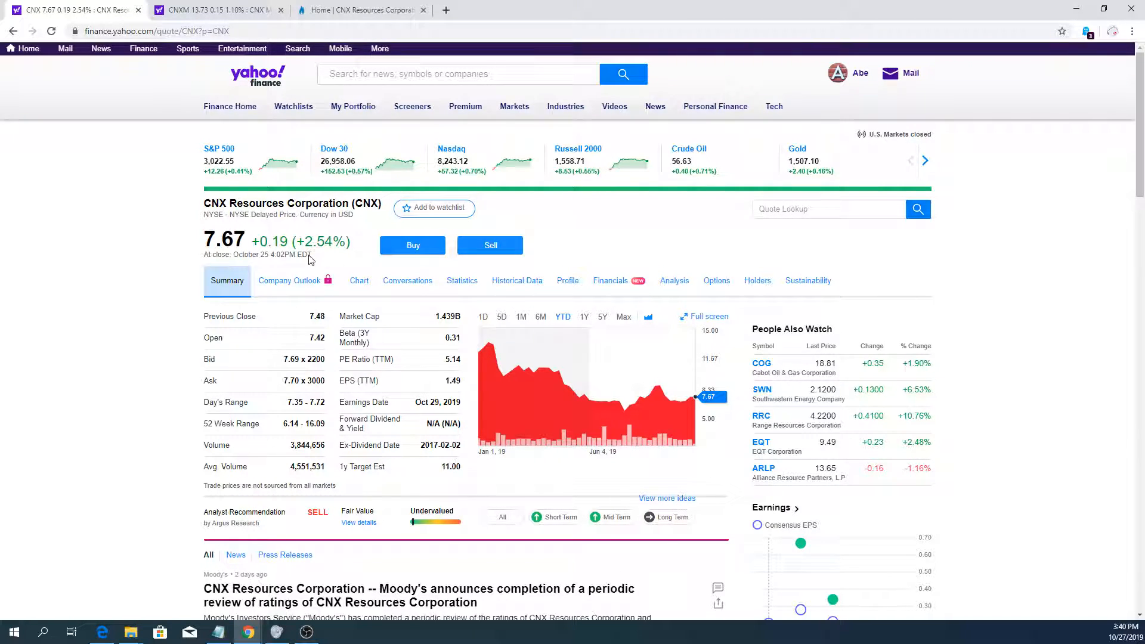
mouse_move(605, 407)
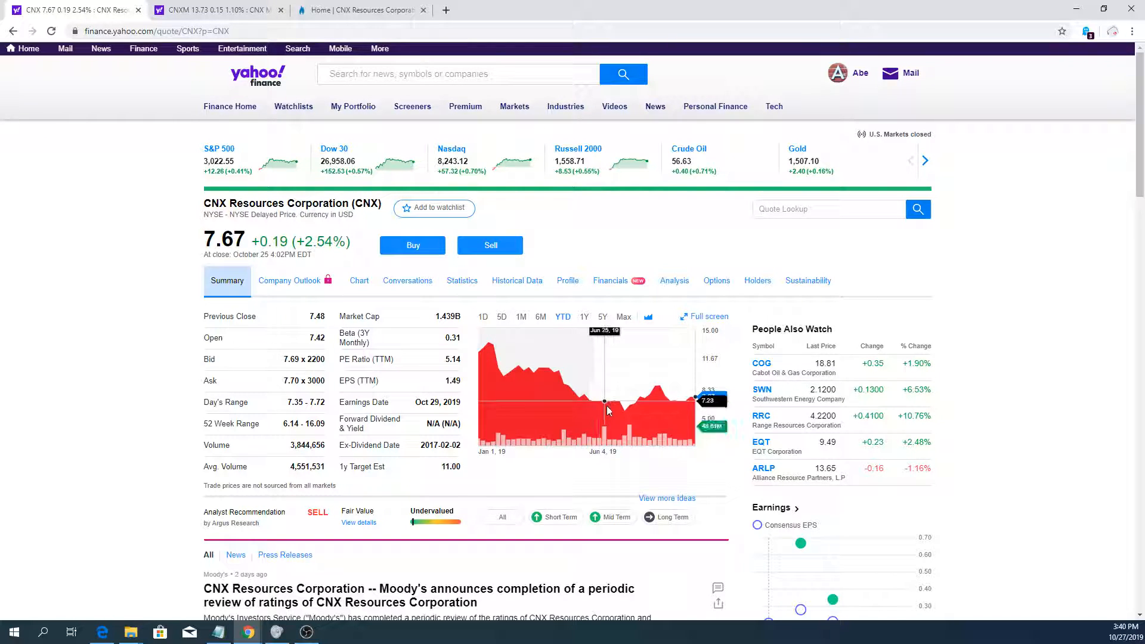
mouse_move(413, 417)
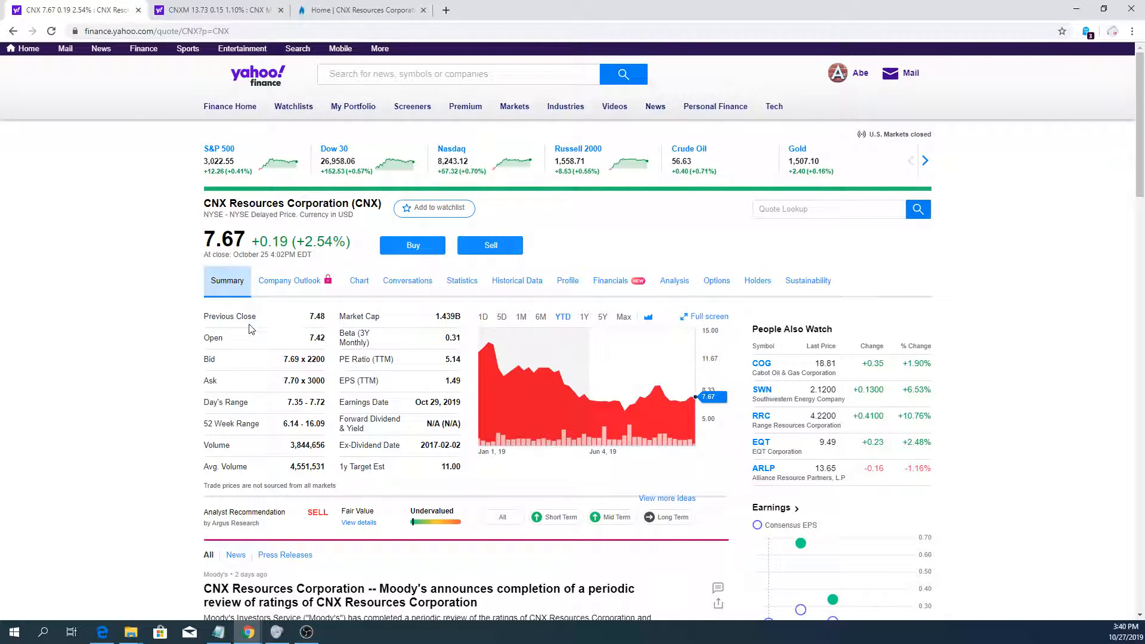
mouse_move(392, 330)
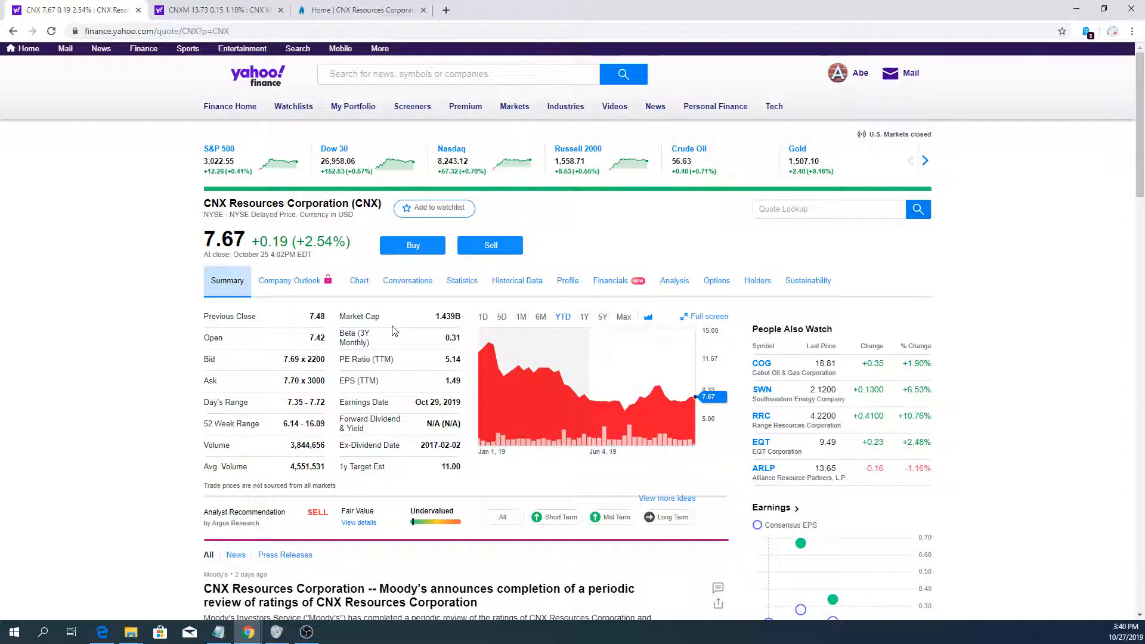
mouse_move(177, 320)
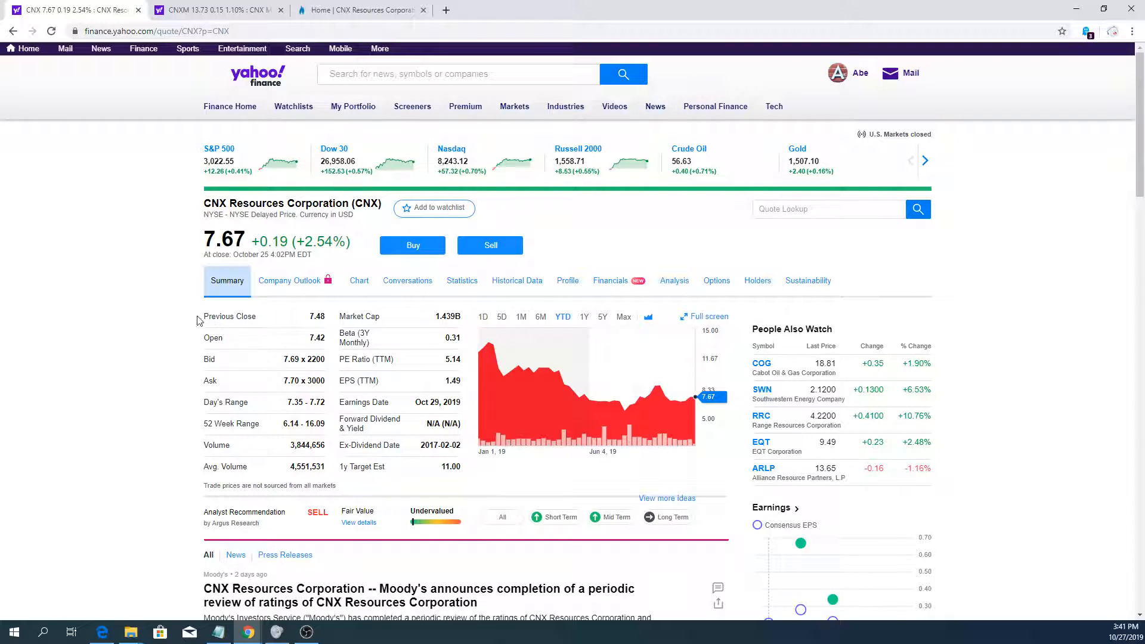
mouse_move(464, 474)
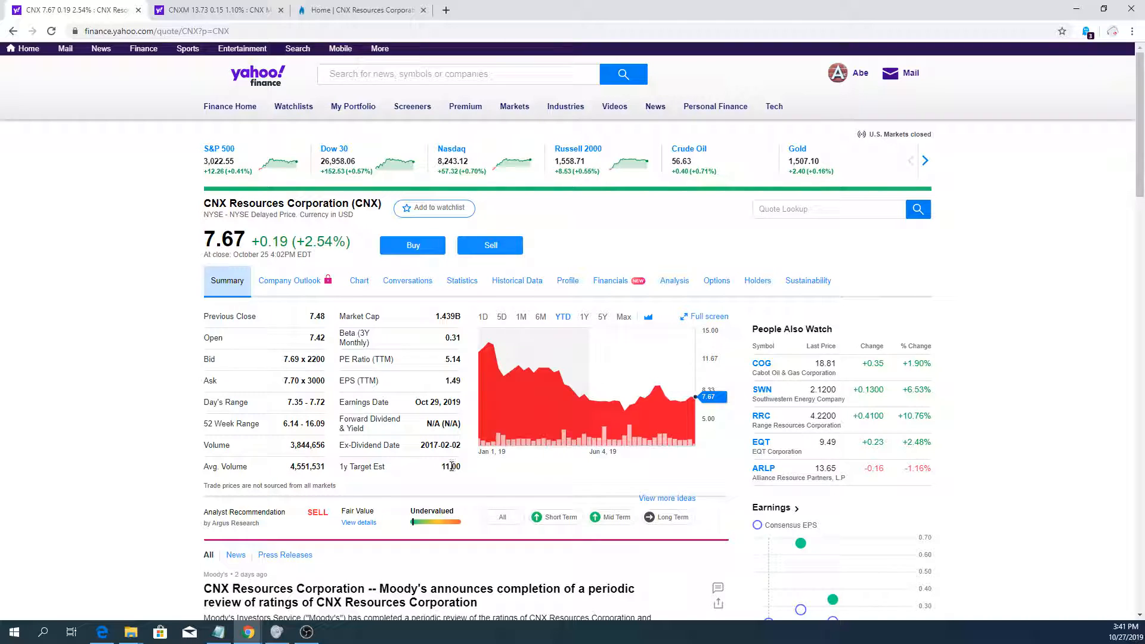
mouse_move(336, 397)
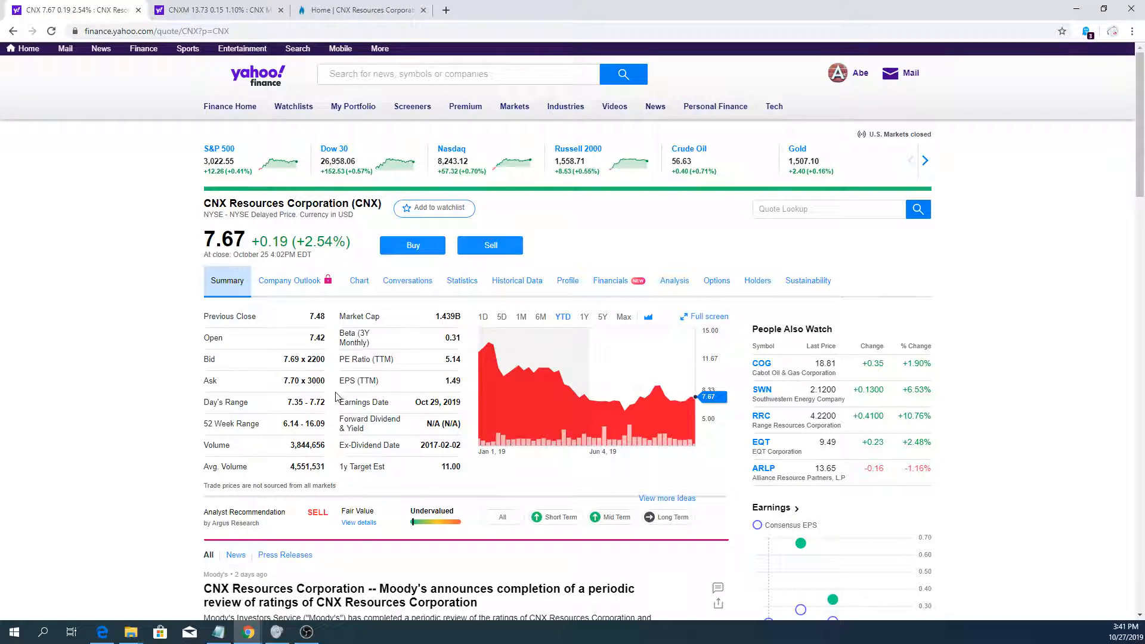
mouse_move(69, 335)
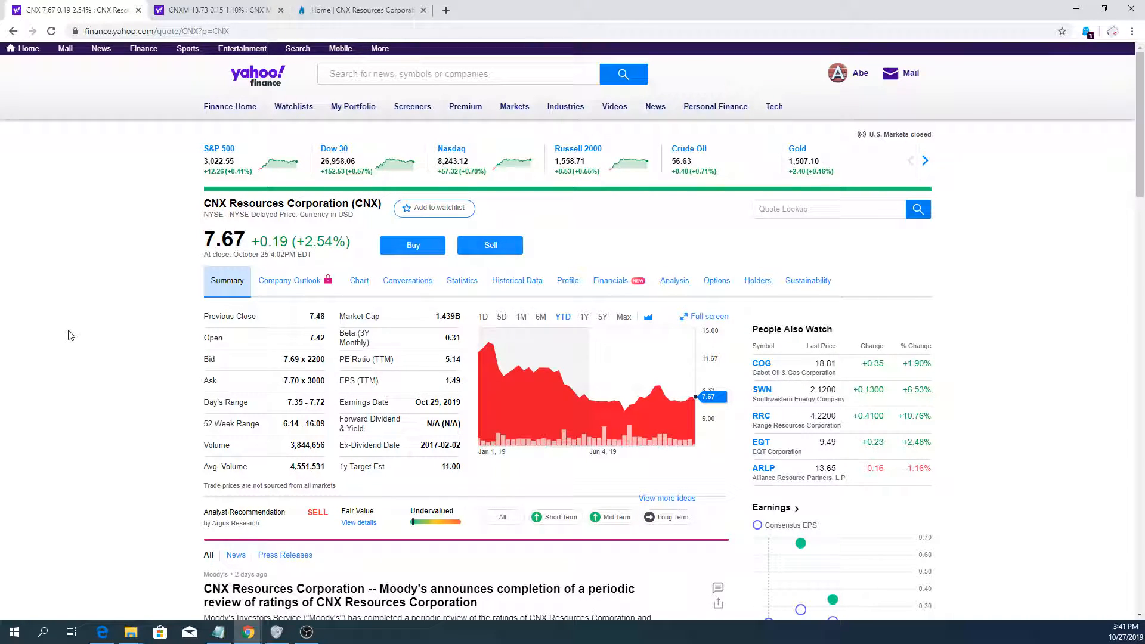
mouse_move(185, 315)
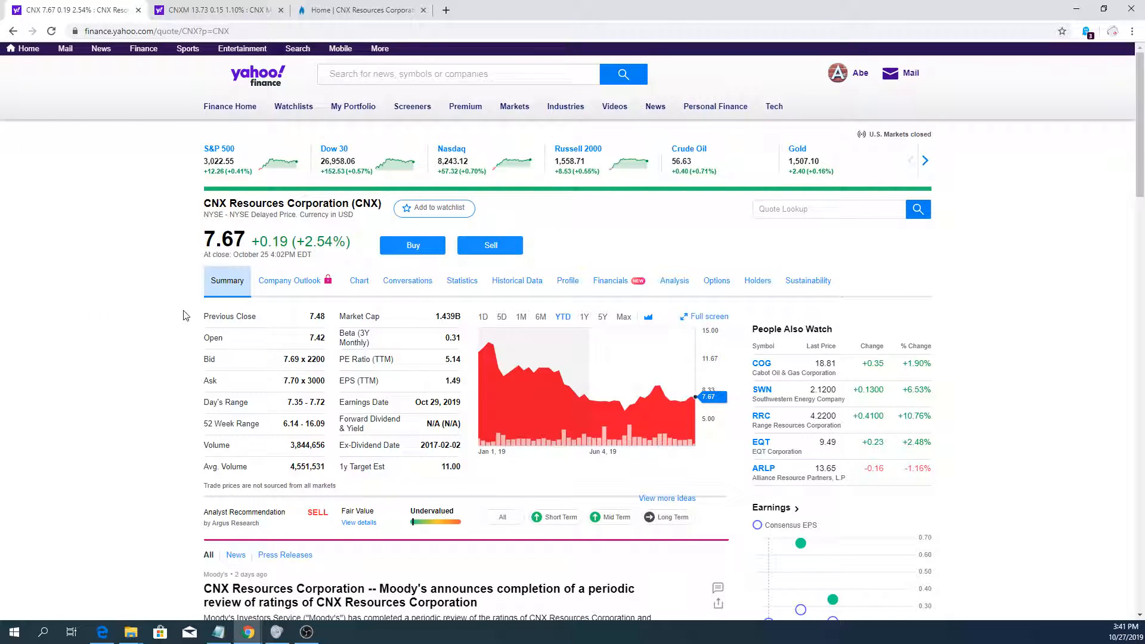
mouse_move(224, 271)
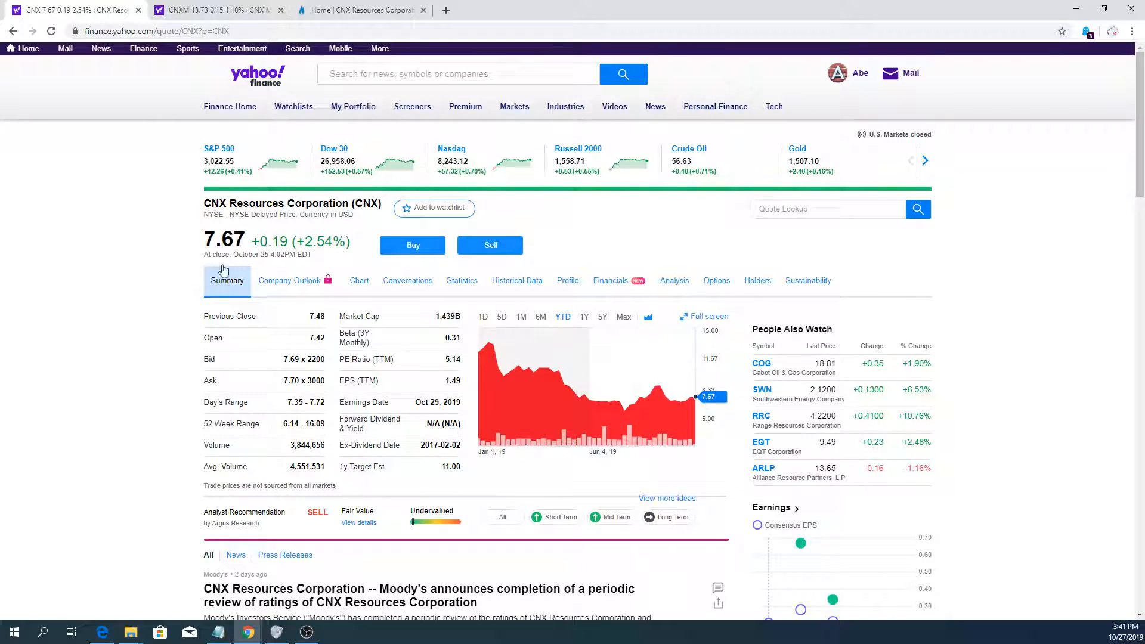
mouse_move(161, 348)
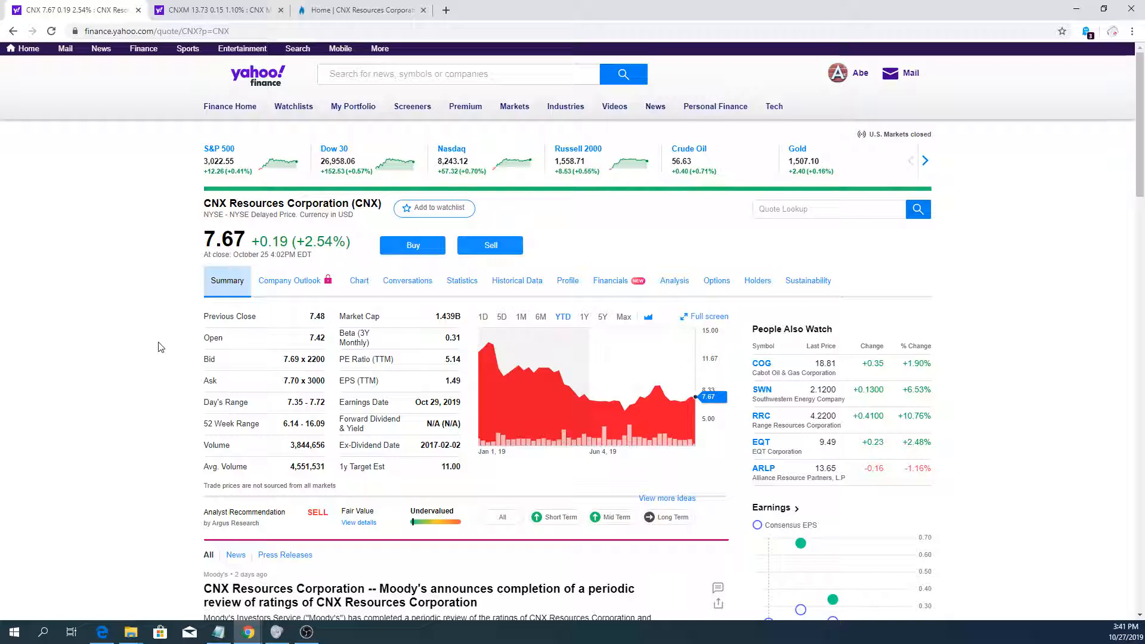
mouse_move(172, 351)
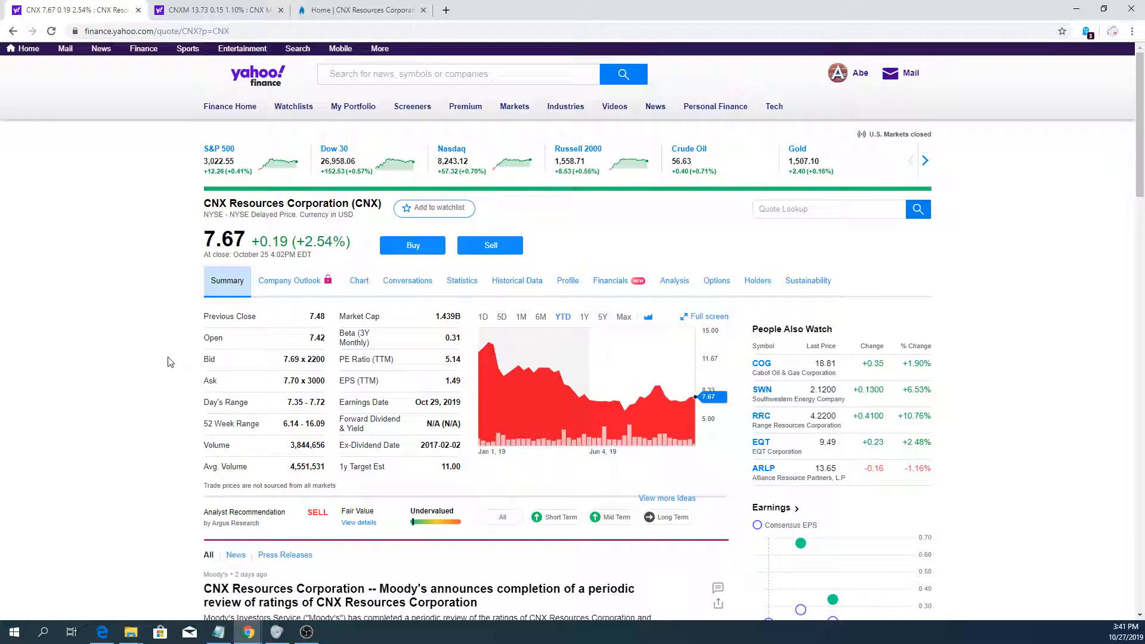
mouse_move(460, 470)
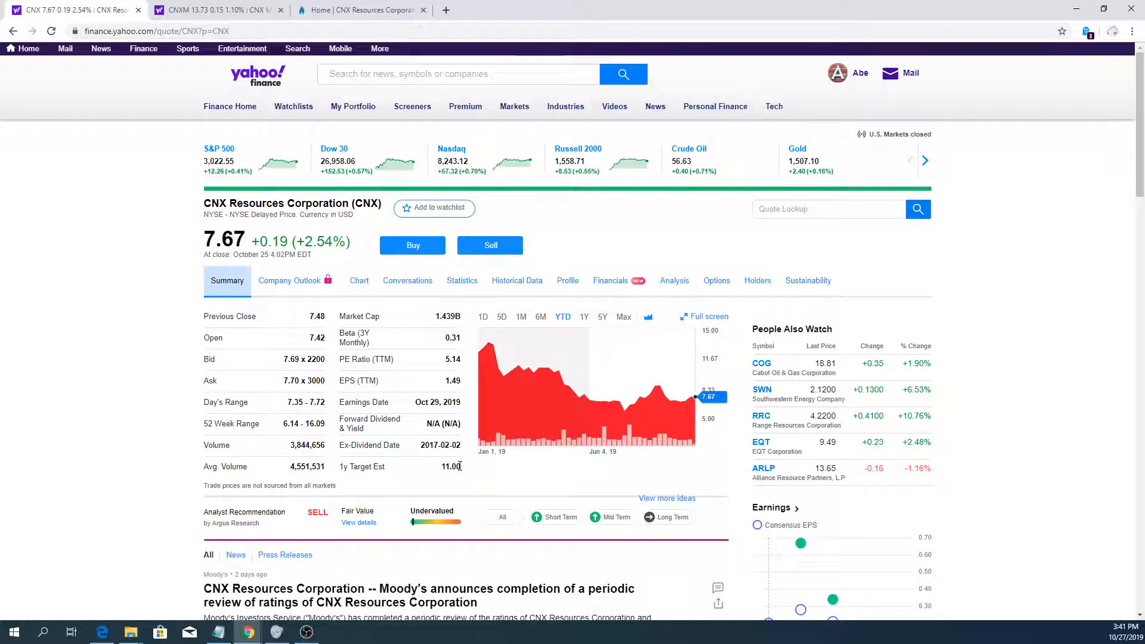
mouse_move(195, 327)
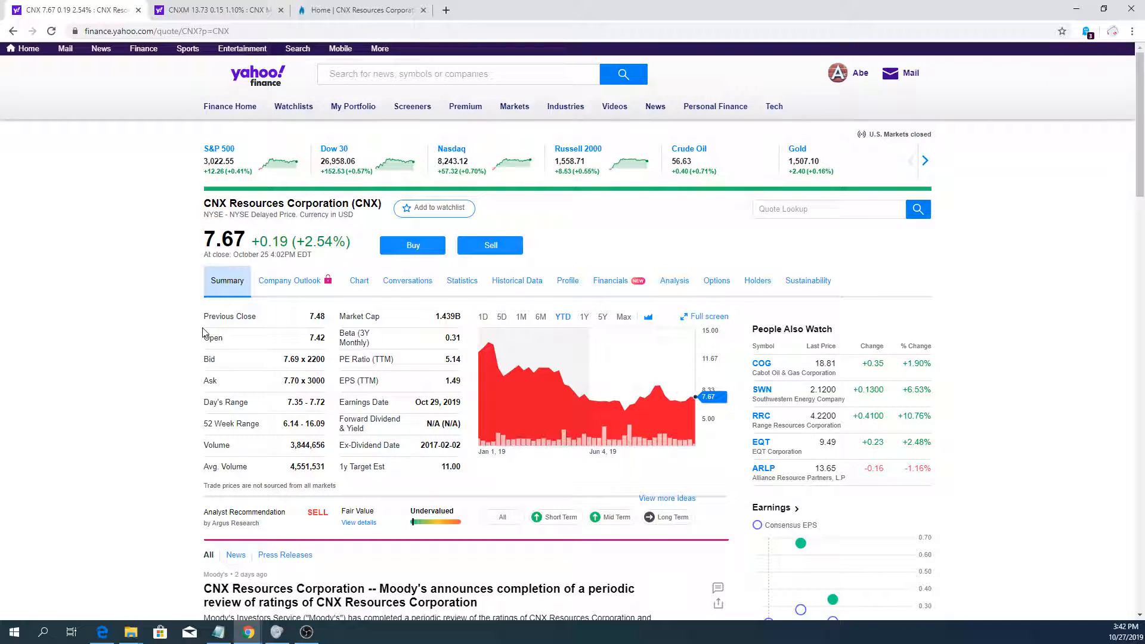
mouse_move(344, 347)
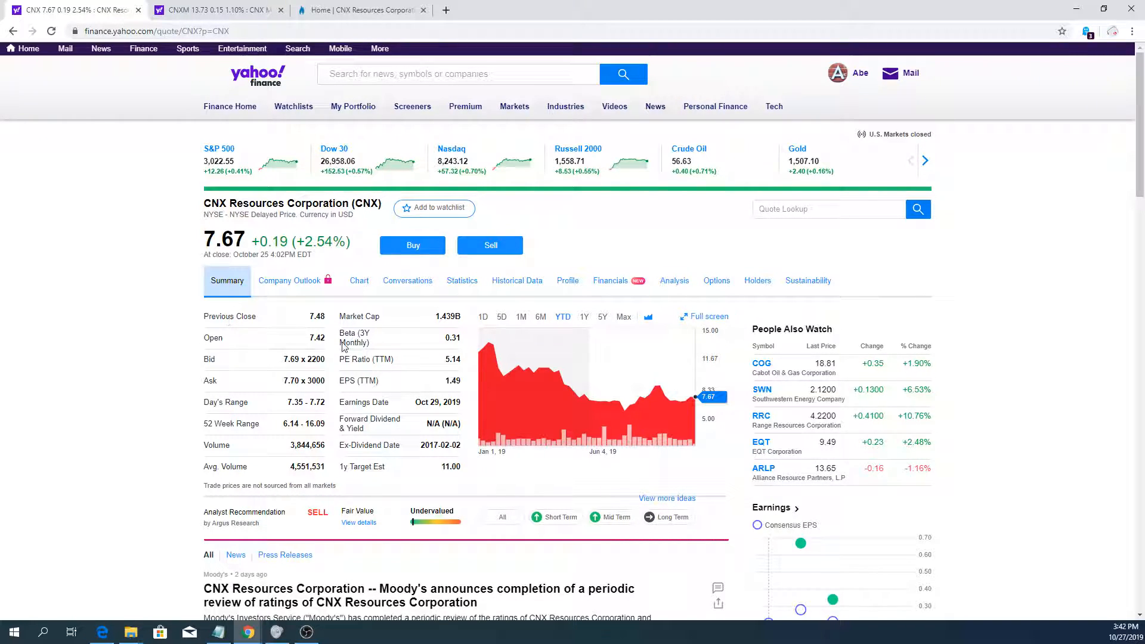
mouse_move(417, 338)
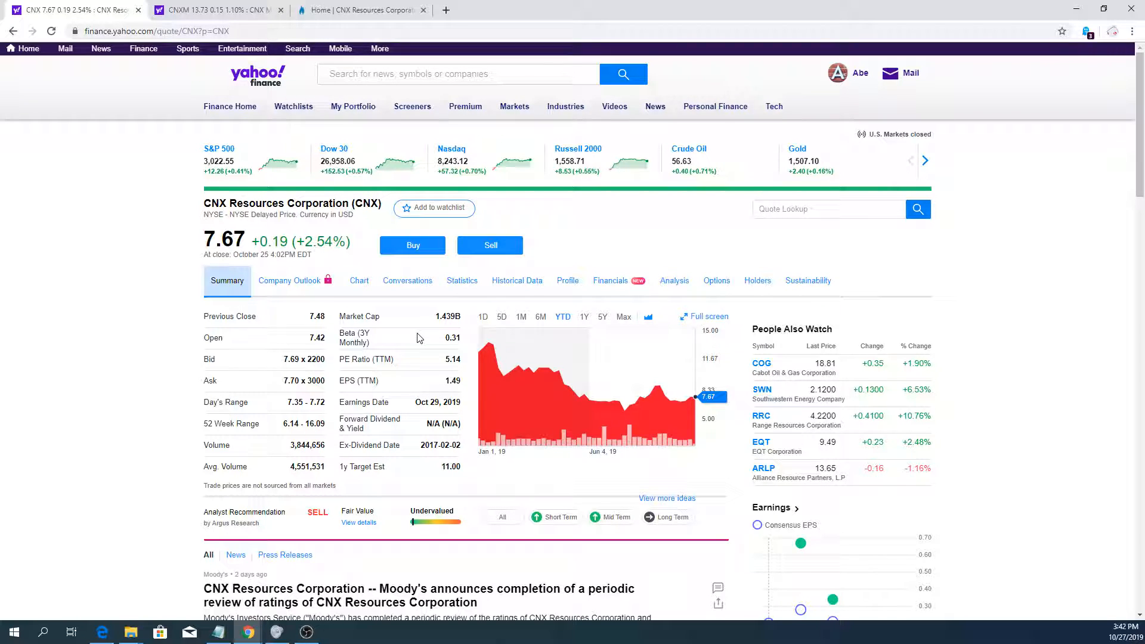